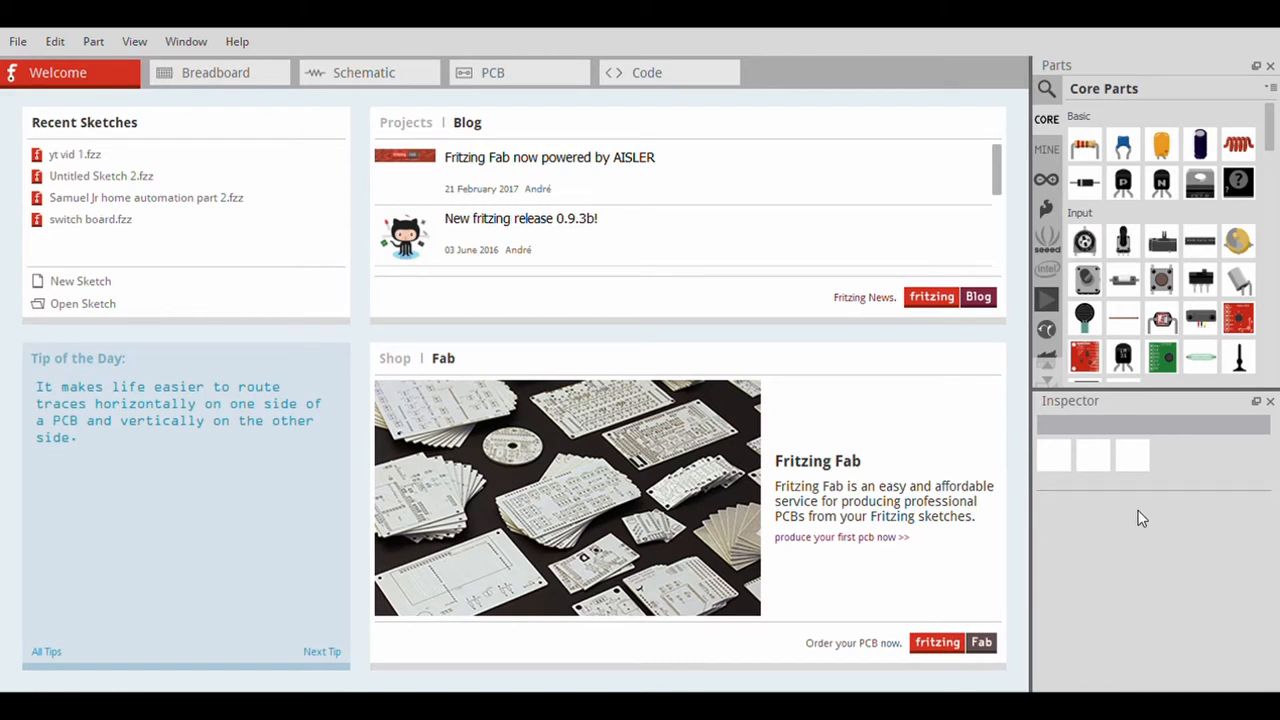
pyautogui.moveTo(517, 270)
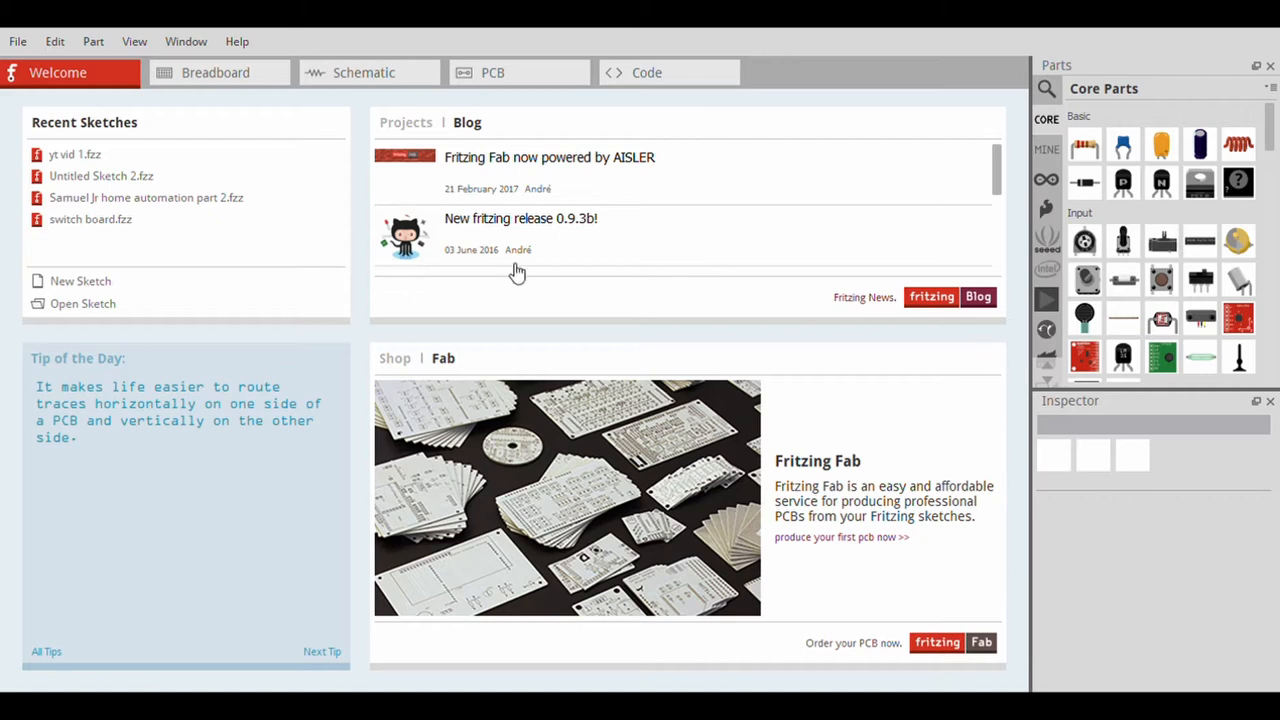
pyautogui.moveTo(367, 247)
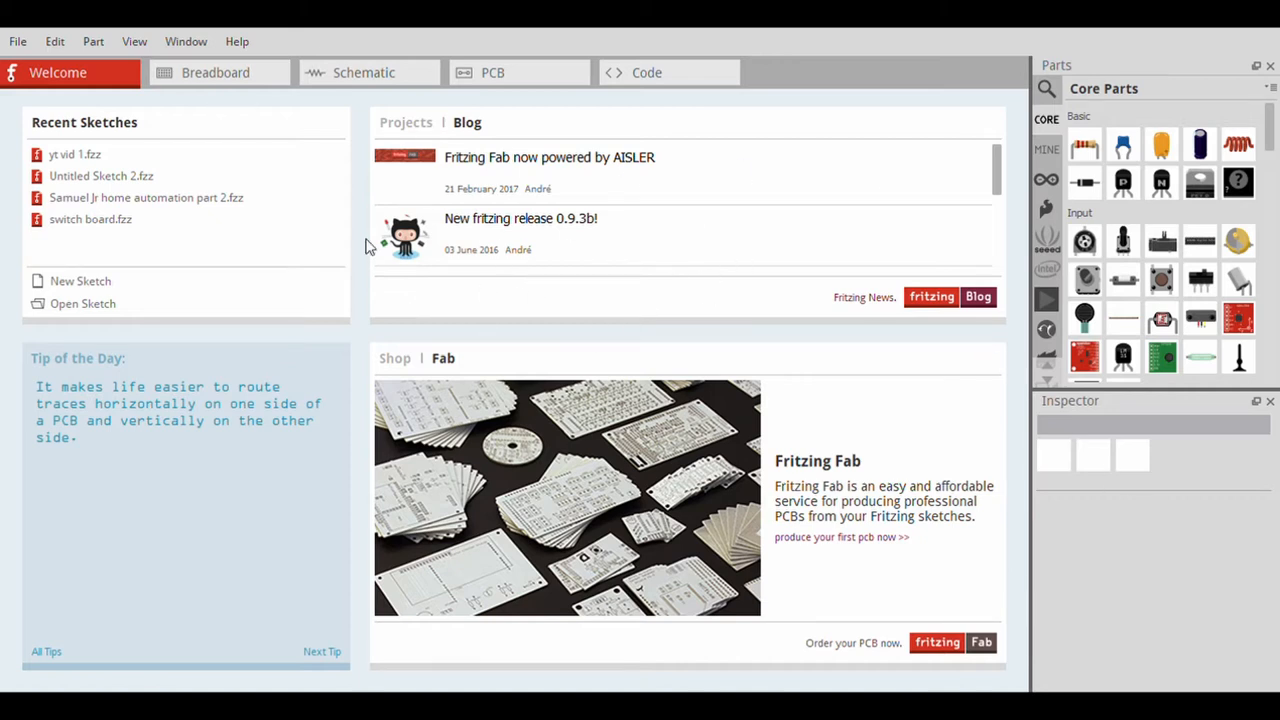
pyautogui.moveTo(325, 220)
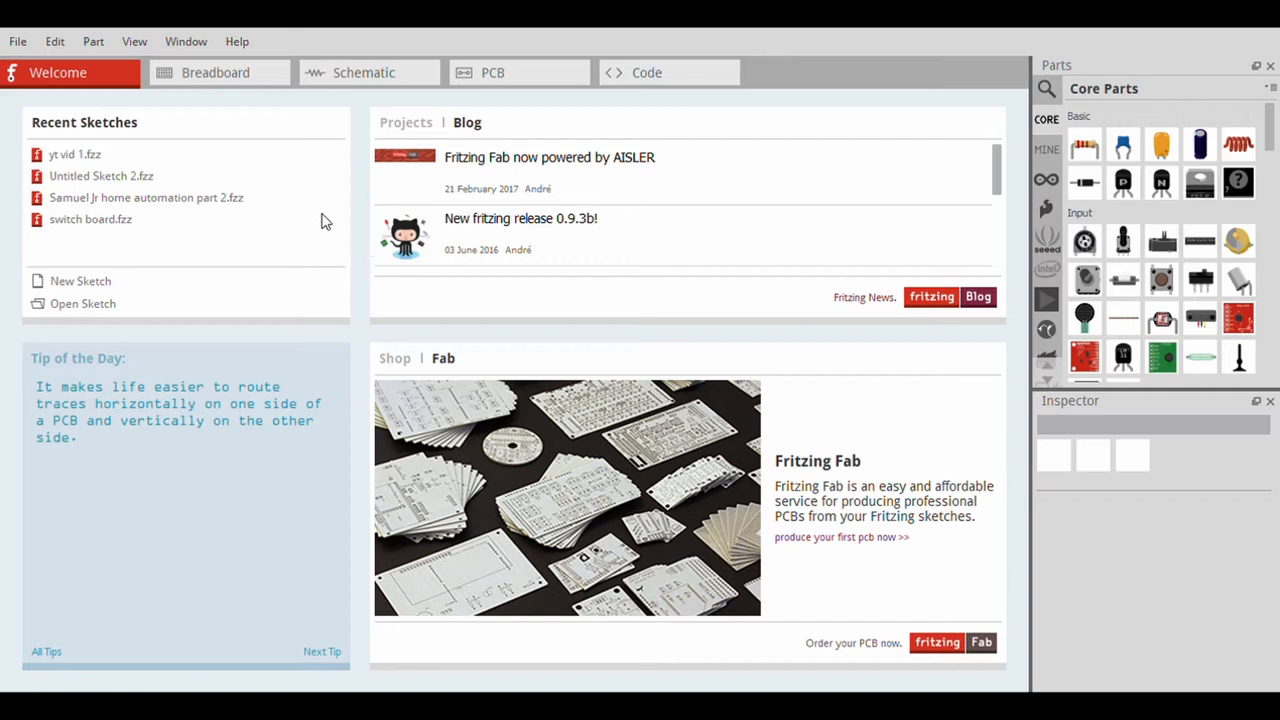
pyautogui.moveTo(657, 399)
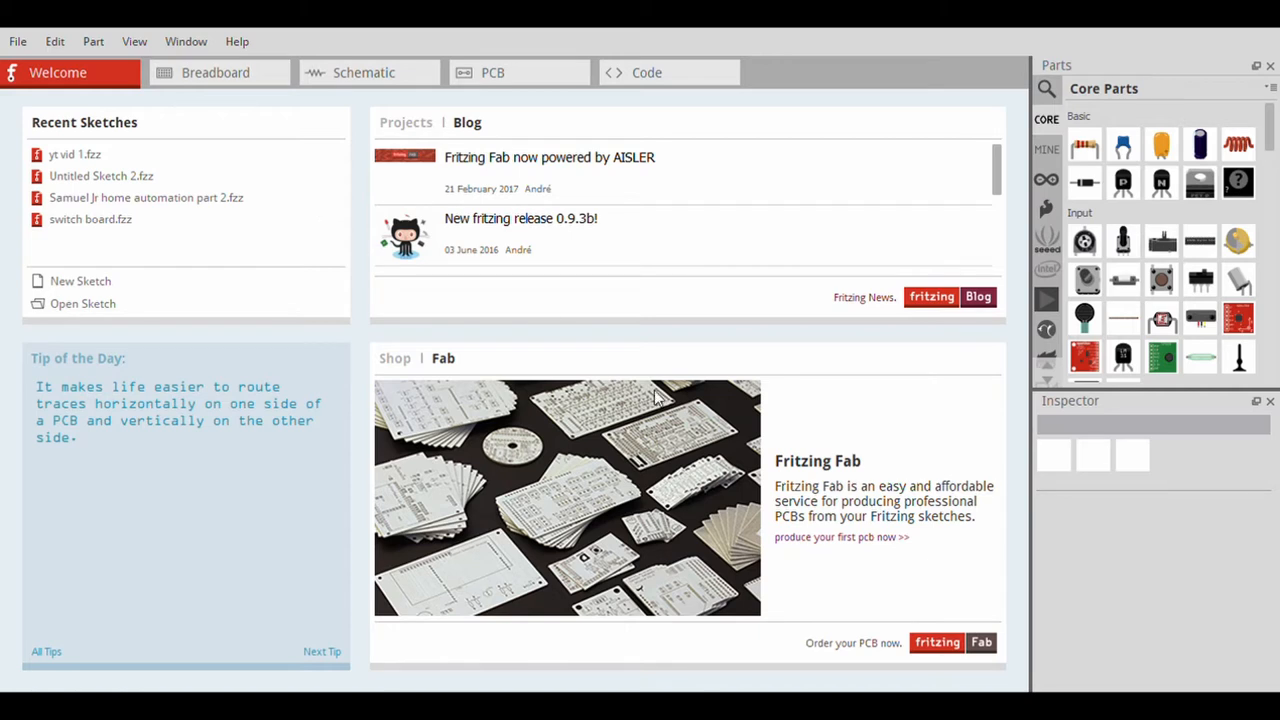
pyautogui.moveTo(729, 327)
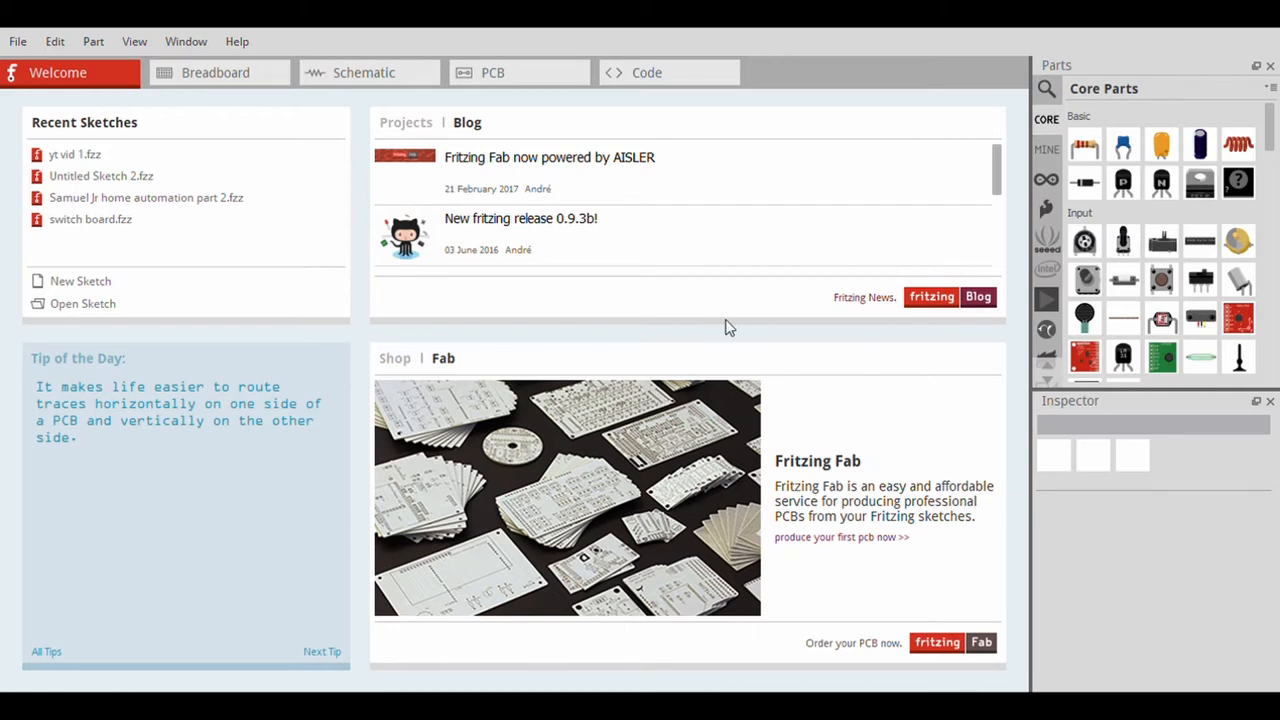
pyautogui.moveTo(8, 254)
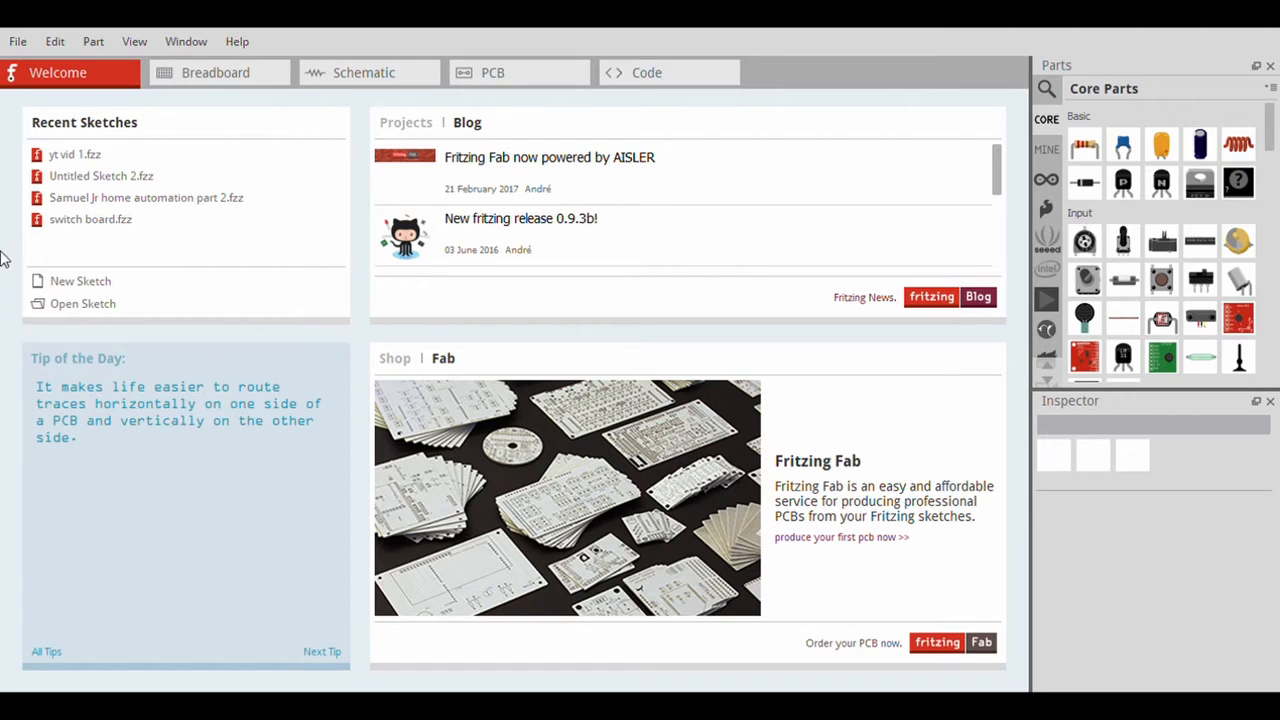
pyautogui.moveTo(280, 302)
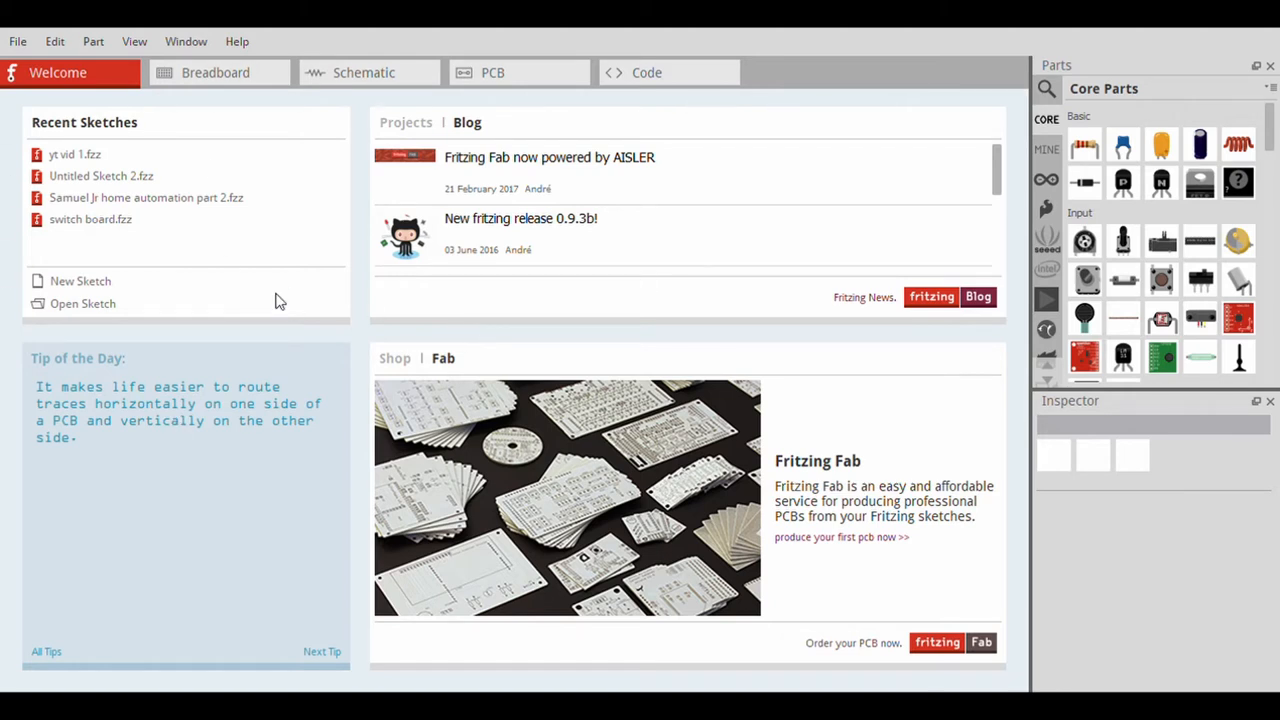
pyautogui.moveTo(130, 242)
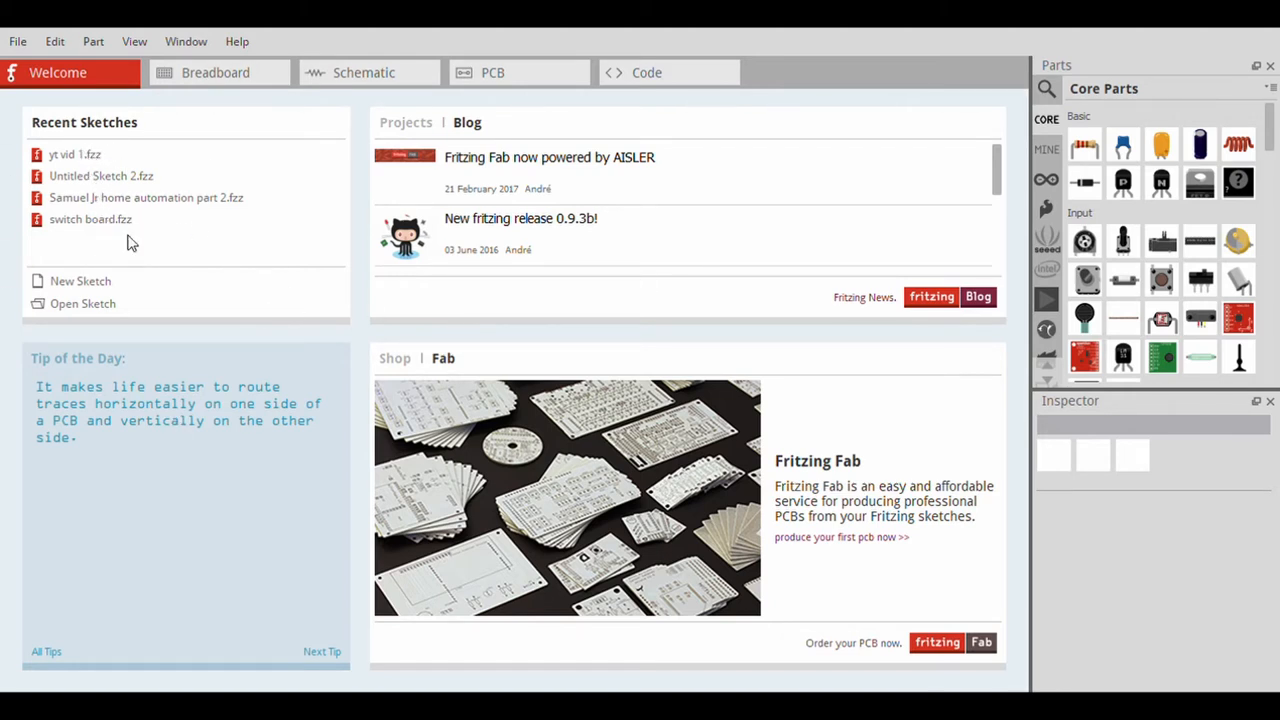
pyautogui.moveTo(88, 287)
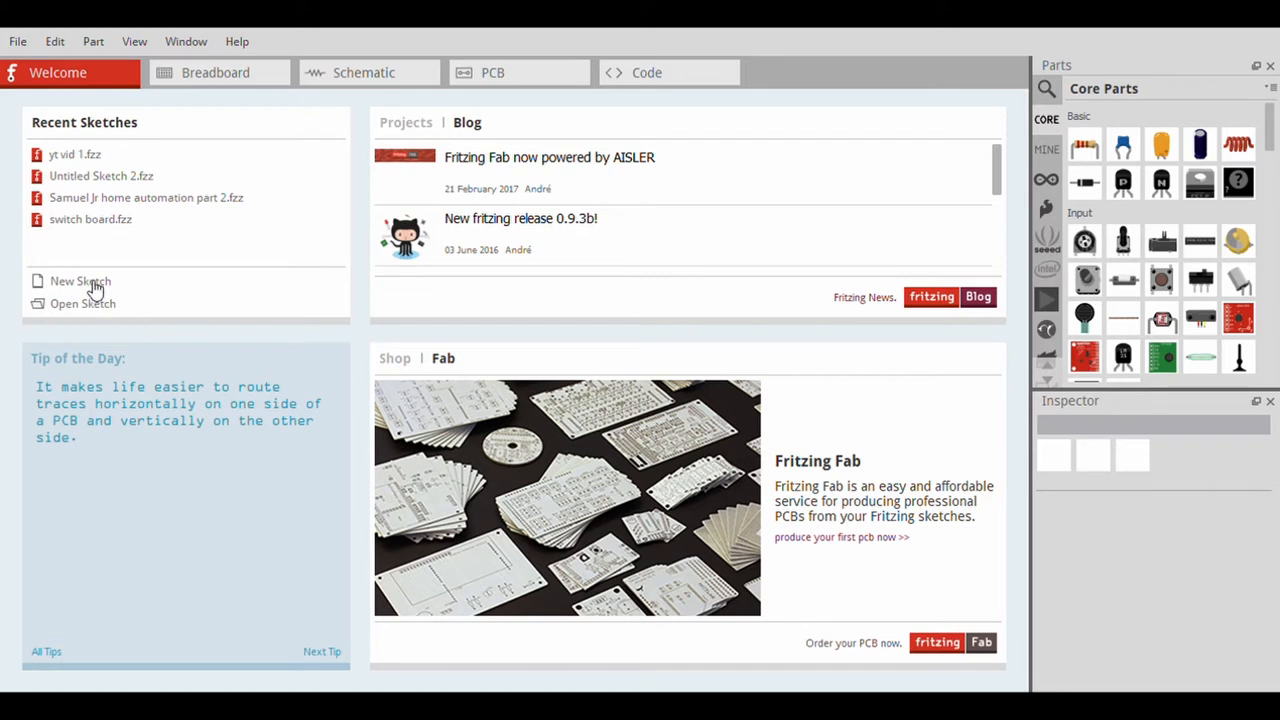
pyautogui.moveTo(100, 313)
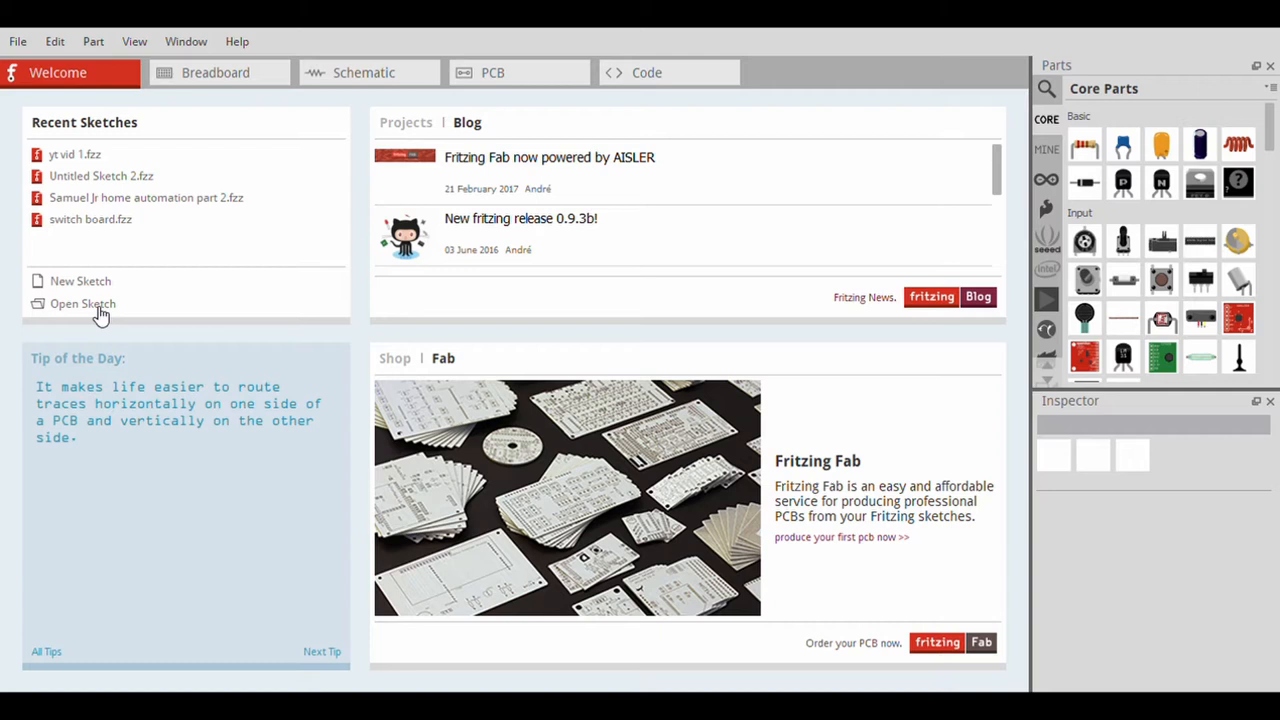
pyautogui.moveTo(665, 336)
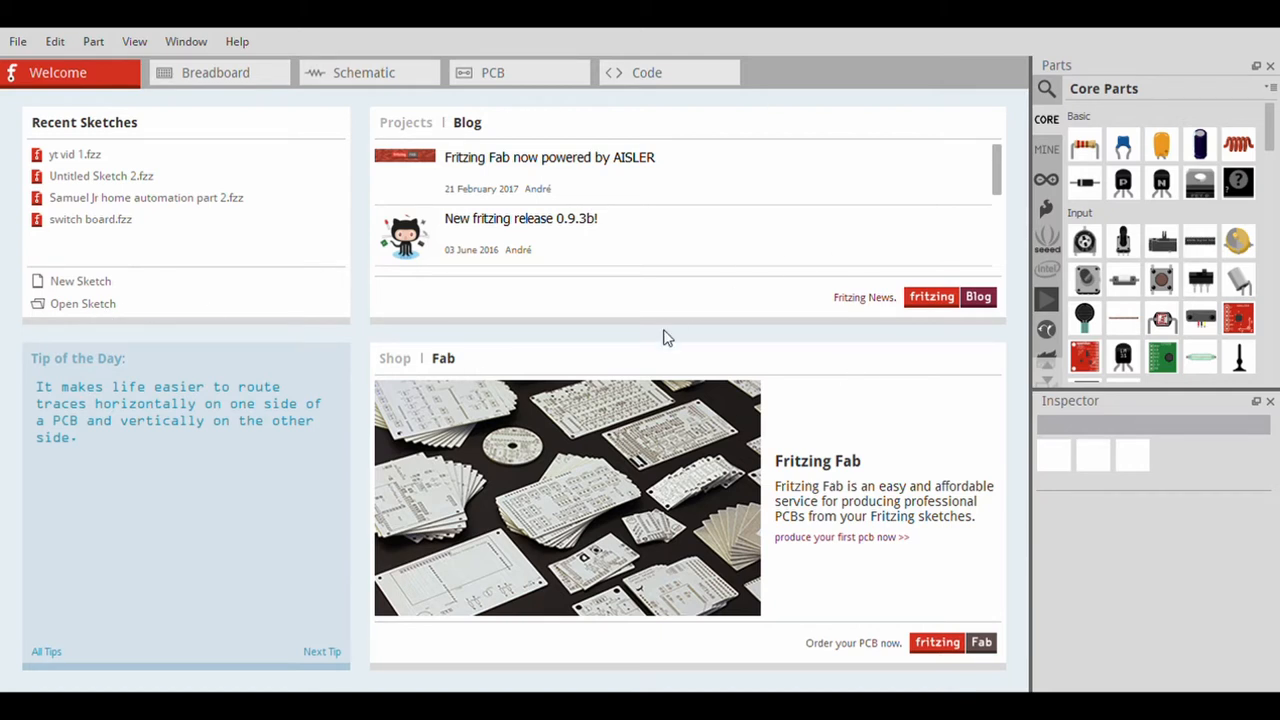
pyautogui.moveTo(928, 347)
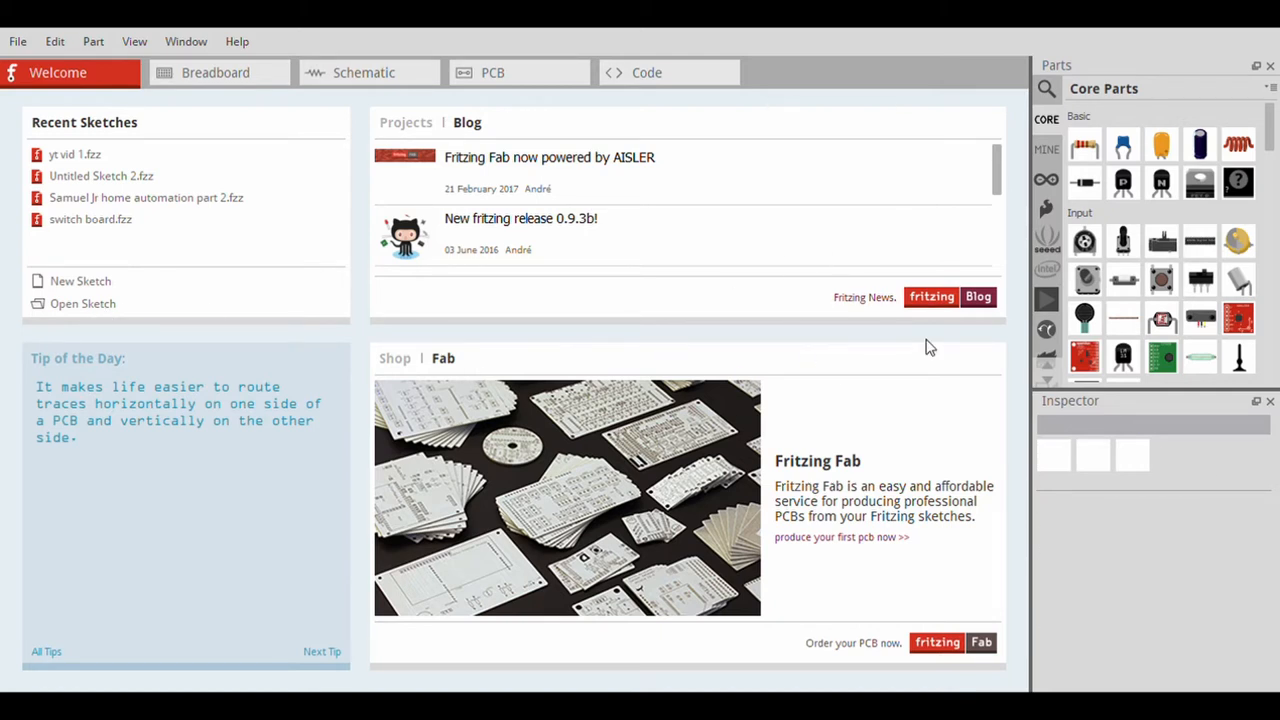
pyautogui.moveTo(547, 172)
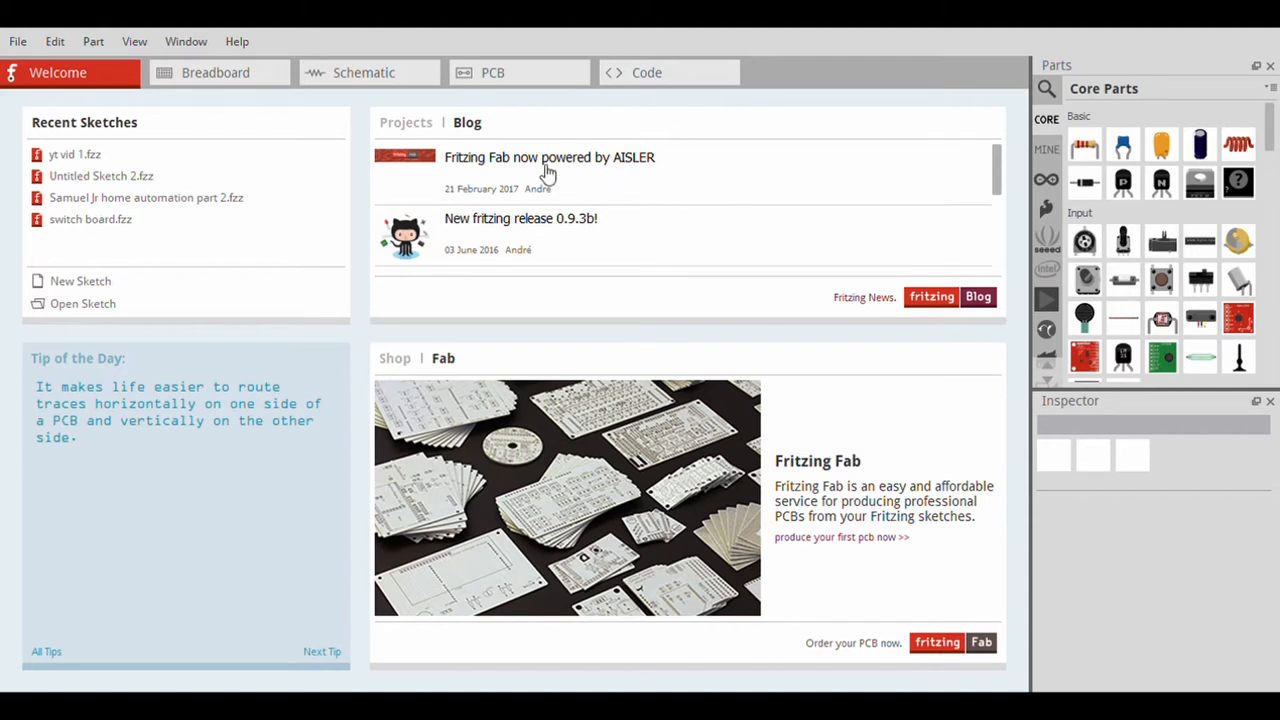
pyautogui.moveTo(621, 245)
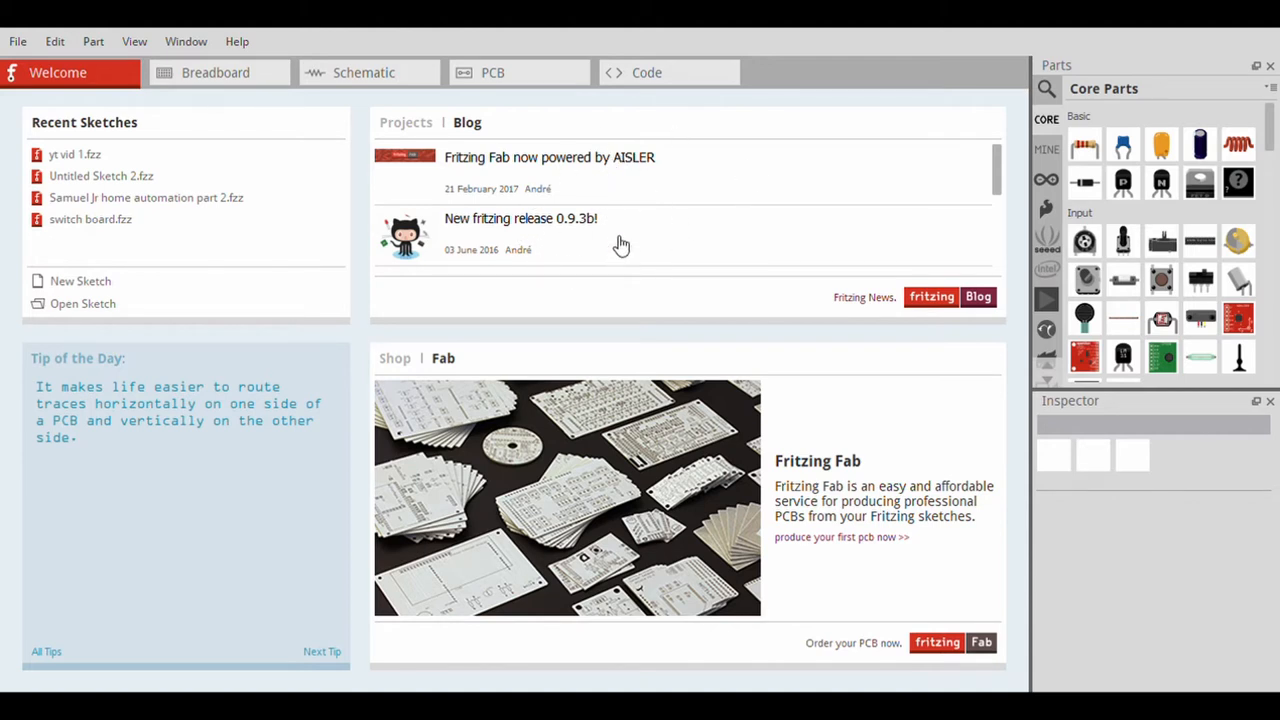
pyautogui.moveTo(706, 273)
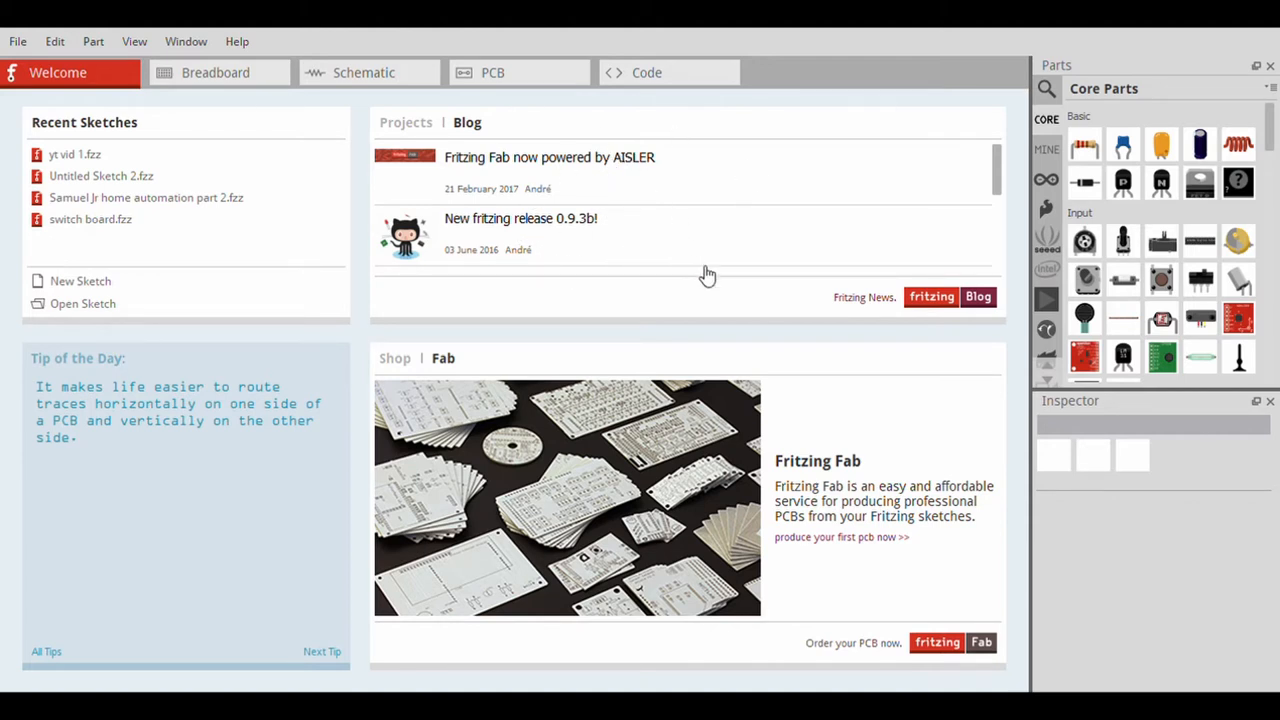
pyautogui.moveTo(792, 518)
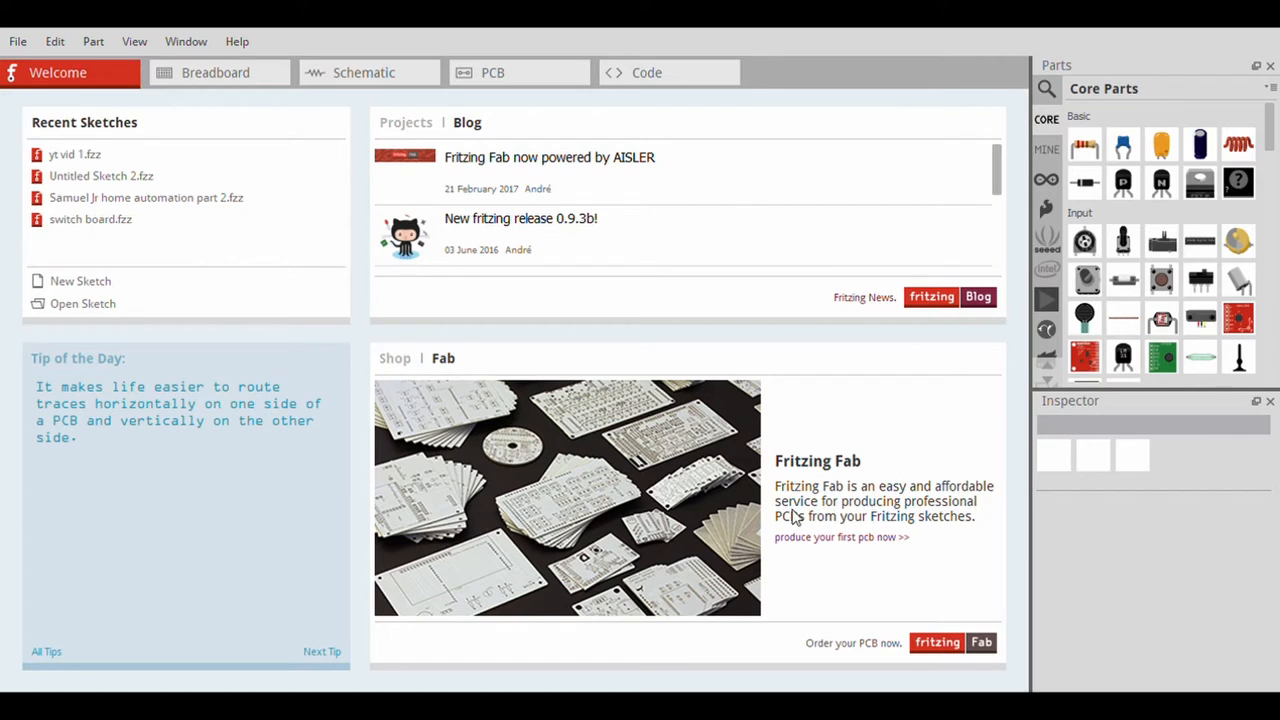
pyautogui.moveTo(462, 155)
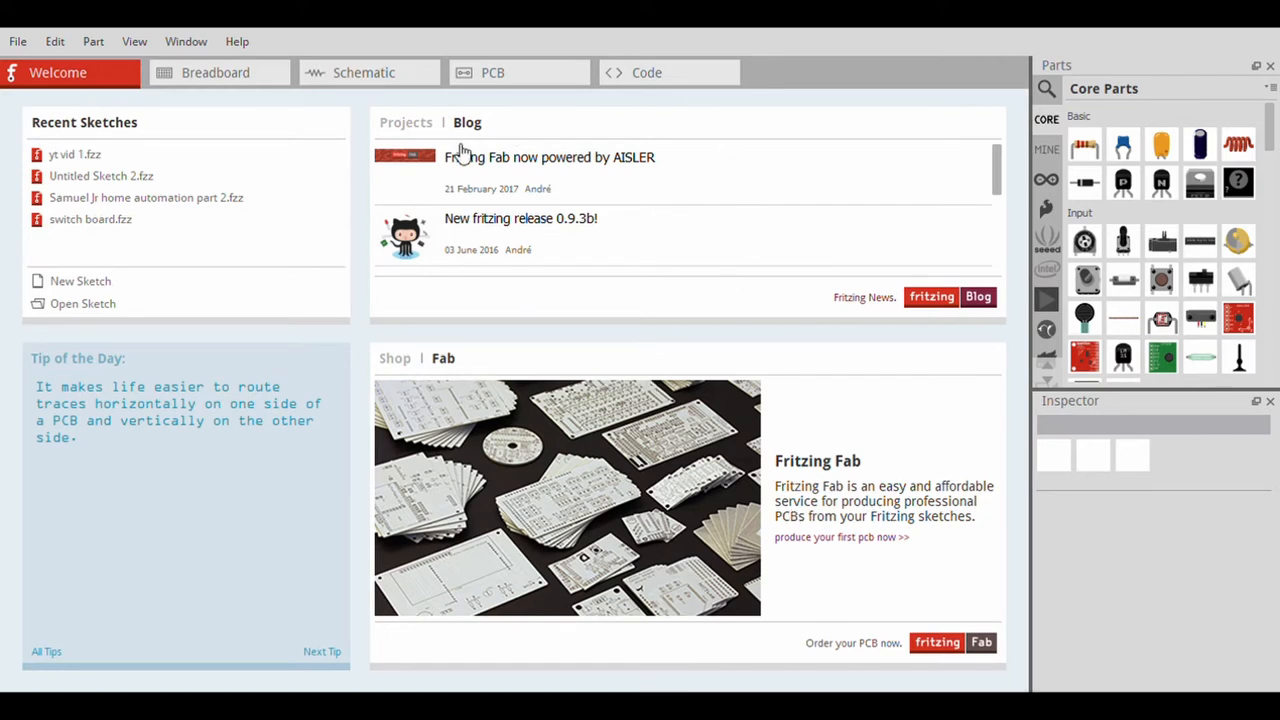
pyautogui.moveTo(474, 124)
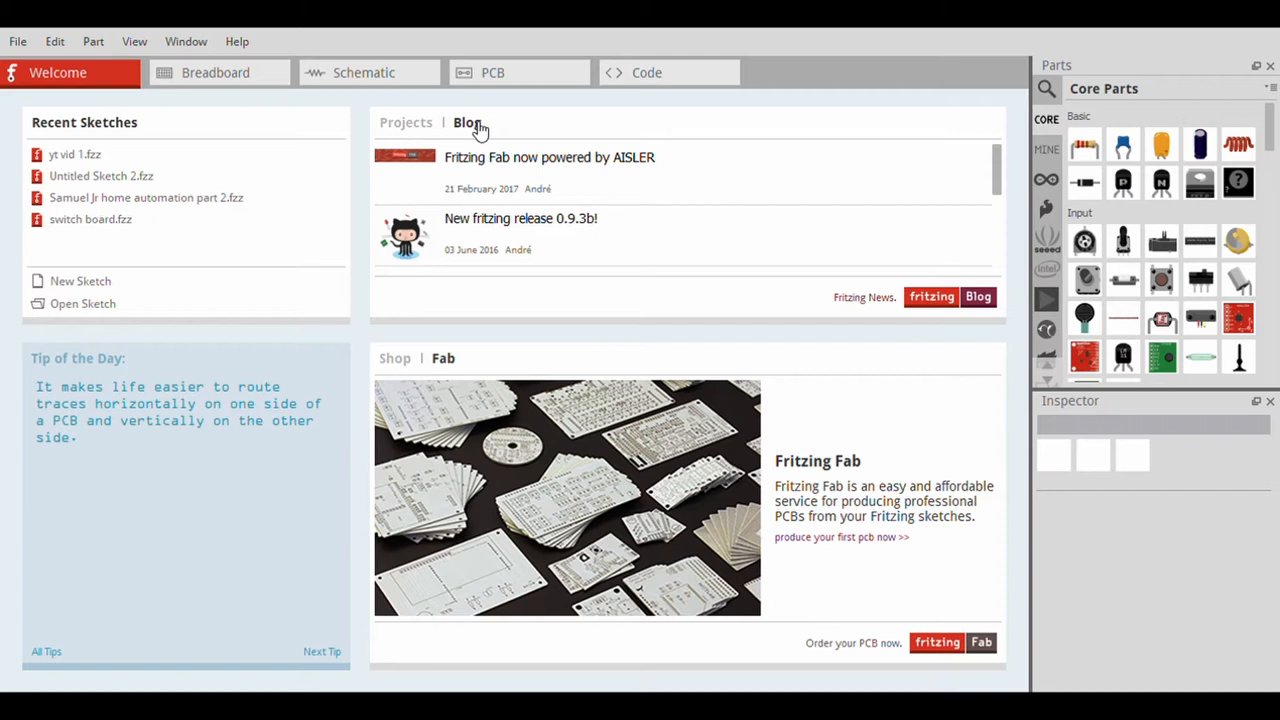
pyautogui.moveTo(622, 304)
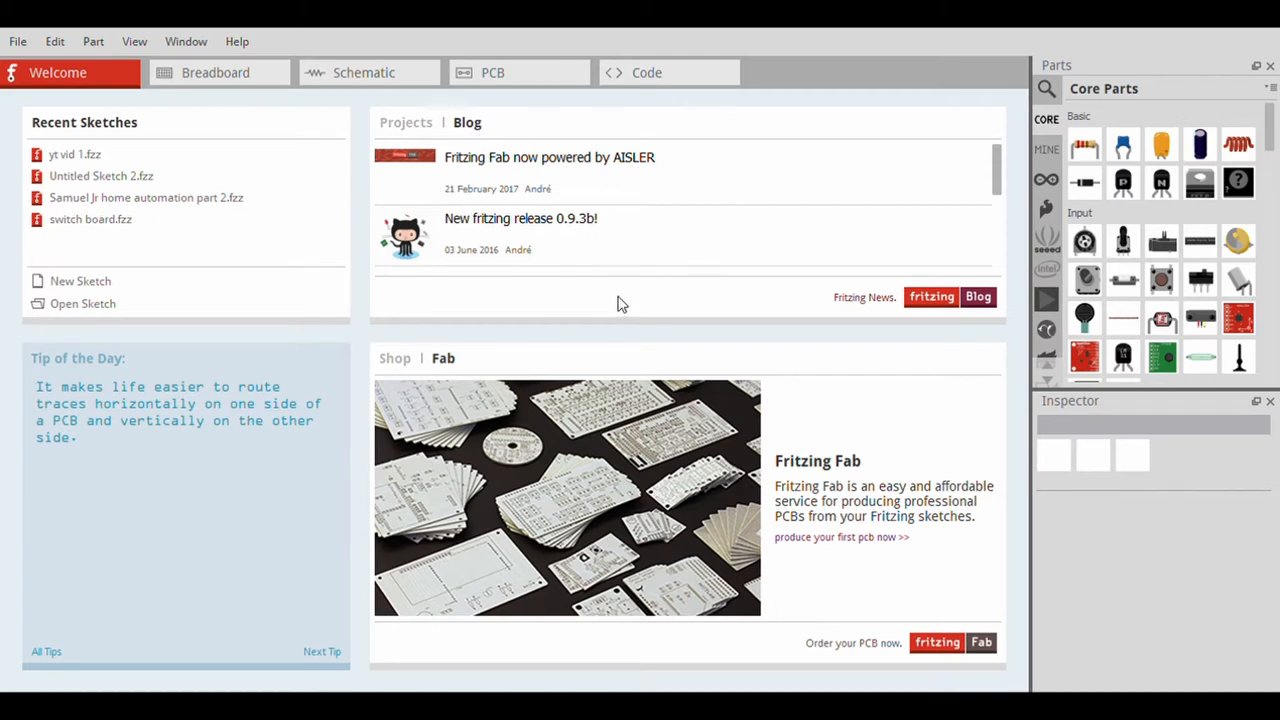
pyautogui.moveTo(412, 135)
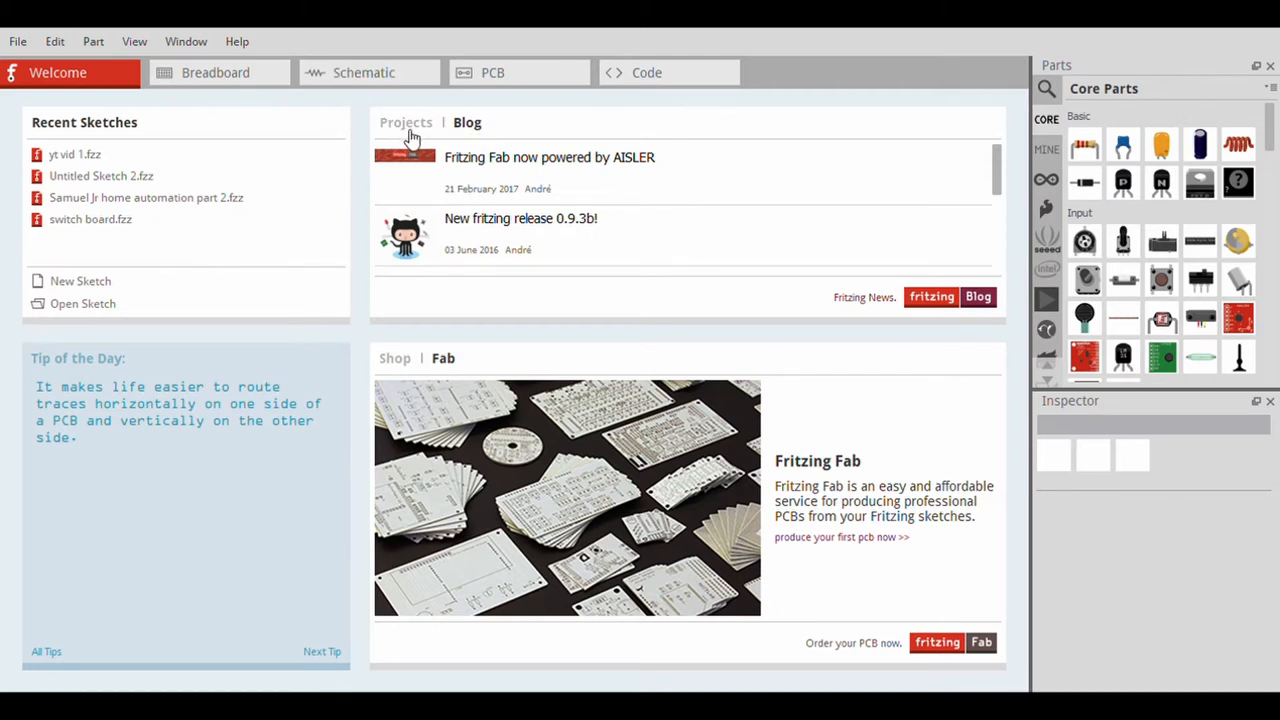
# Browse the welcome page feeds, then place a slide switch across the breadboard gap
pyautogui.click(406, 122)
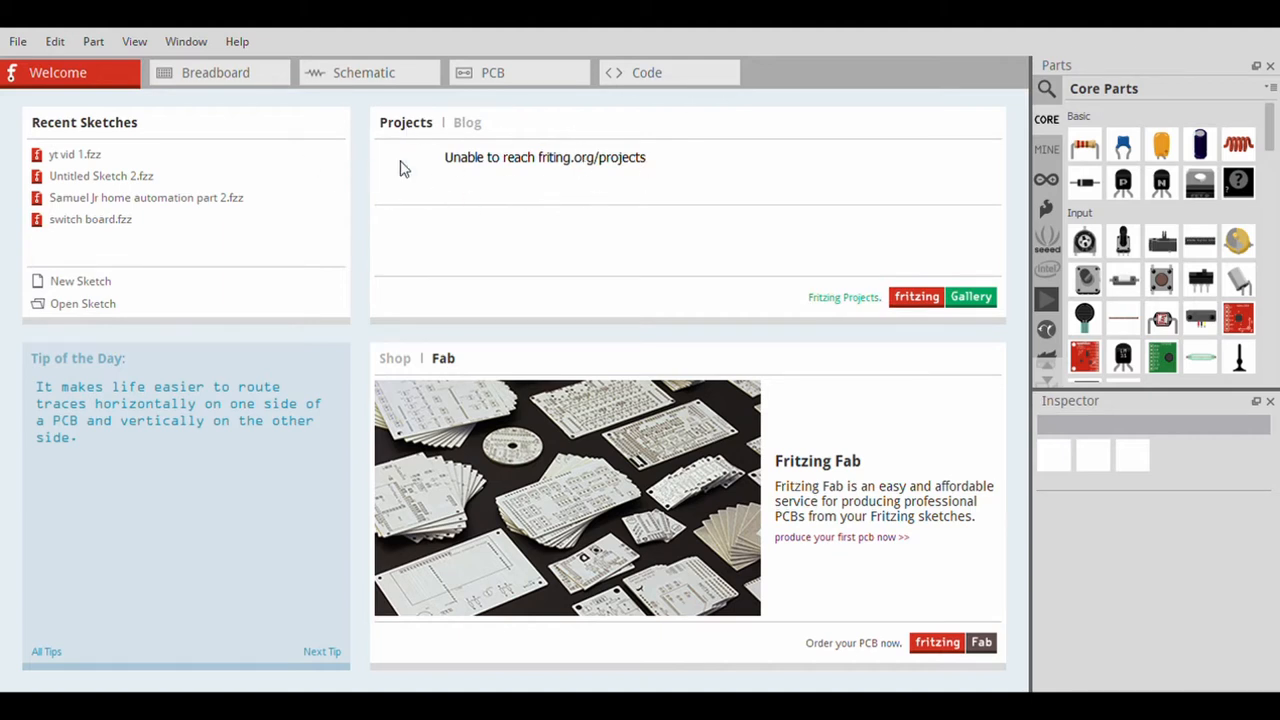
pyautogui.moveTo(524, 168)
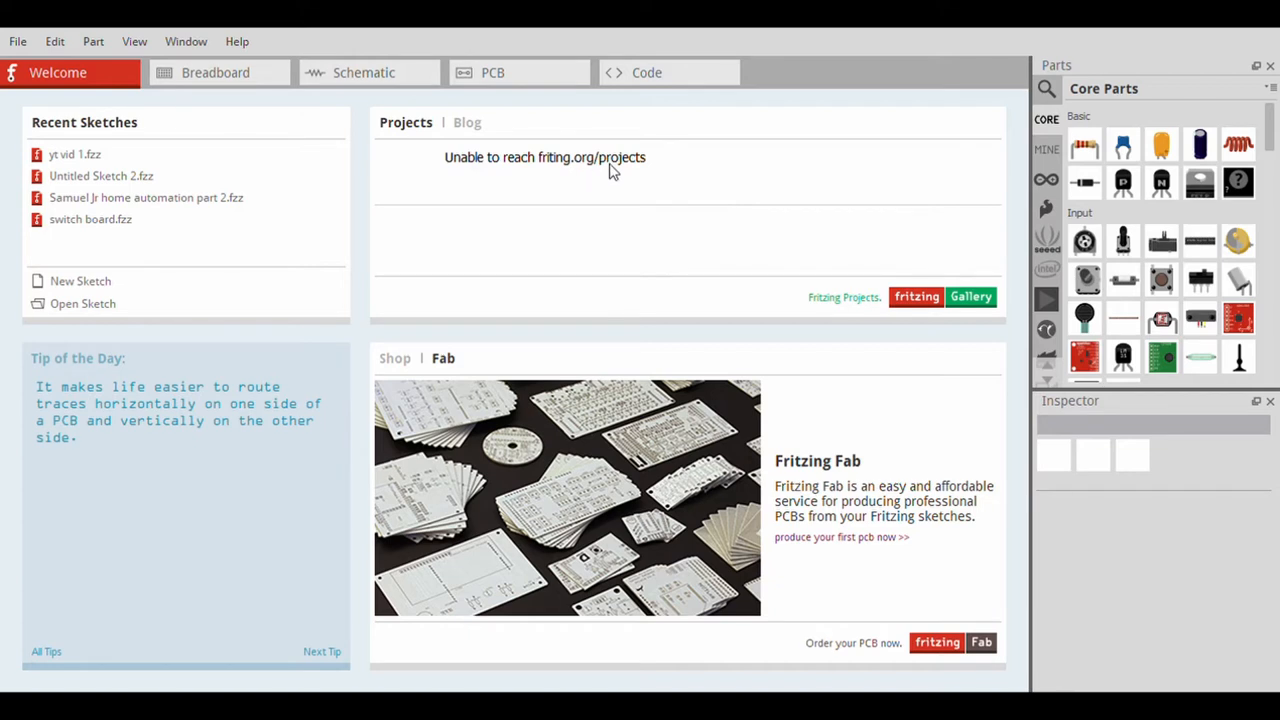
pyautogui.moveTo(687, 168)
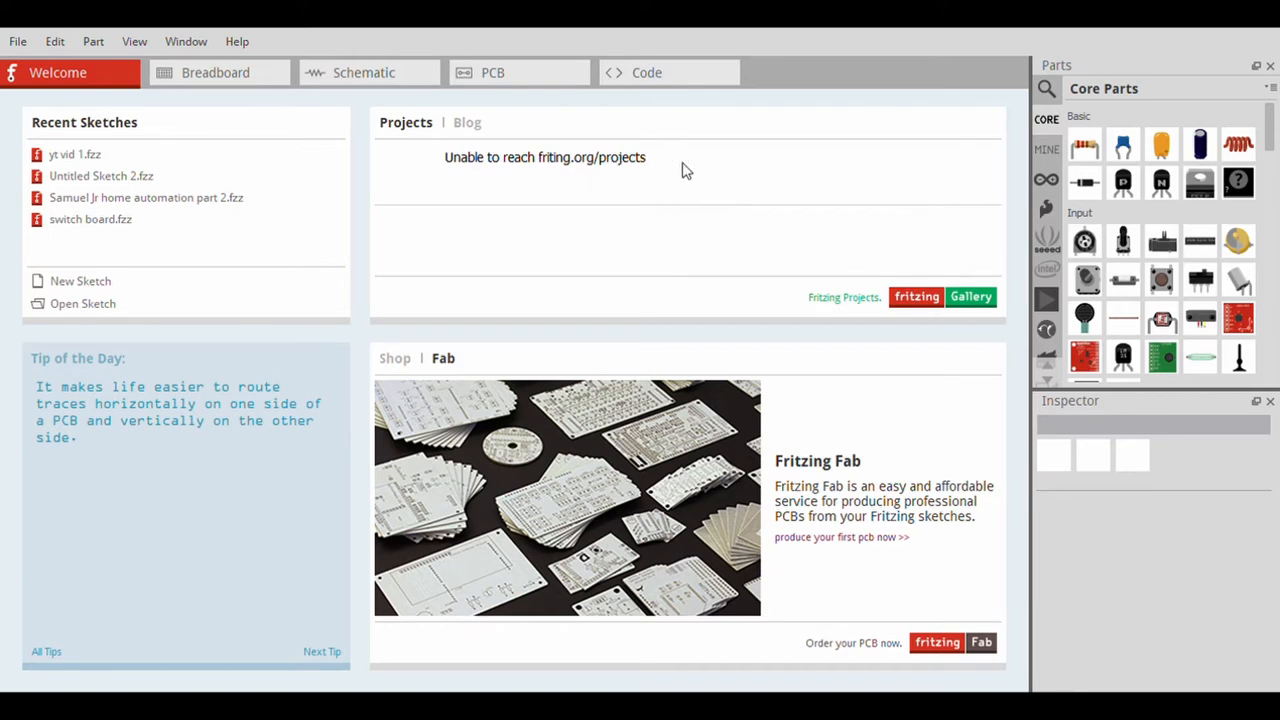
pyautogui.click(466, 122)
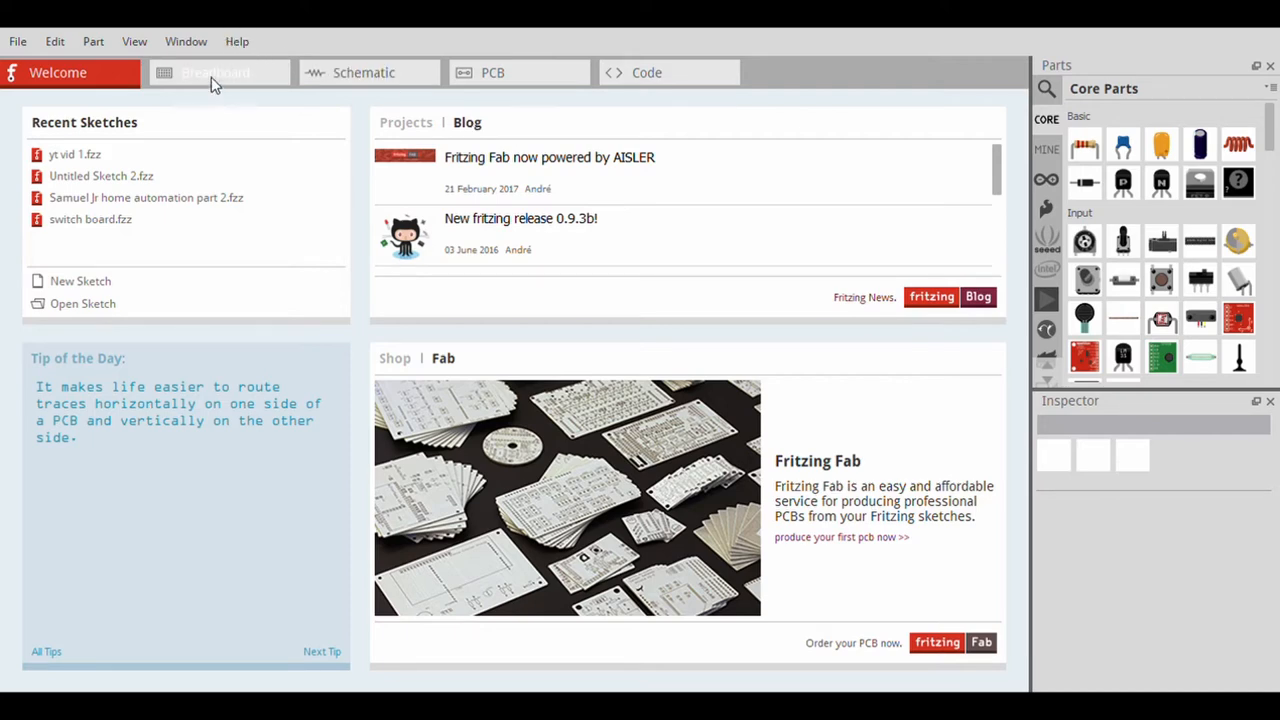
pyautogui.click(215, 72)
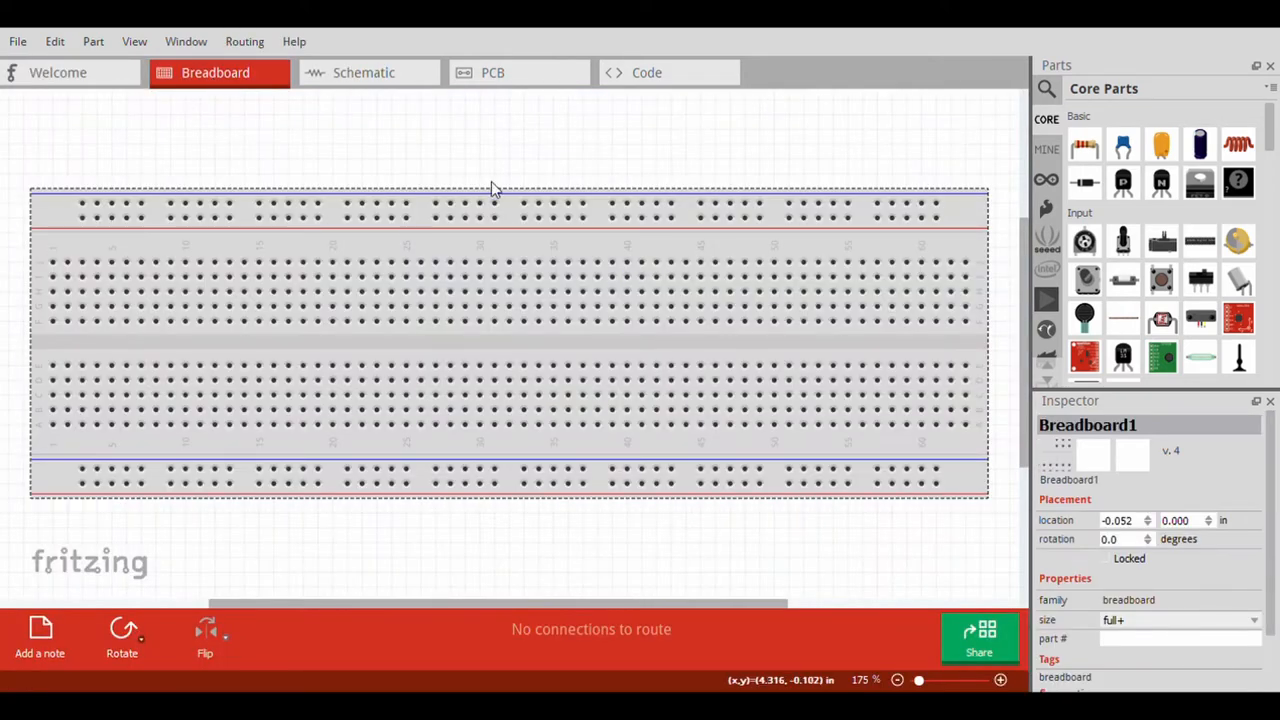
pyautogui.moveTo(950, 322)
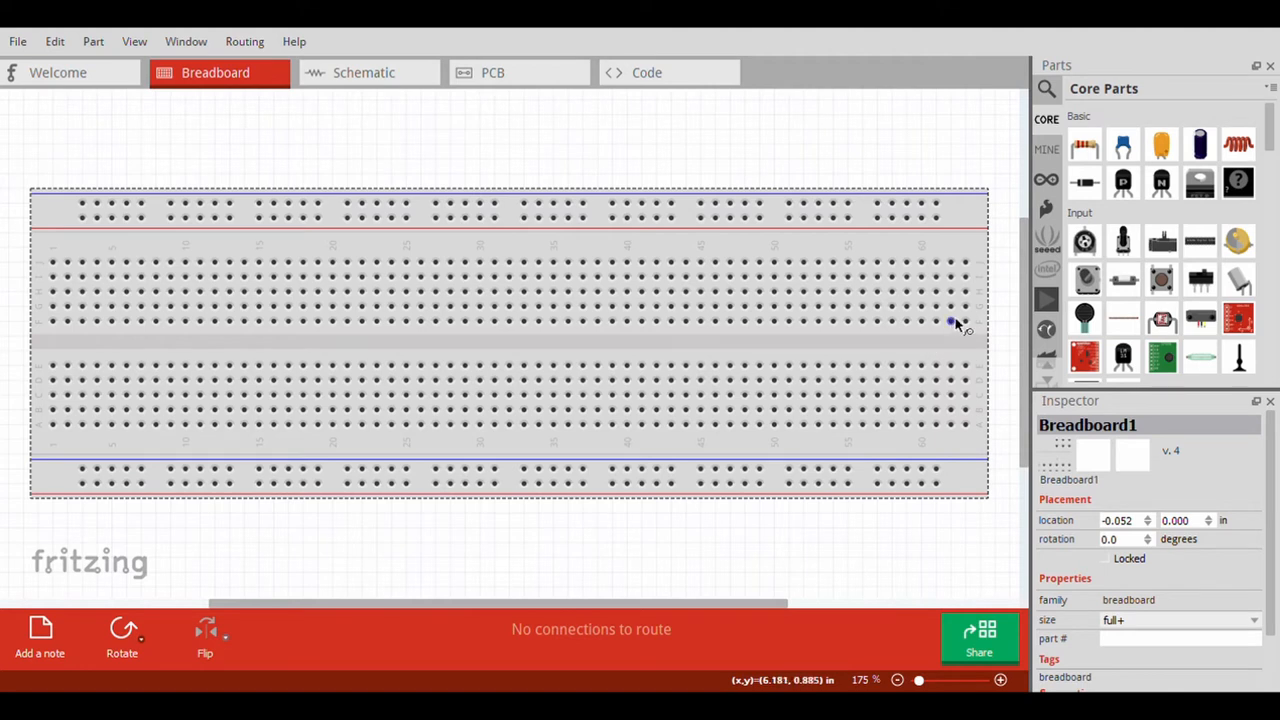
pyautogui.moveTo(638, 420)
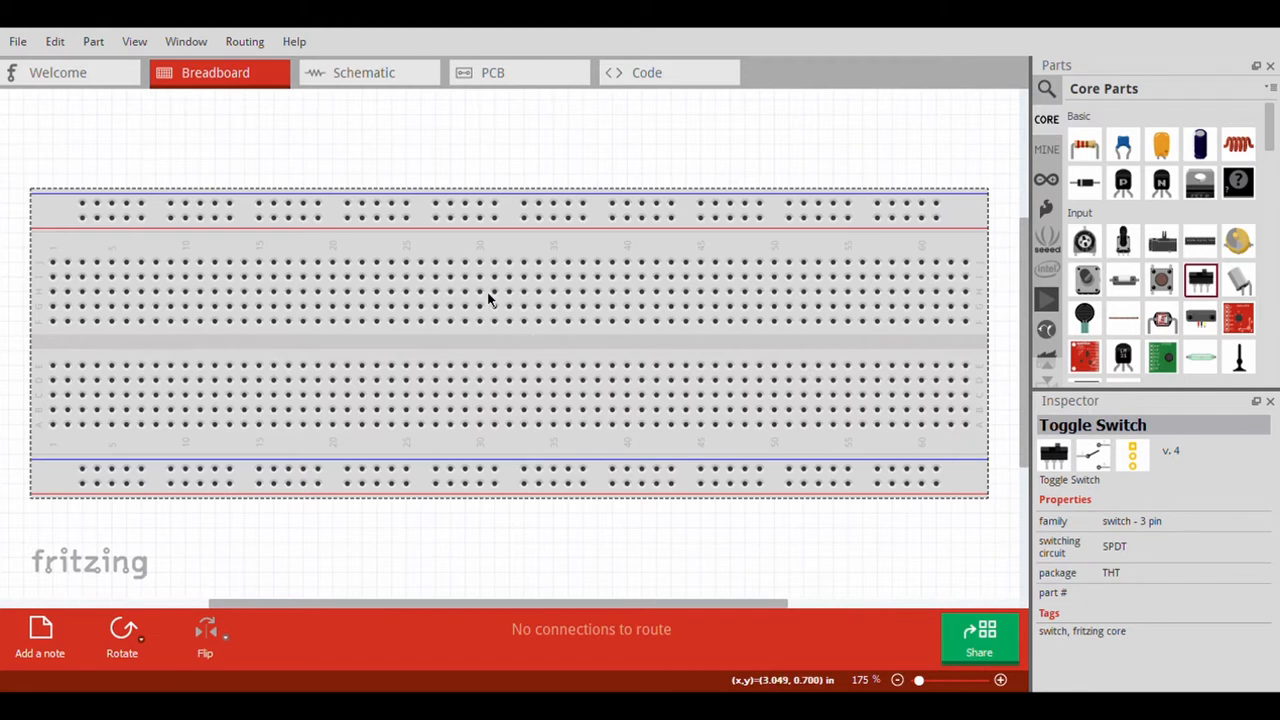
pyautogui.moveTo(1200, 290)
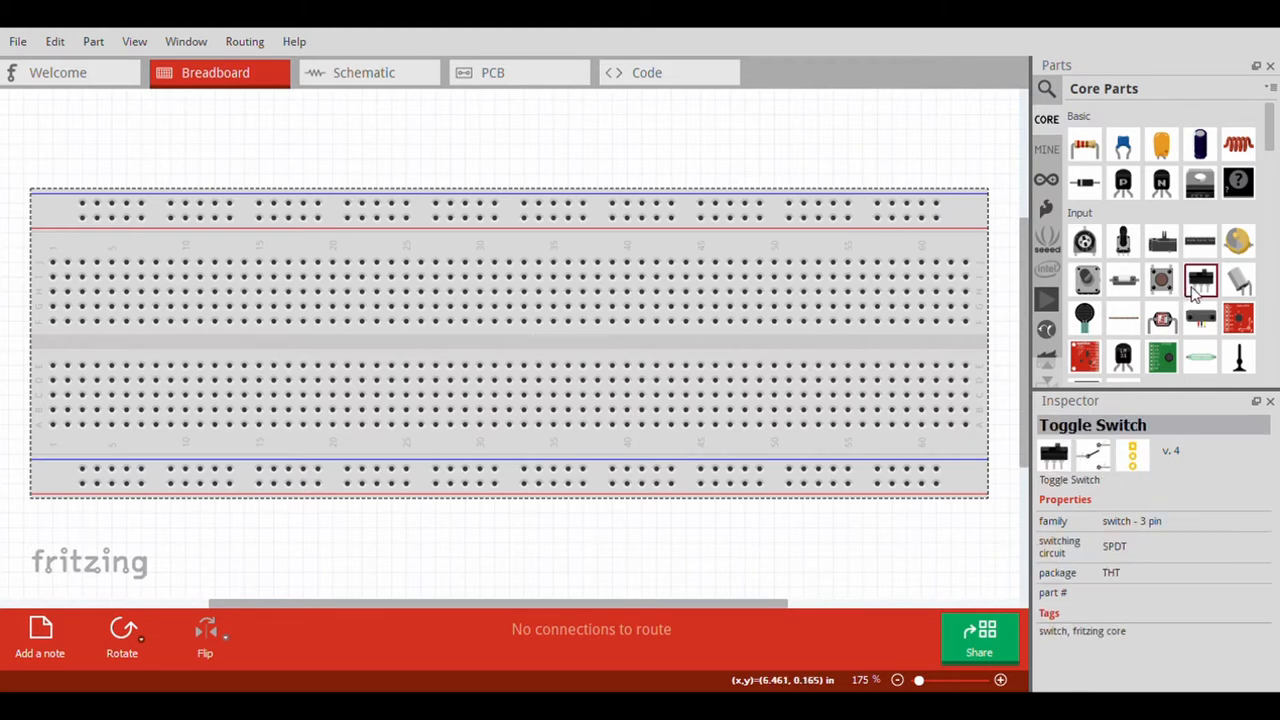
pyautogui.moveTo(1199, 280); pyautogui.dragTo(450, 340)
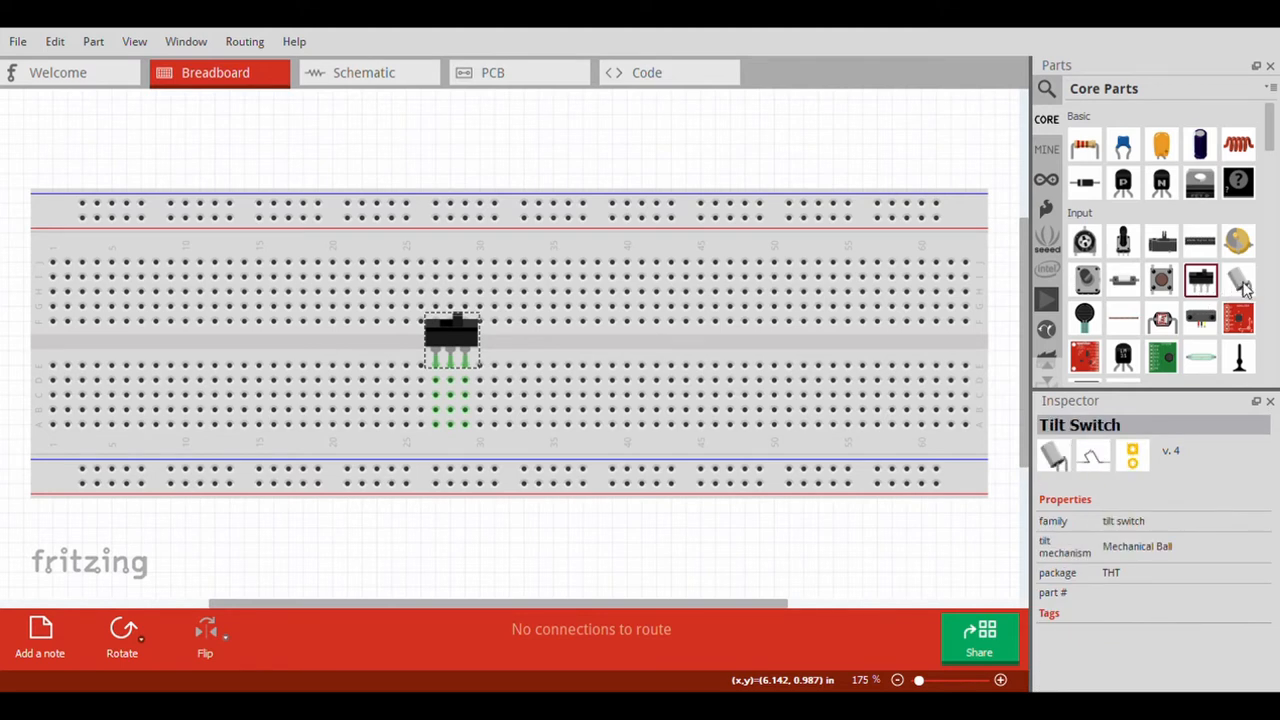
# Place the tilt switch and LM35 sensor beside the slide switch and view the schematic
pyautogui.moveTo(1238, 281); pyautogui.dragTo(813, 365)
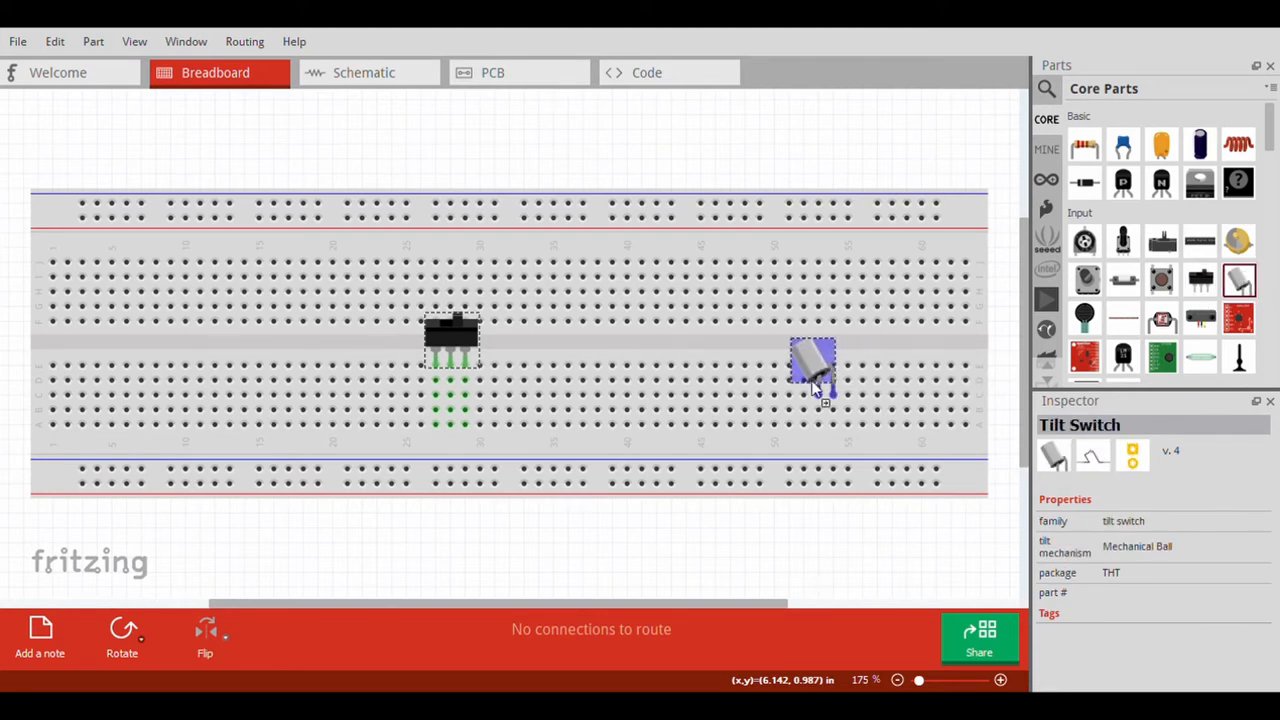
pyautogui.moveTo(813, 365); pyautogui.dragTo(458, 390)
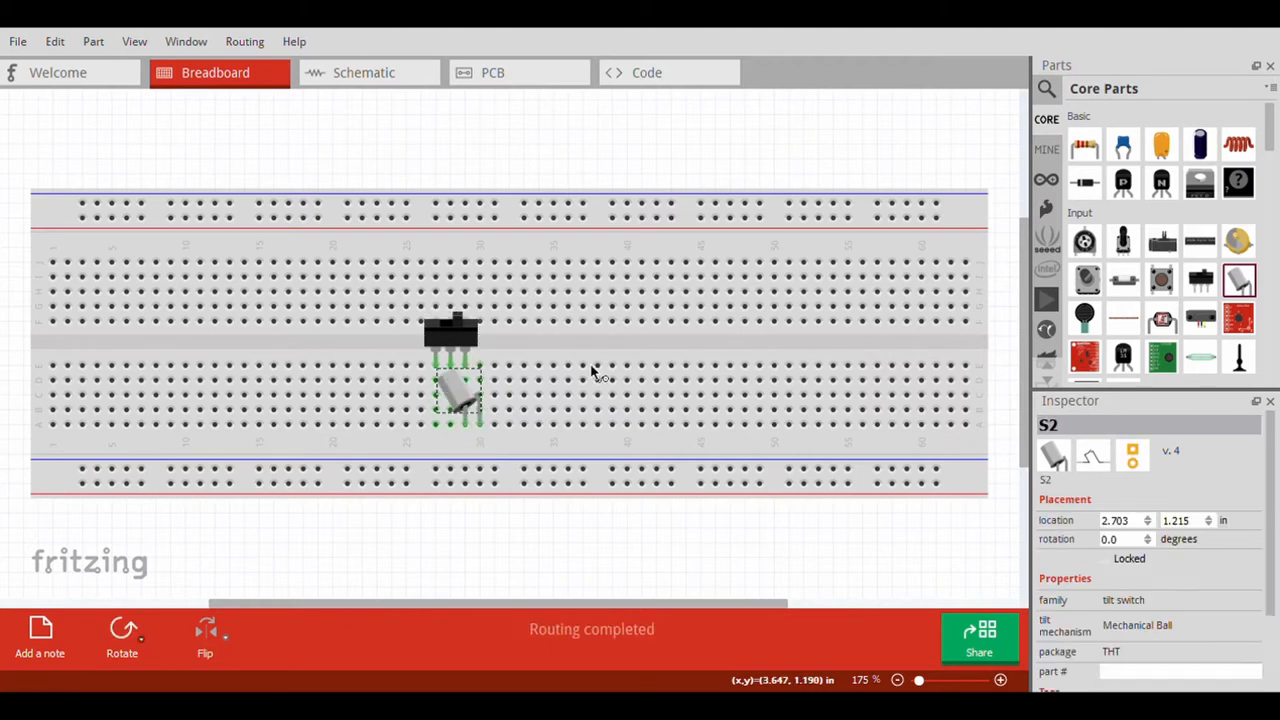
pyautogui.moveTo(520, 342)
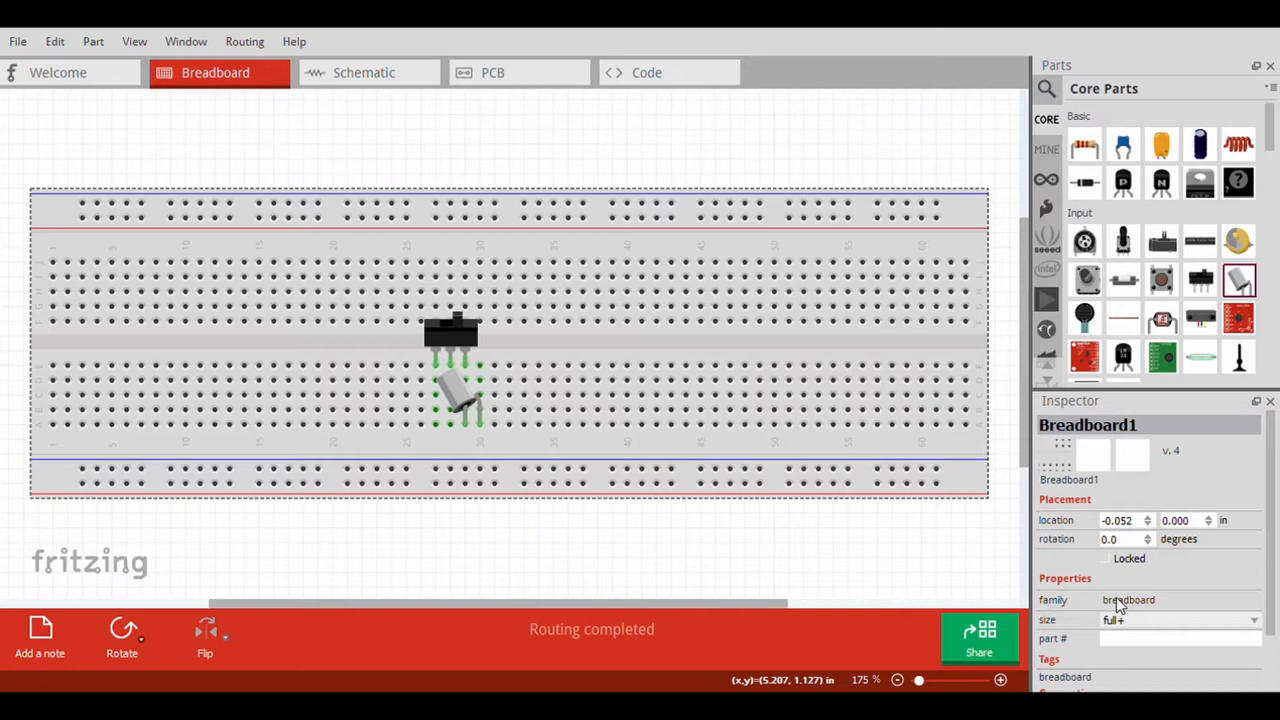
pyautogui.moveTo(1084, 315)
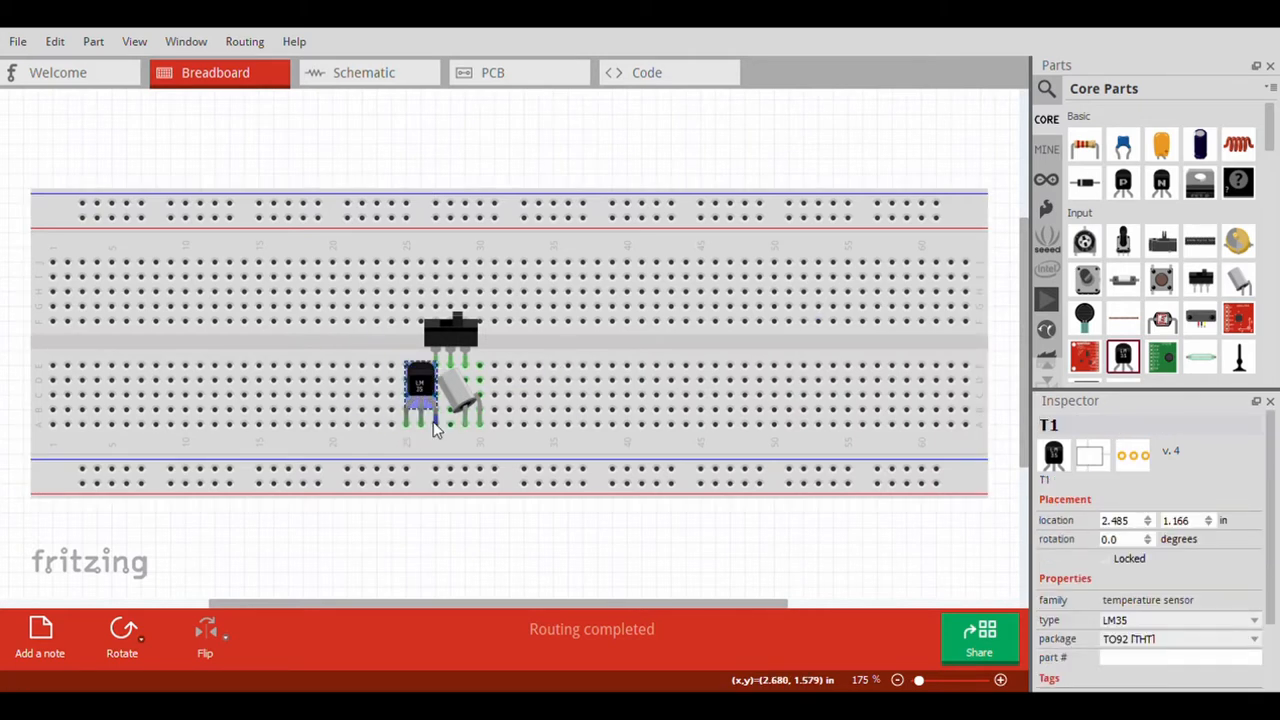
pyautogui.moveTo(435, 390); pyautogui.dragTo(430, 360)
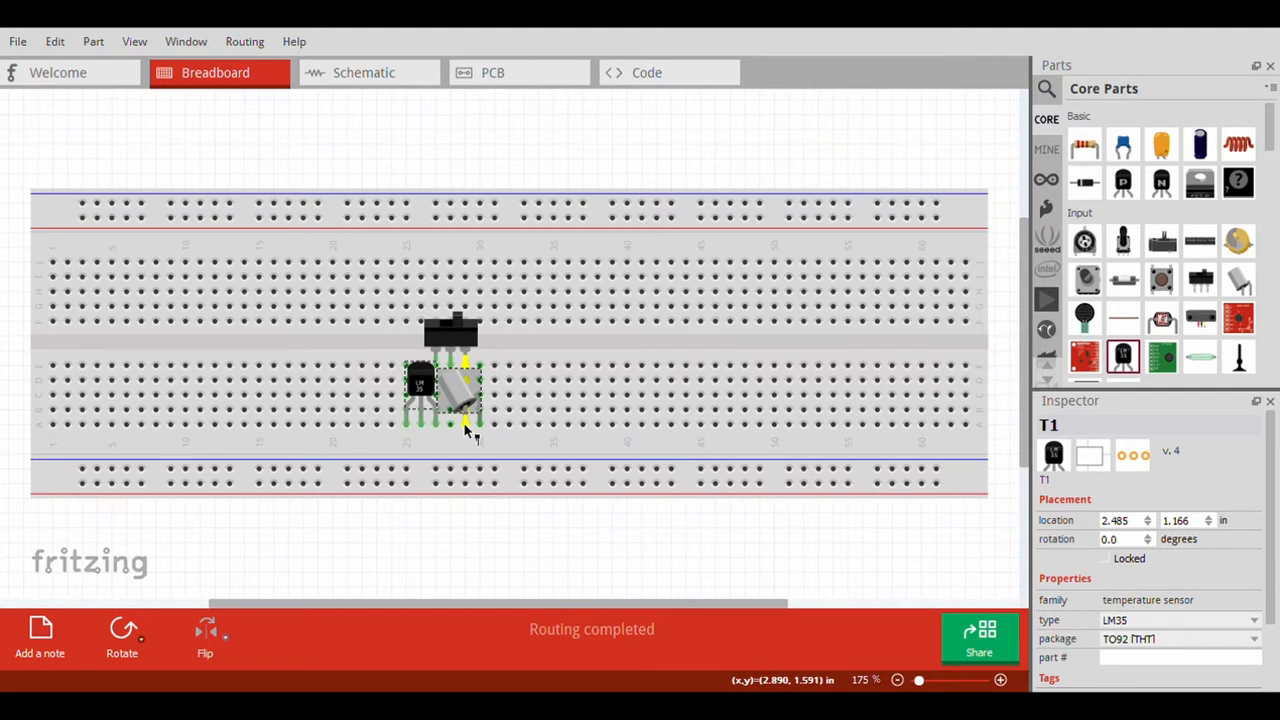
pyautogui.click(455, 400)
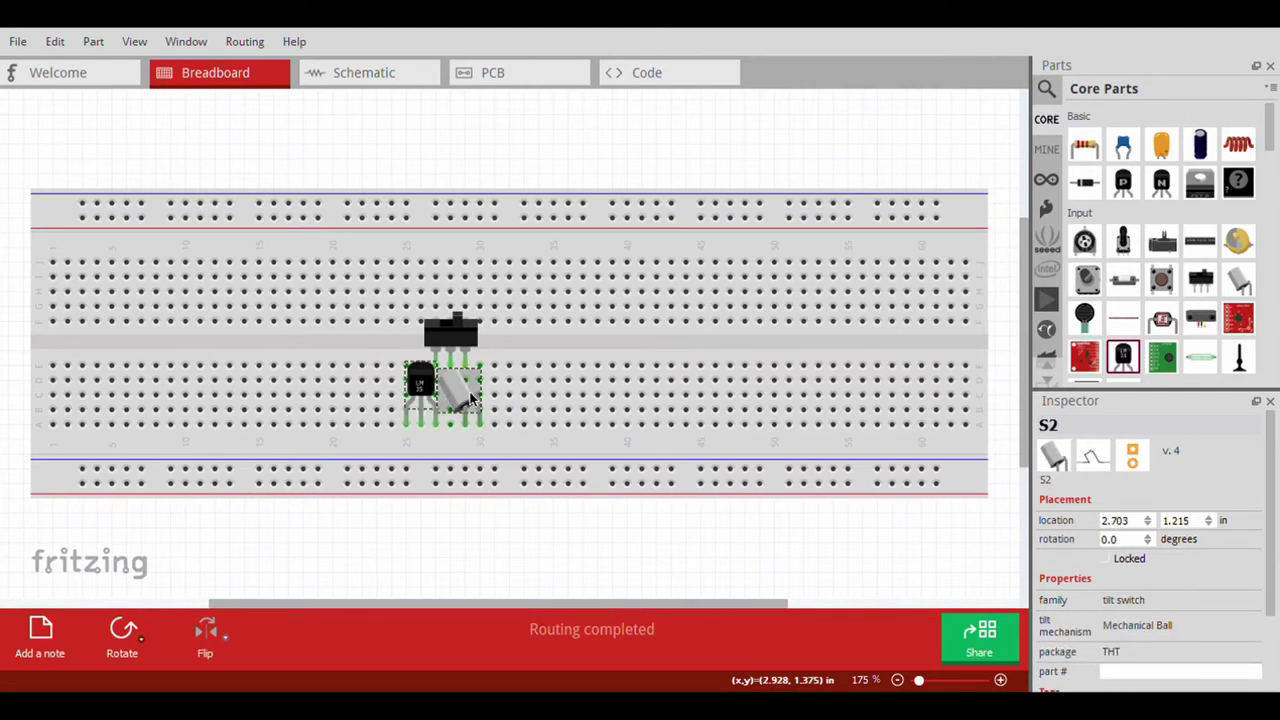
pyautogui.click(366, 72)
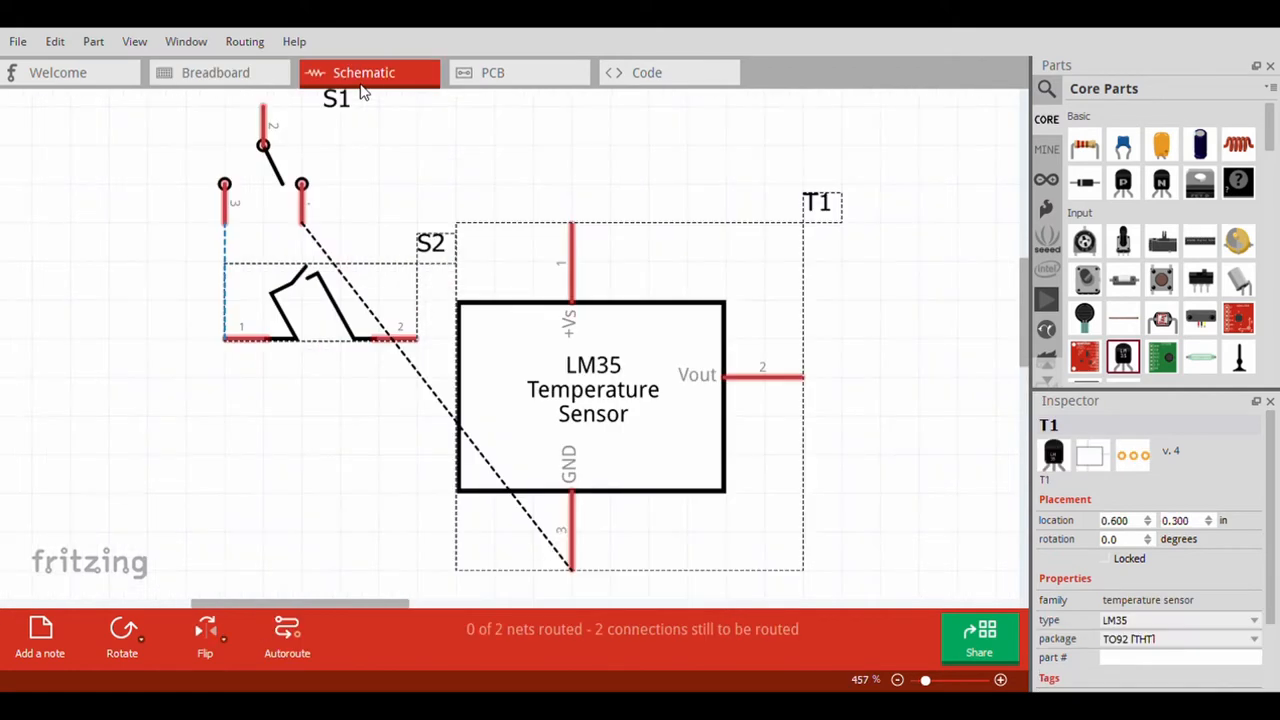
pyautogui.moveTo(200, 75)
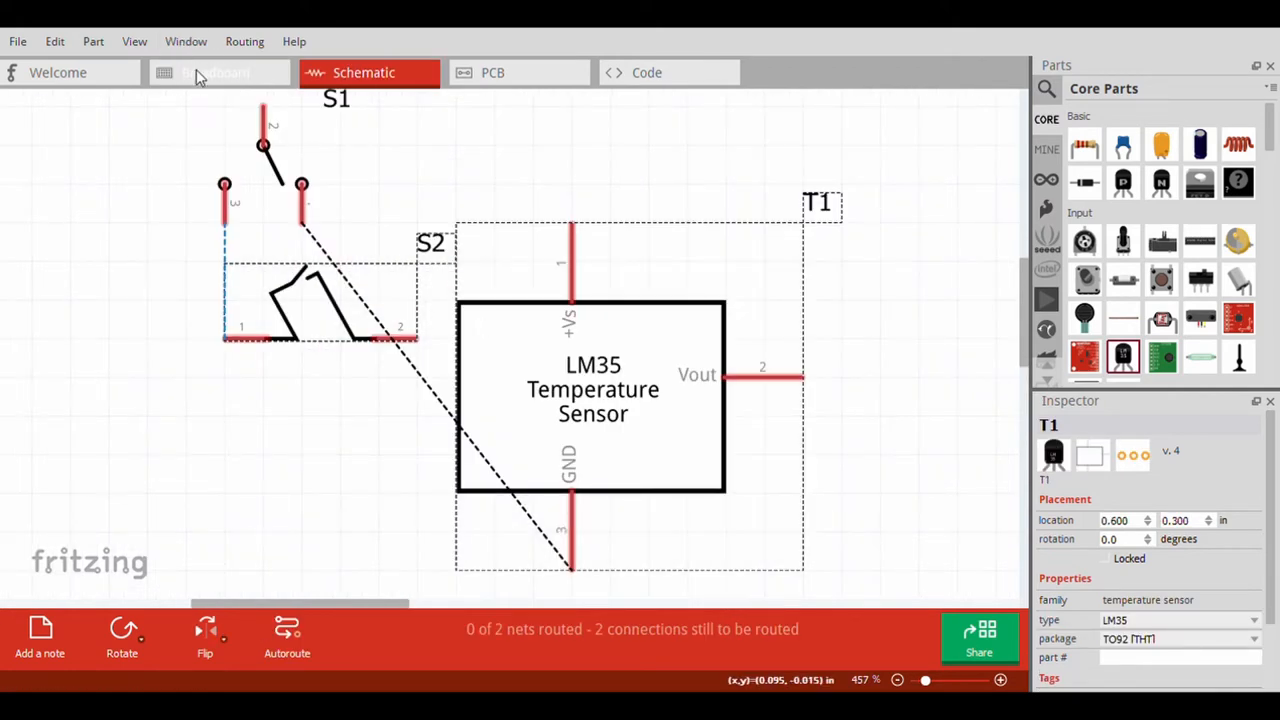
# Return to the breadboard and select the tilt switch to remove it
pyautogui.click(215, 72)
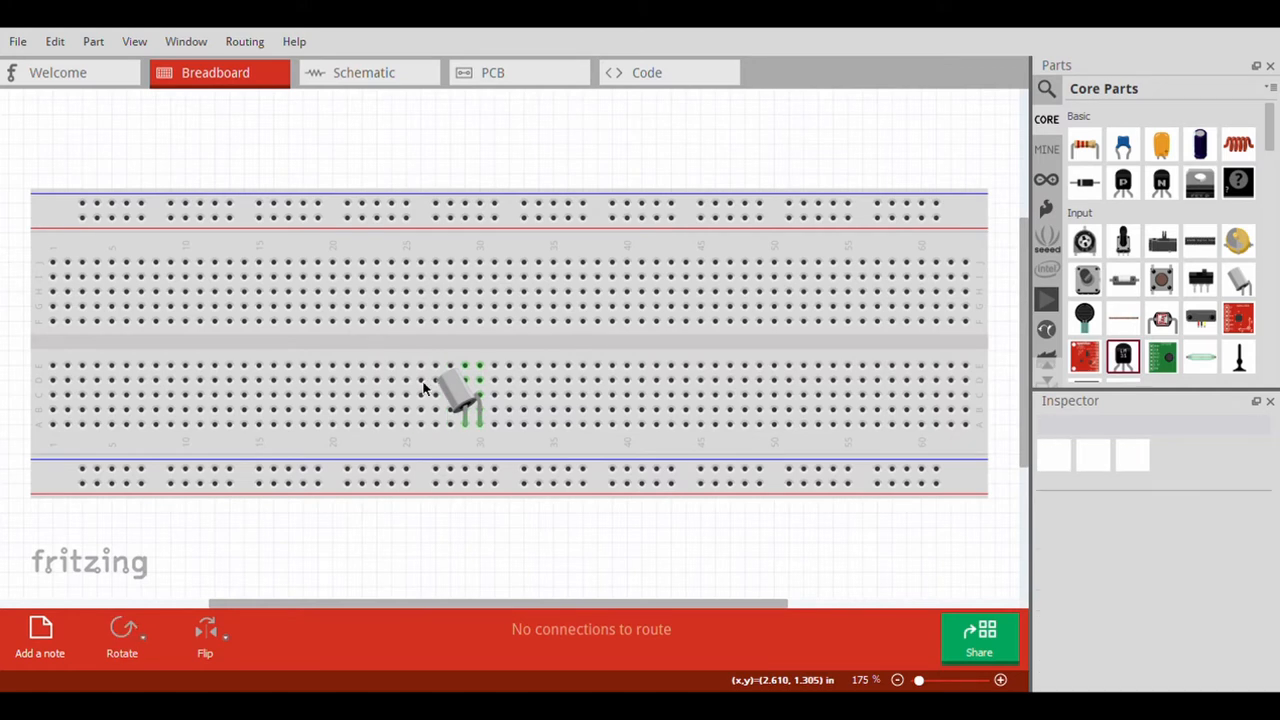
pyautogui.click(455, 395)
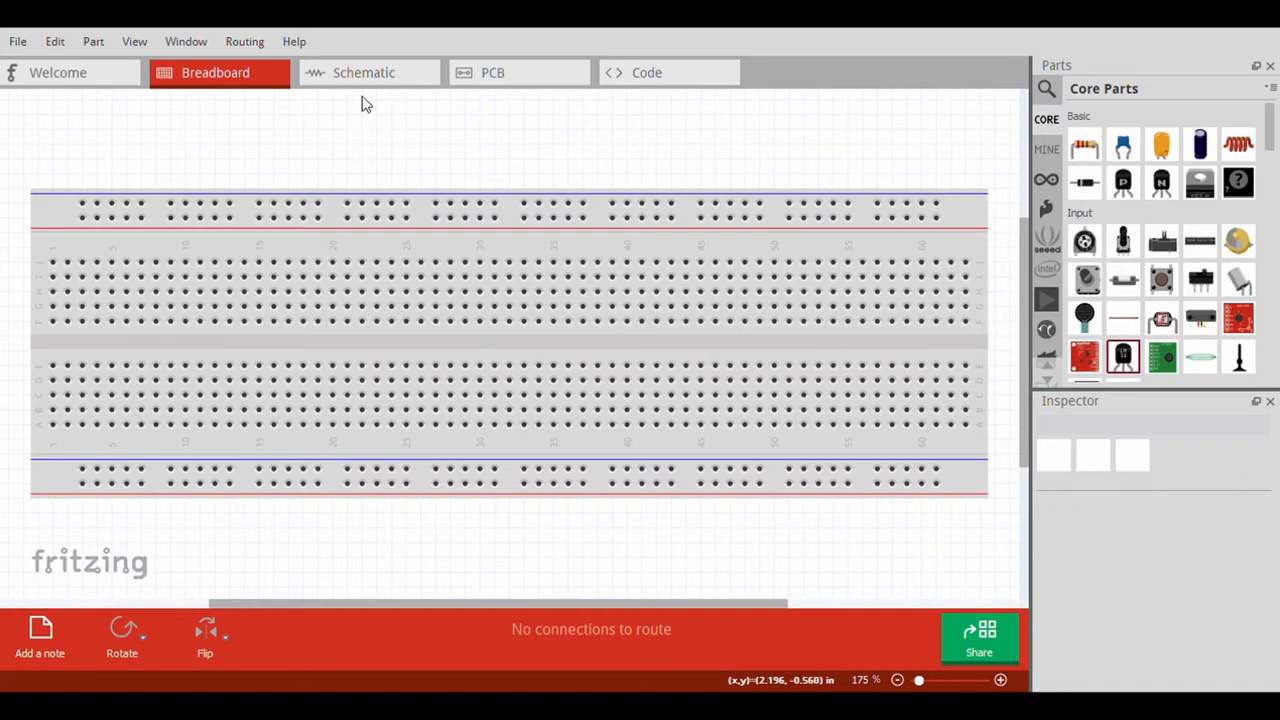
# Add a pushbutton to the schematic and search the parts library for 'temperature'
pyautogui.click(365, 72)
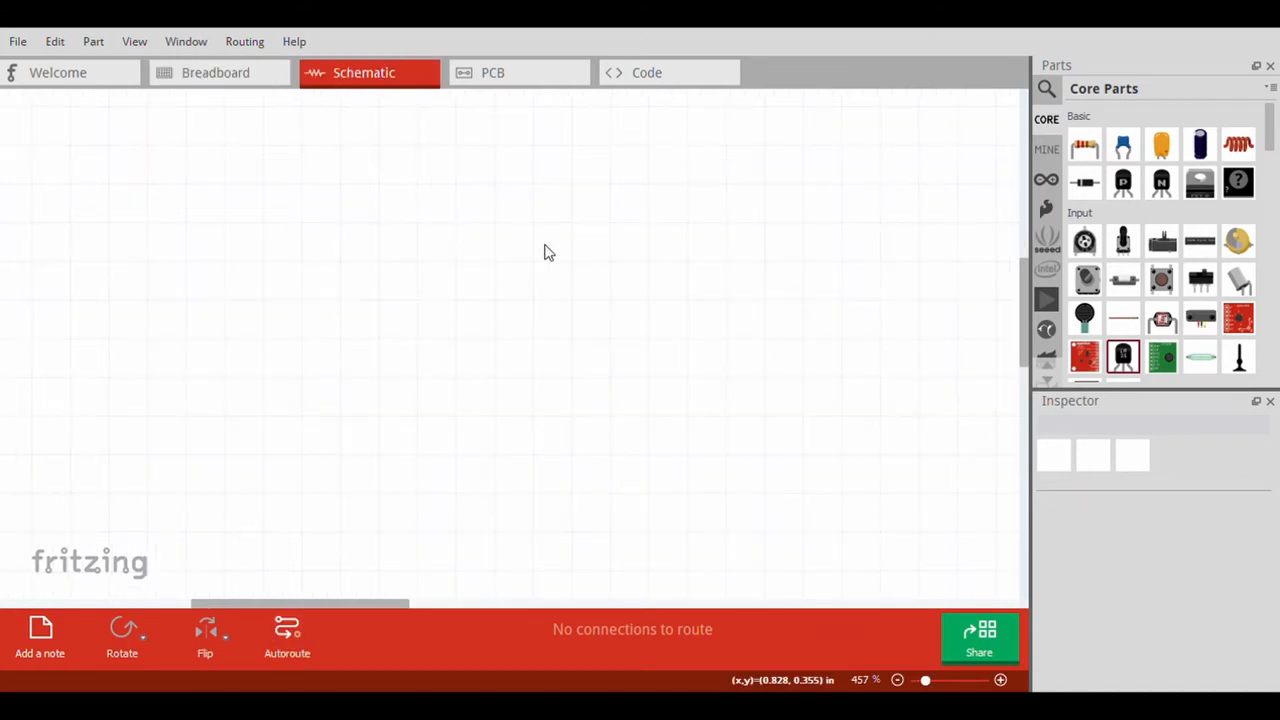
pyautogui.moveTo(478, 414)
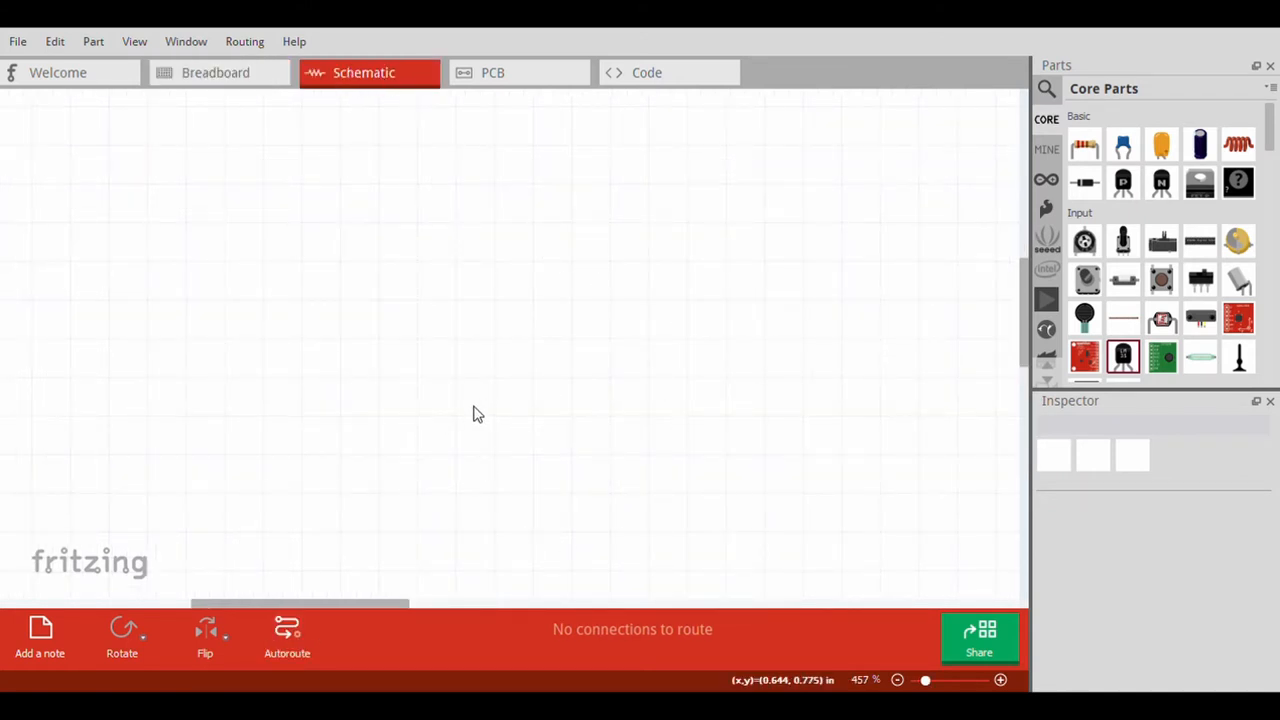
pyautogui.click(1160, 280)
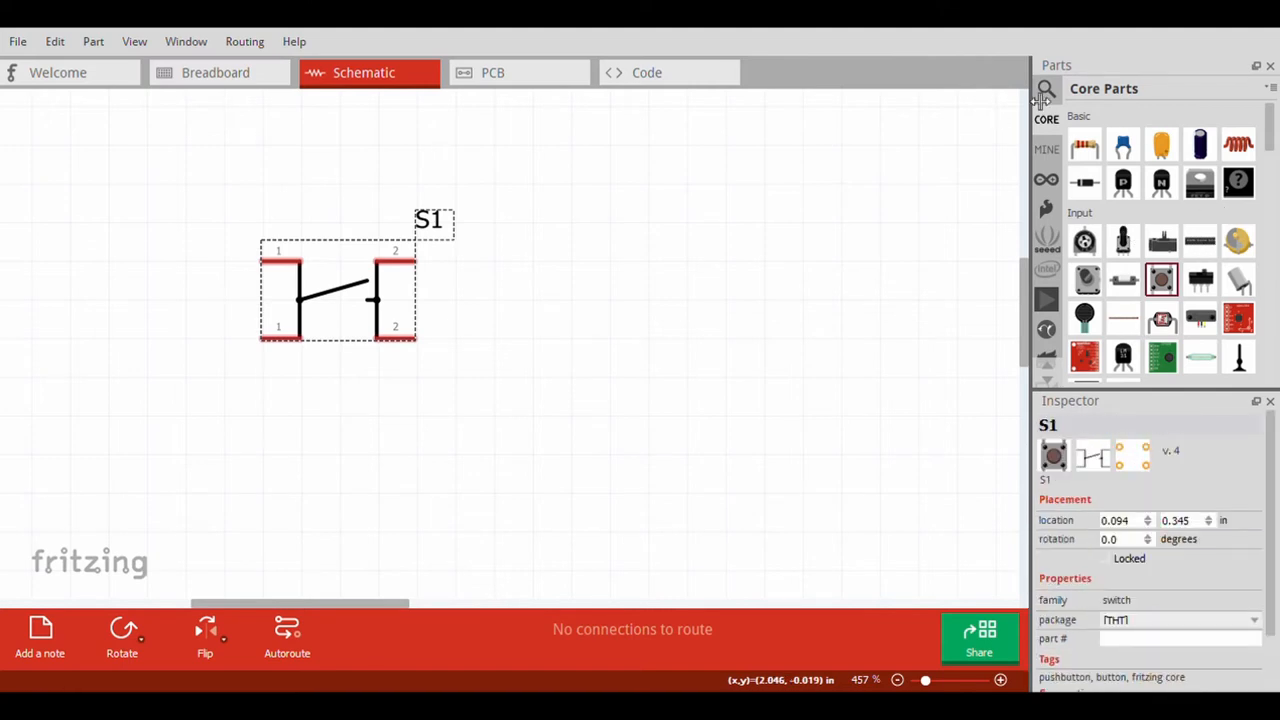
pyautogui.click(1044, 88)
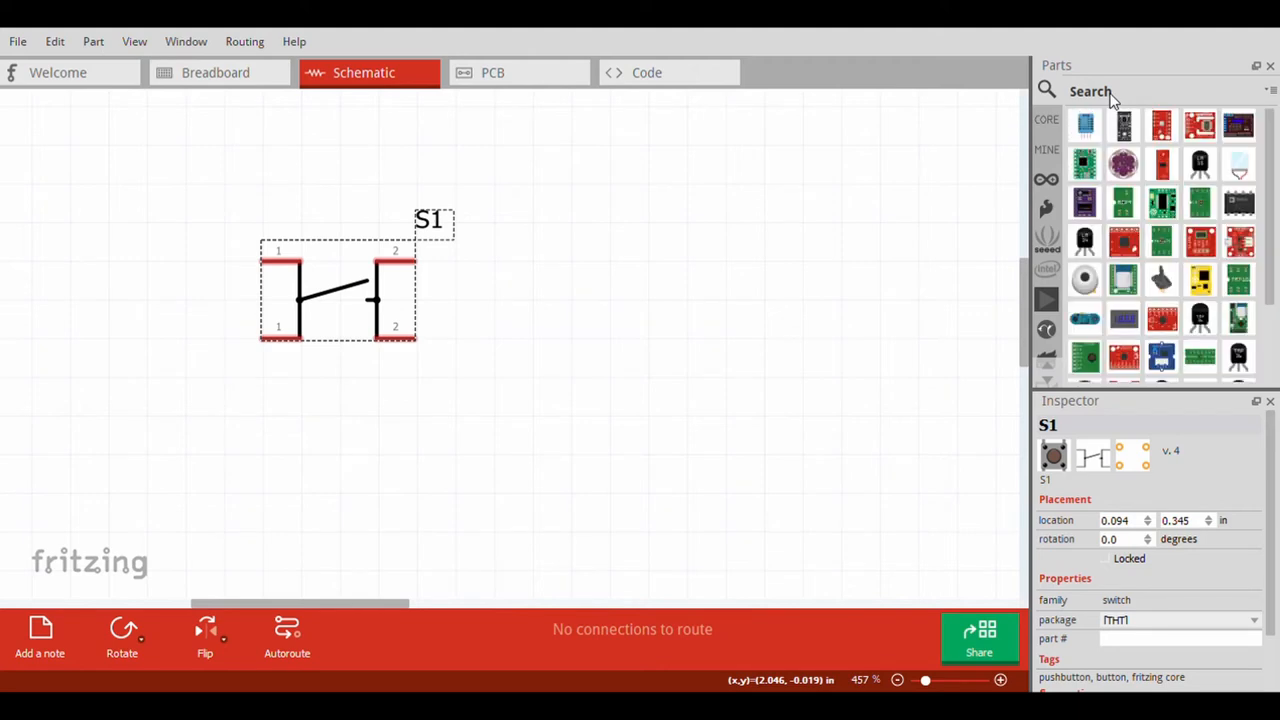
pyautogui.write('temperature')
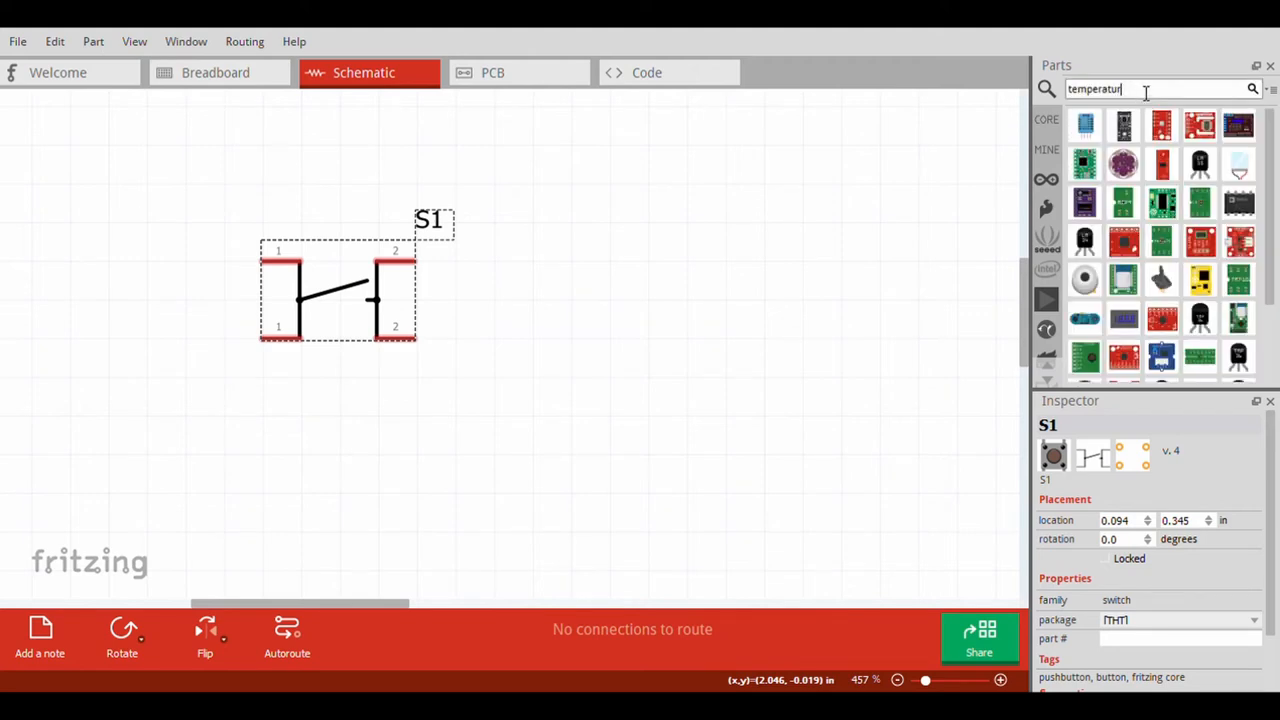
# Search for 'led' and place the Blue LED to the right of the pushbutton
pyautogui.write('led')
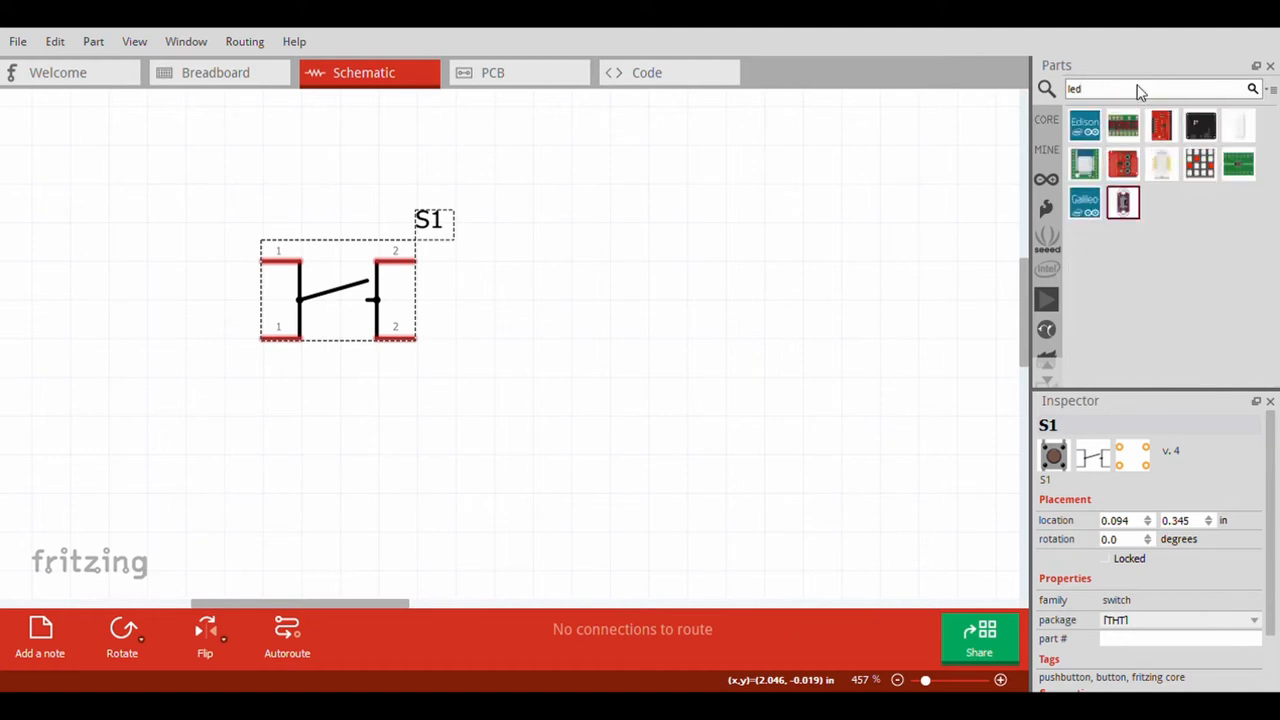
pyautogui.scroll(-3)
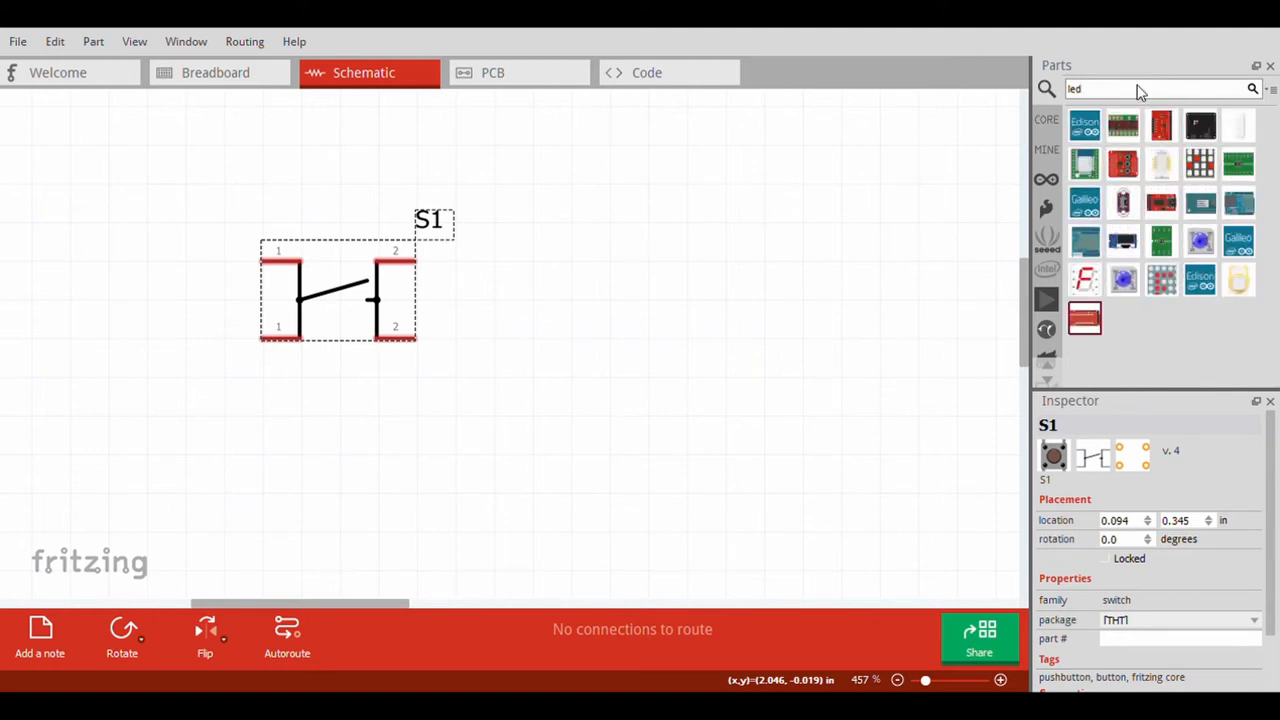
pyautogui.scroll(-3)
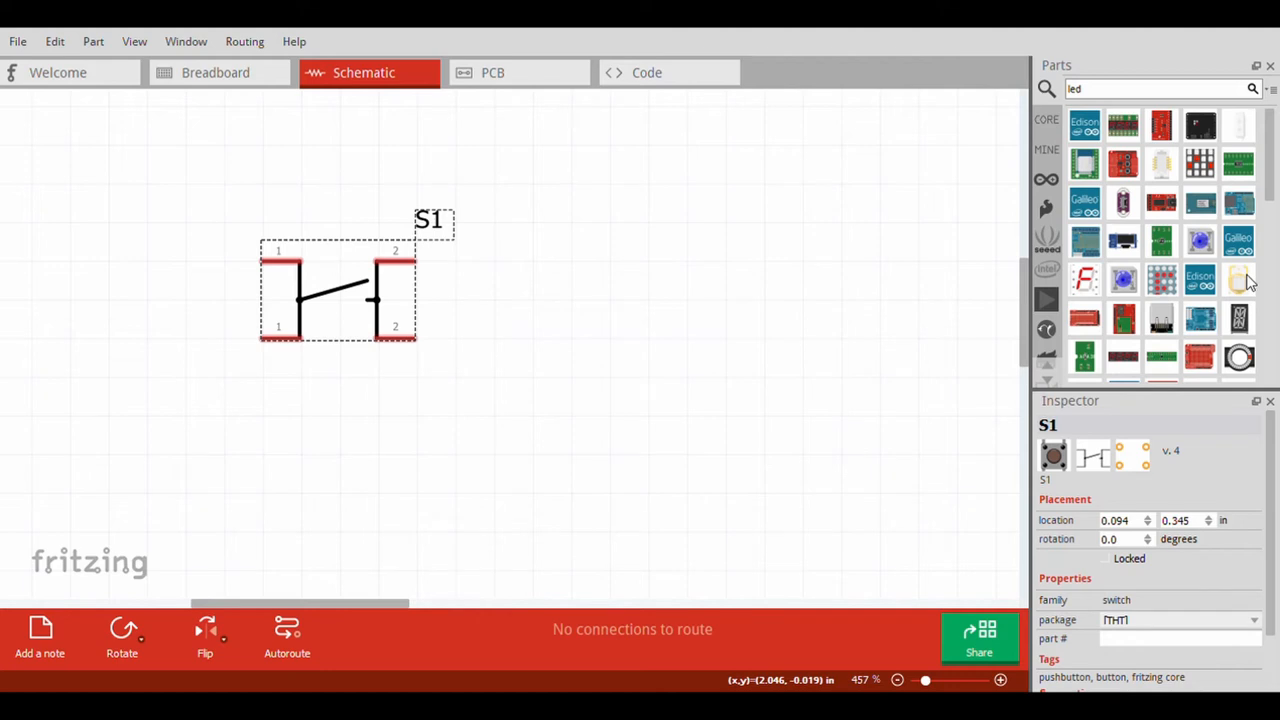
pyautogui.moveTo(1125, 280)
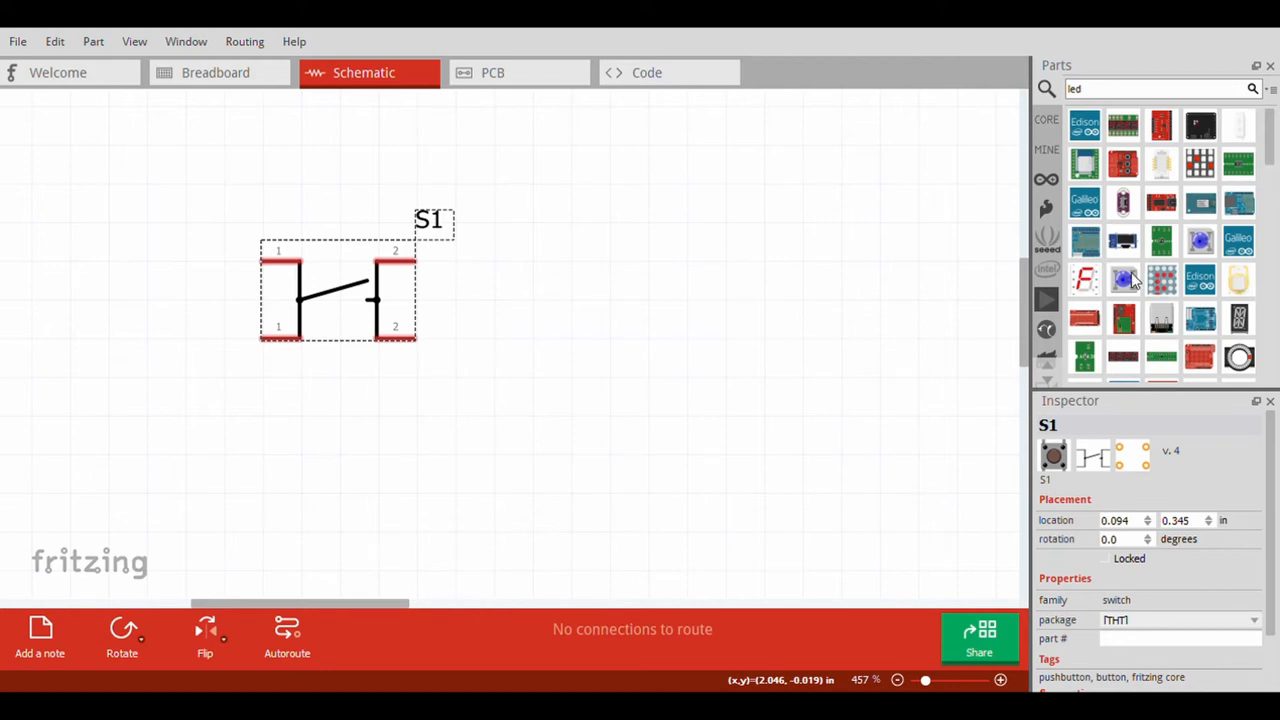
pyautogui.click(1125, 278)
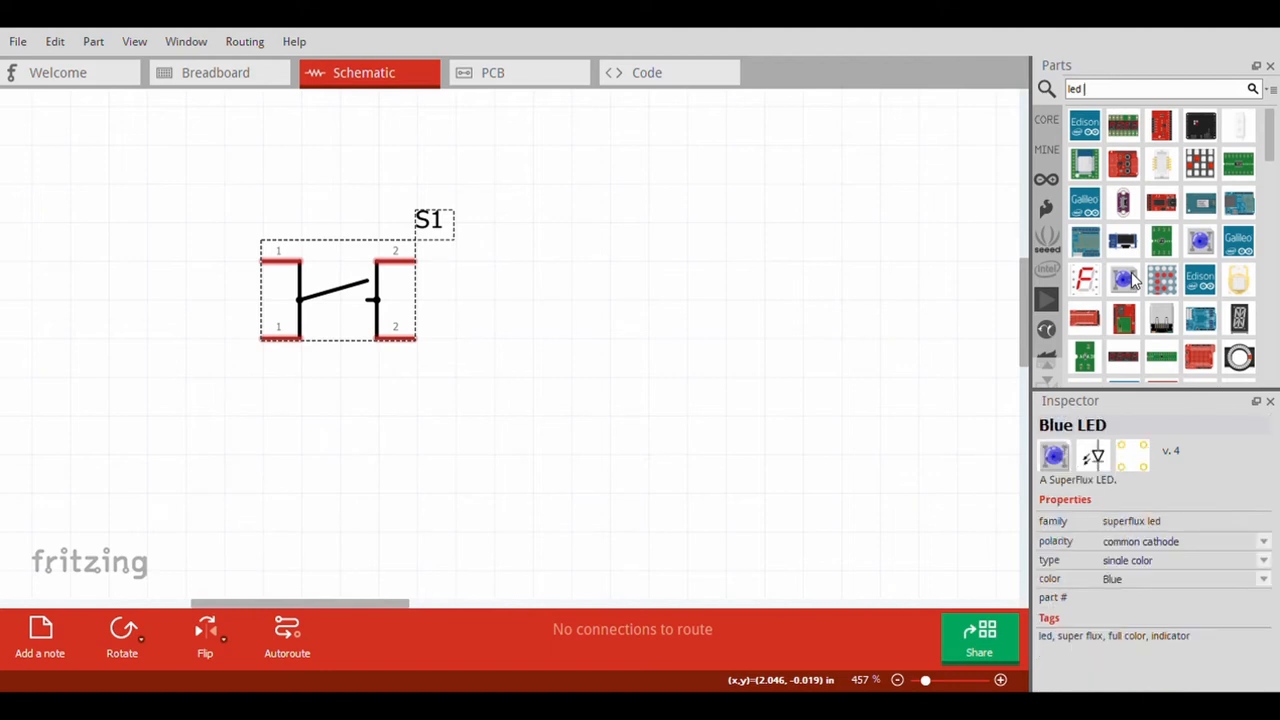
pyautogui.moveTo(1132, 289)
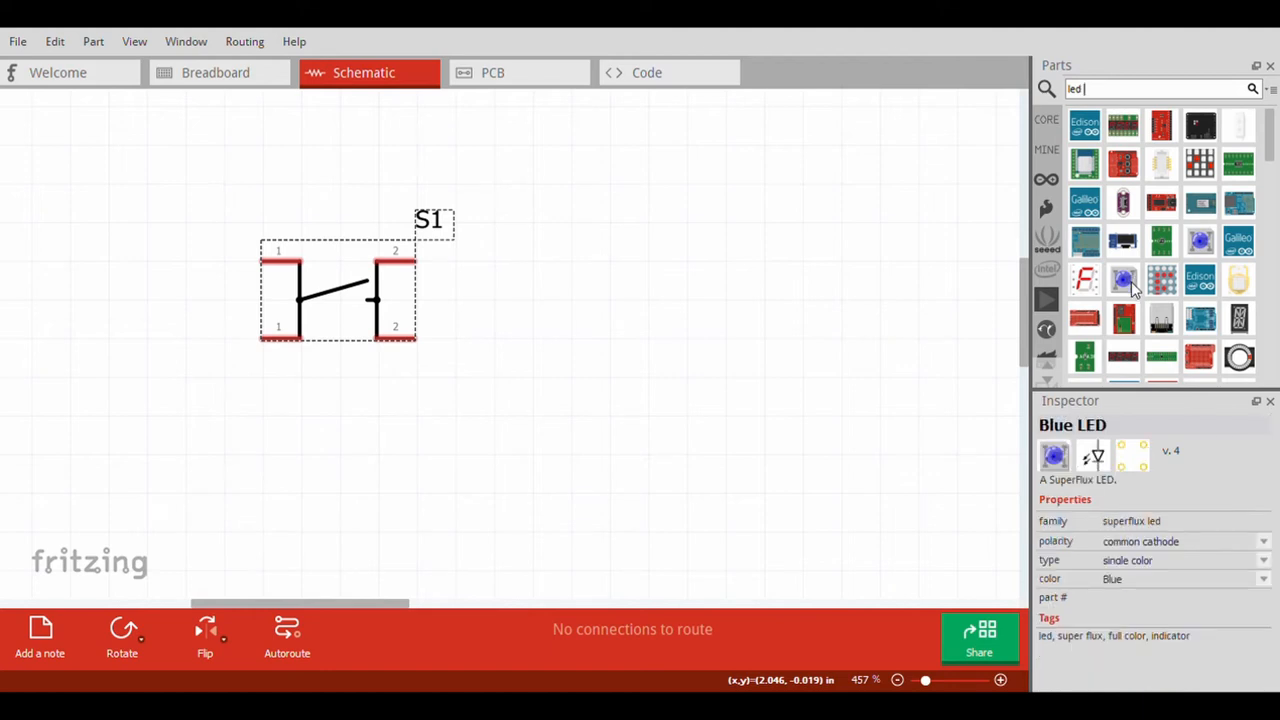
pyautogui.moveTo(1123, 279); pyautogui.dragTo(593, 320)
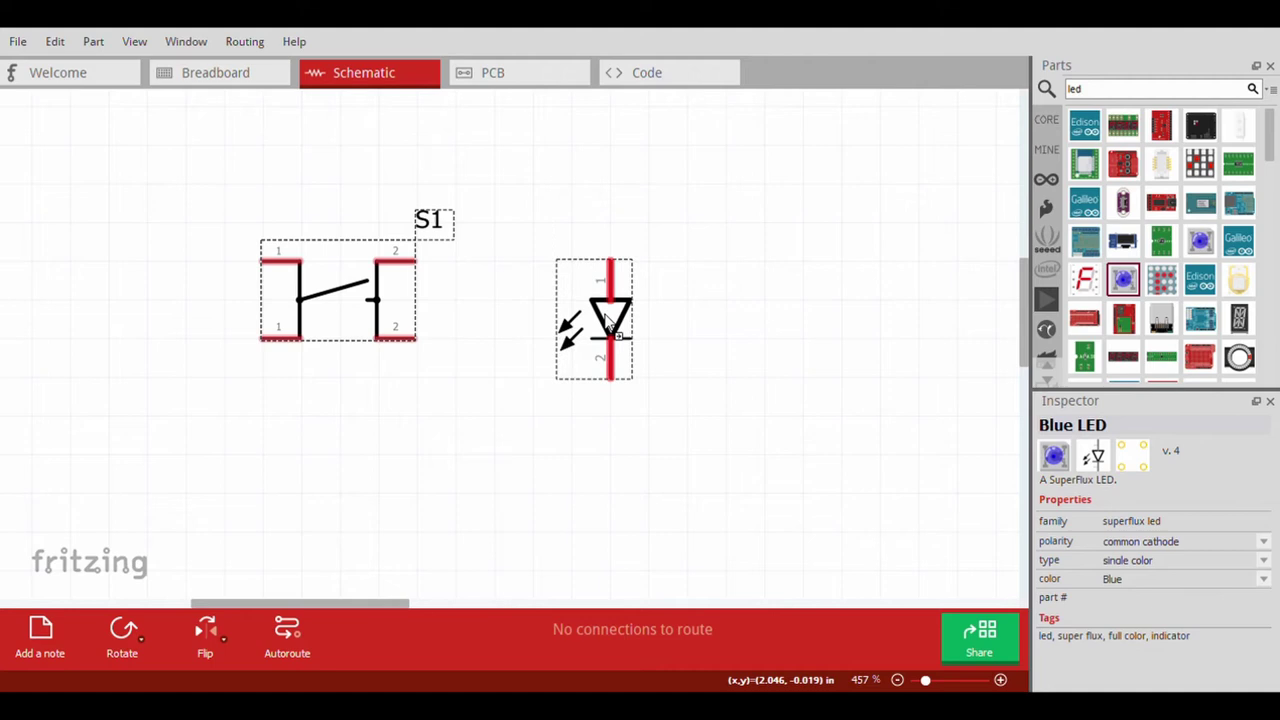
pyautogui.click(608, 320)
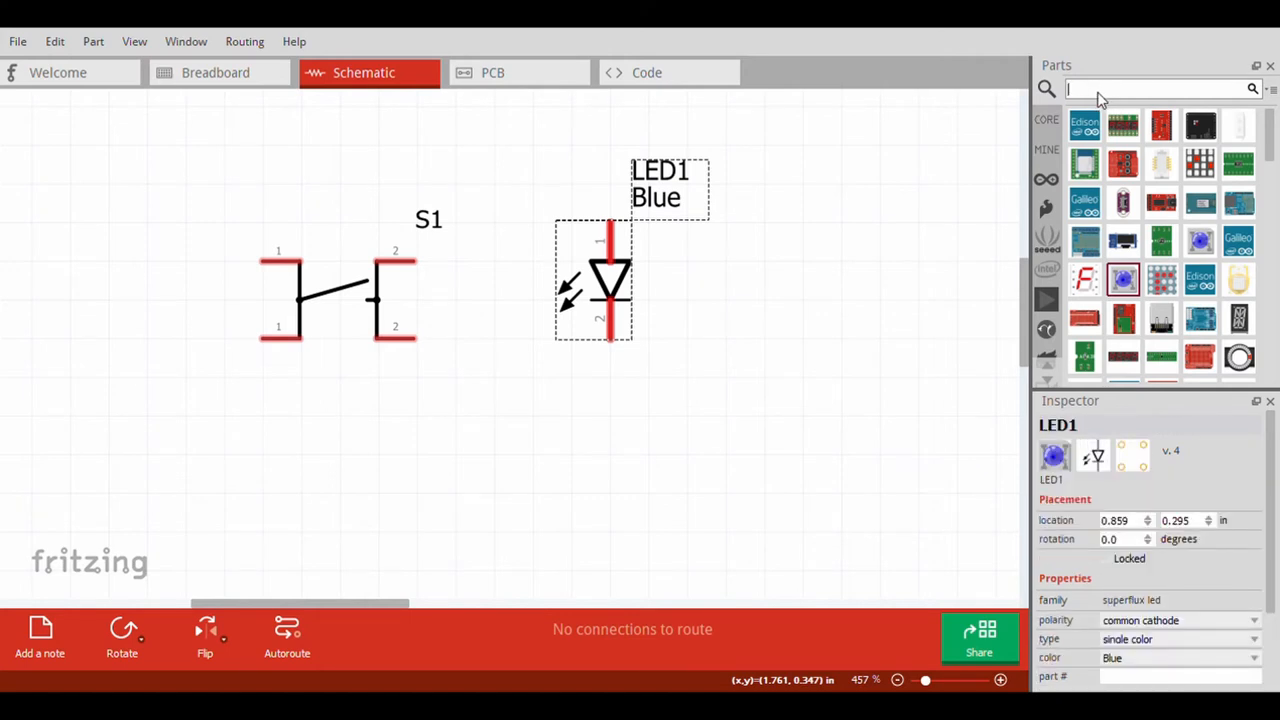
# Search 'termi' and place the 3-pin screw-terminal header JP1 left of the pushbutton
pyautogui.write('termi')
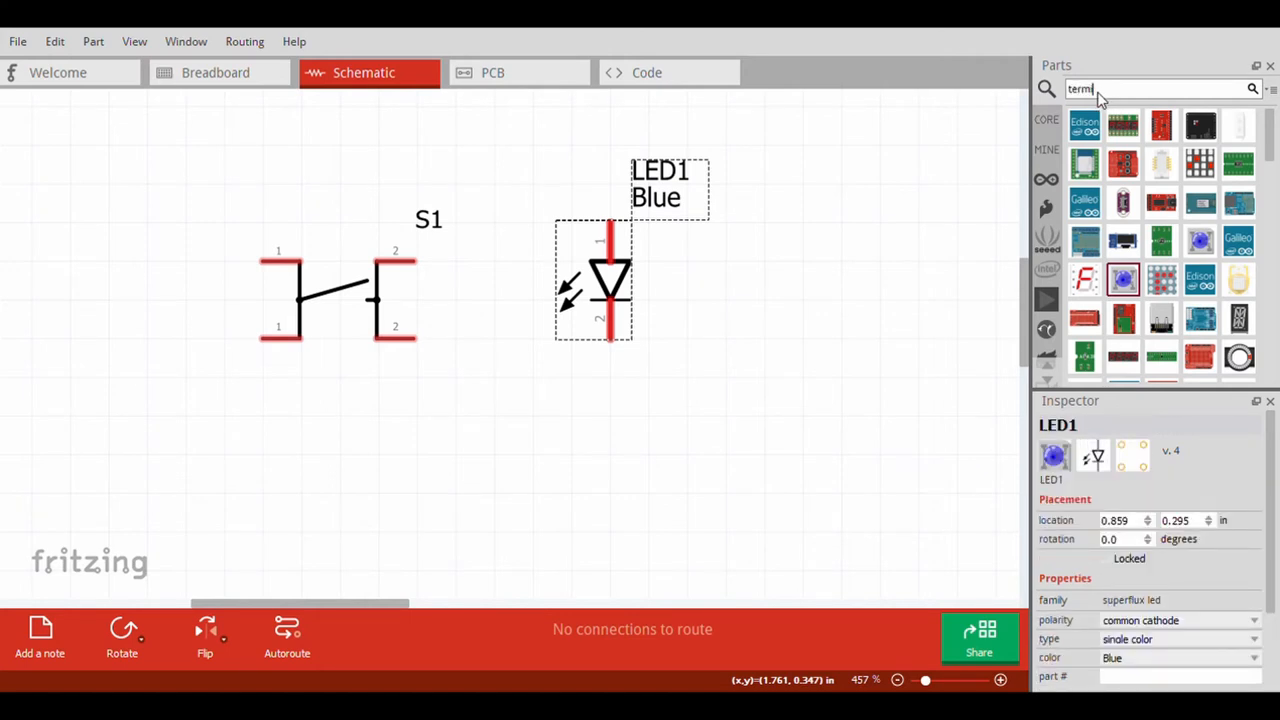
pyautogui.write('termi')
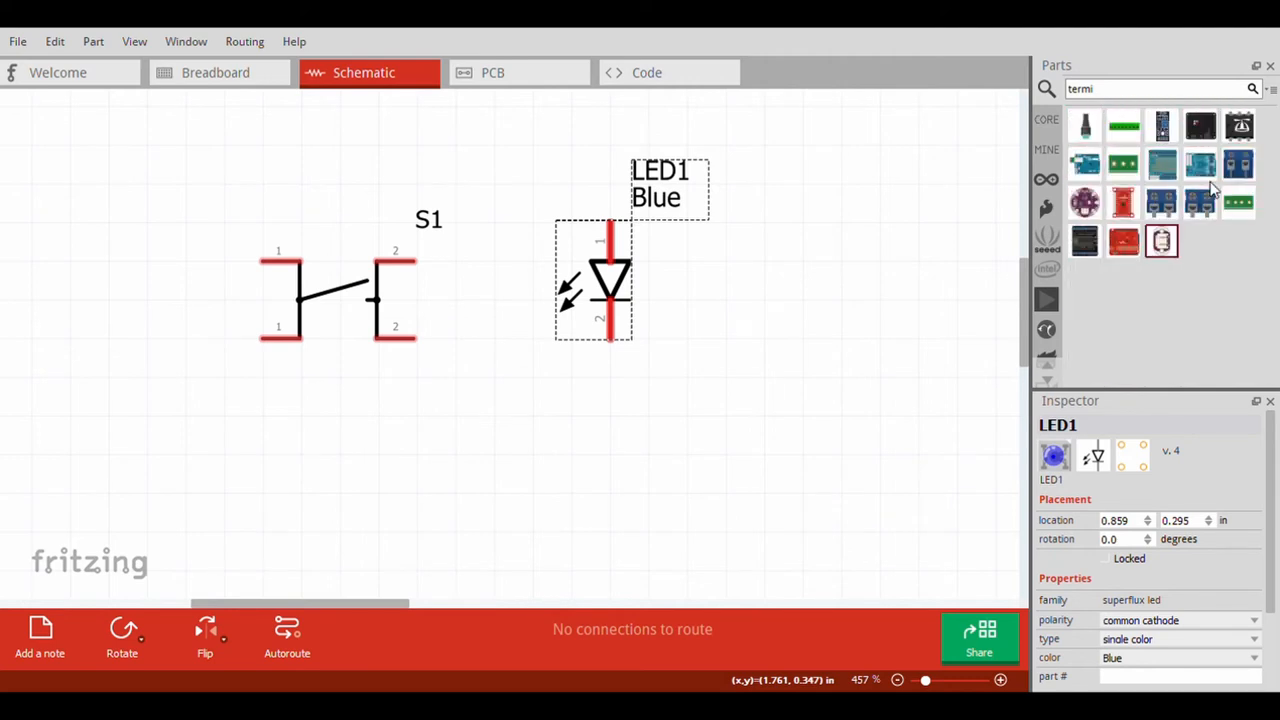
pyautogui.scroll(-3)
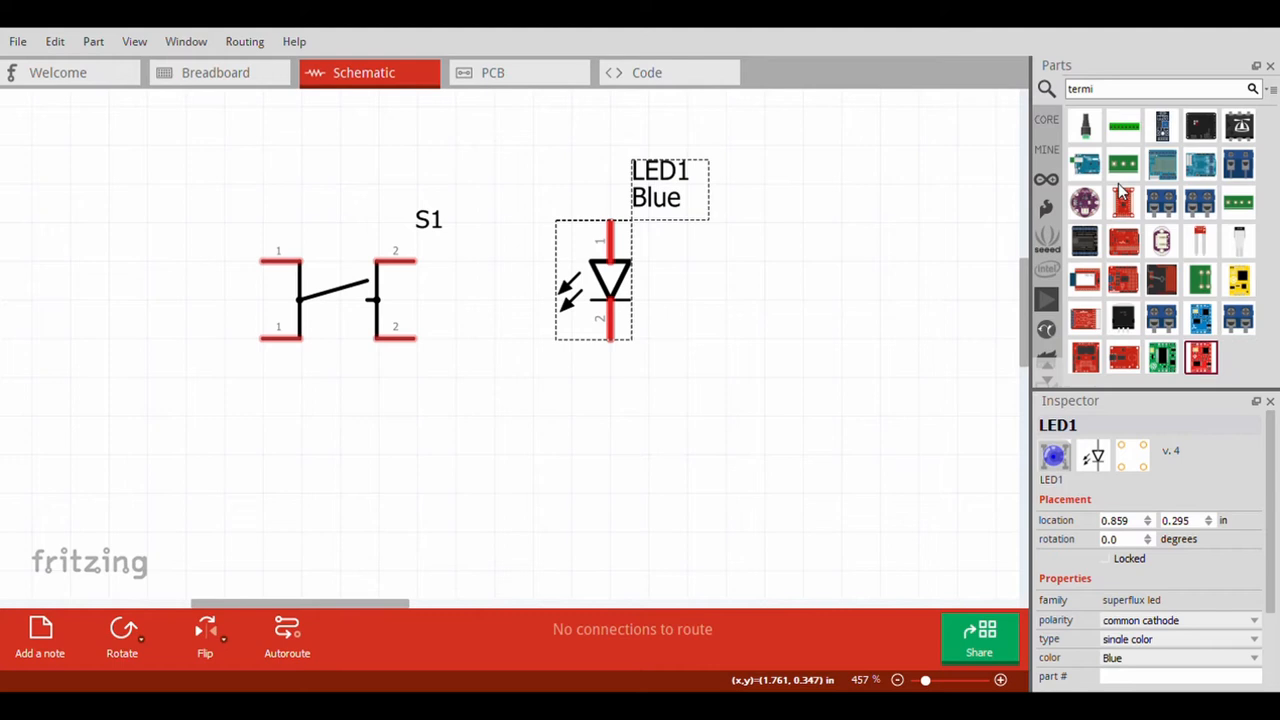
pyautogui.moveTo(1197, 190)
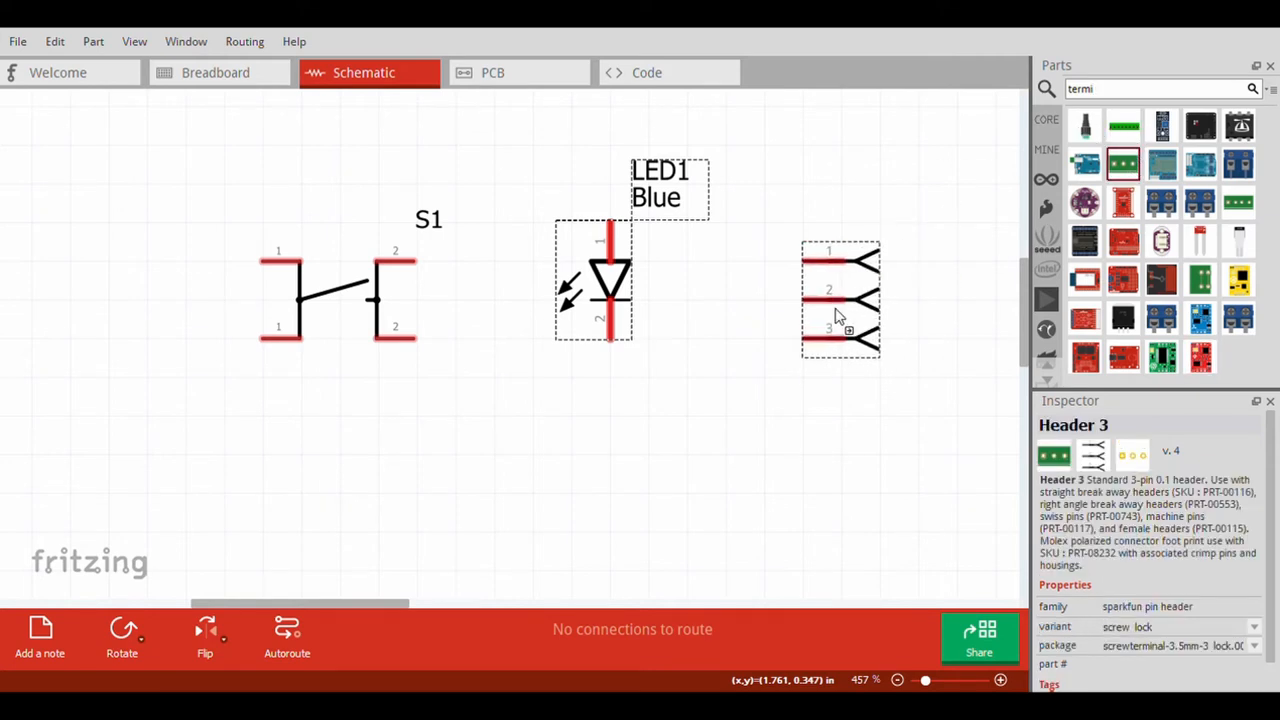
pyautogui.moveTo(840, 300); pyautogui.dragTo(185, 300)
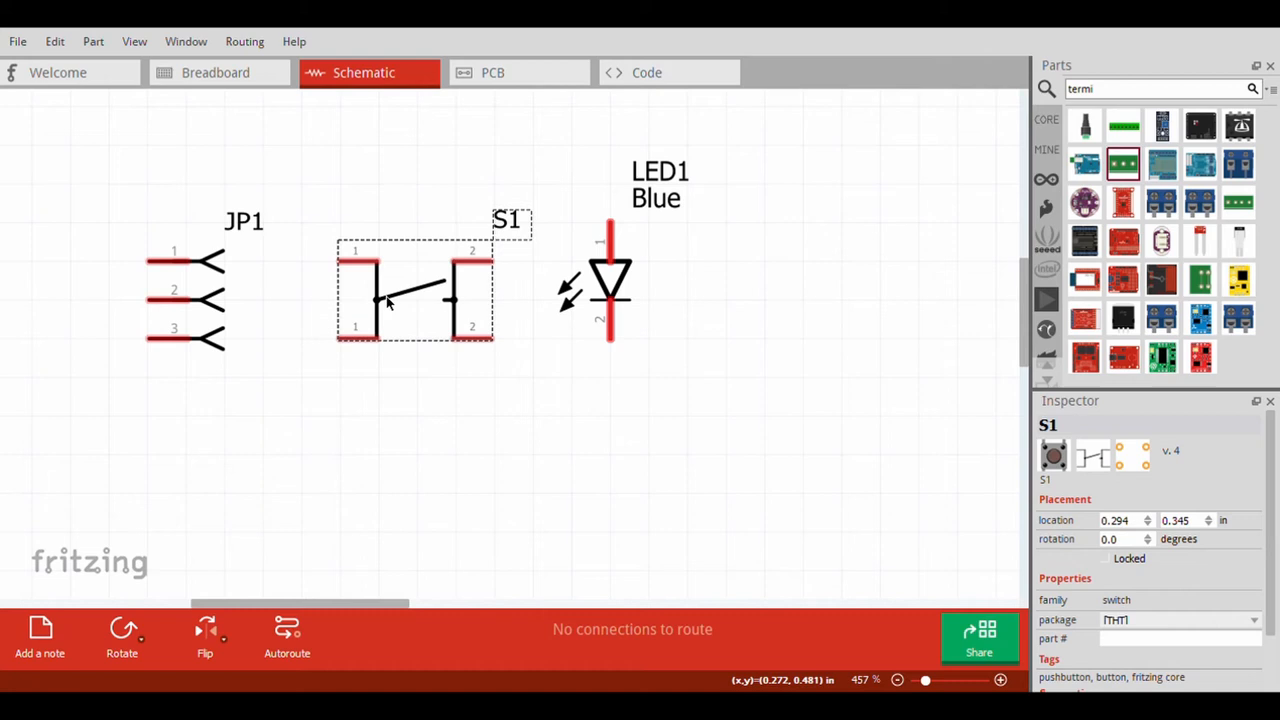
pyautogui.moveTo(338, 343)
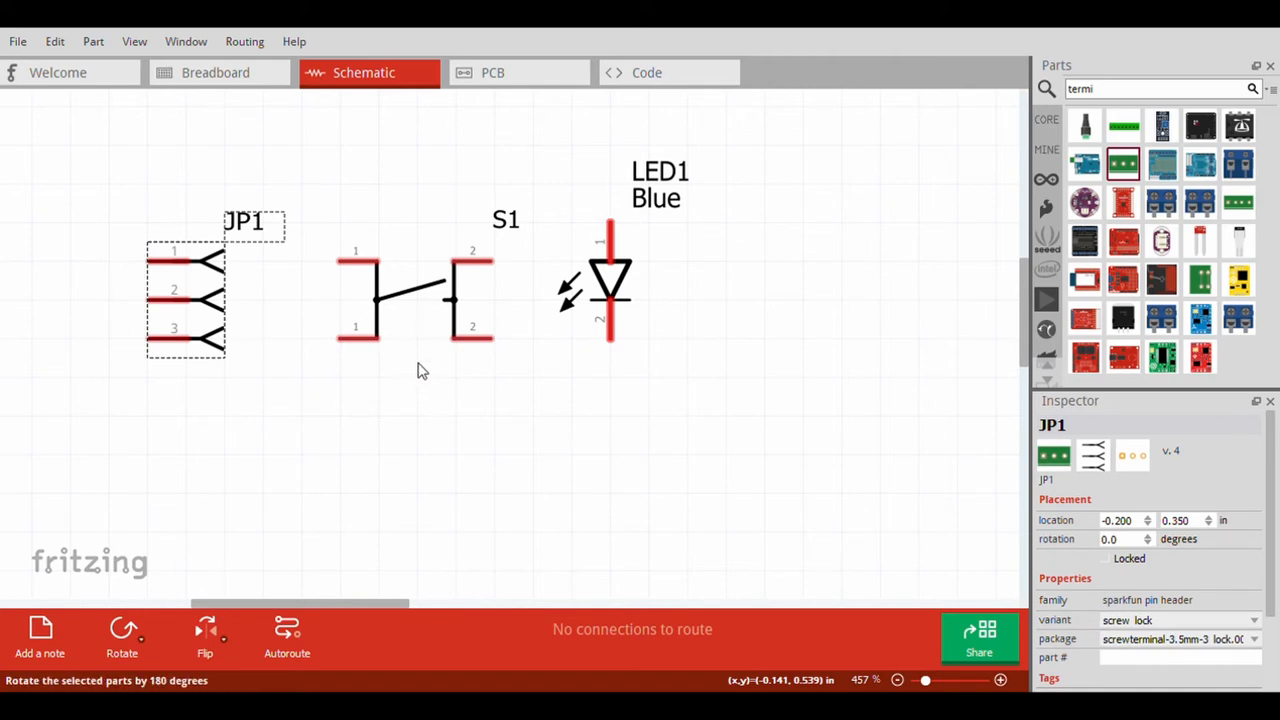
# Rotate JP1 by 180 degrees and wire its pin 1 to S1 pin 1
pyautogui.click(122, 628)
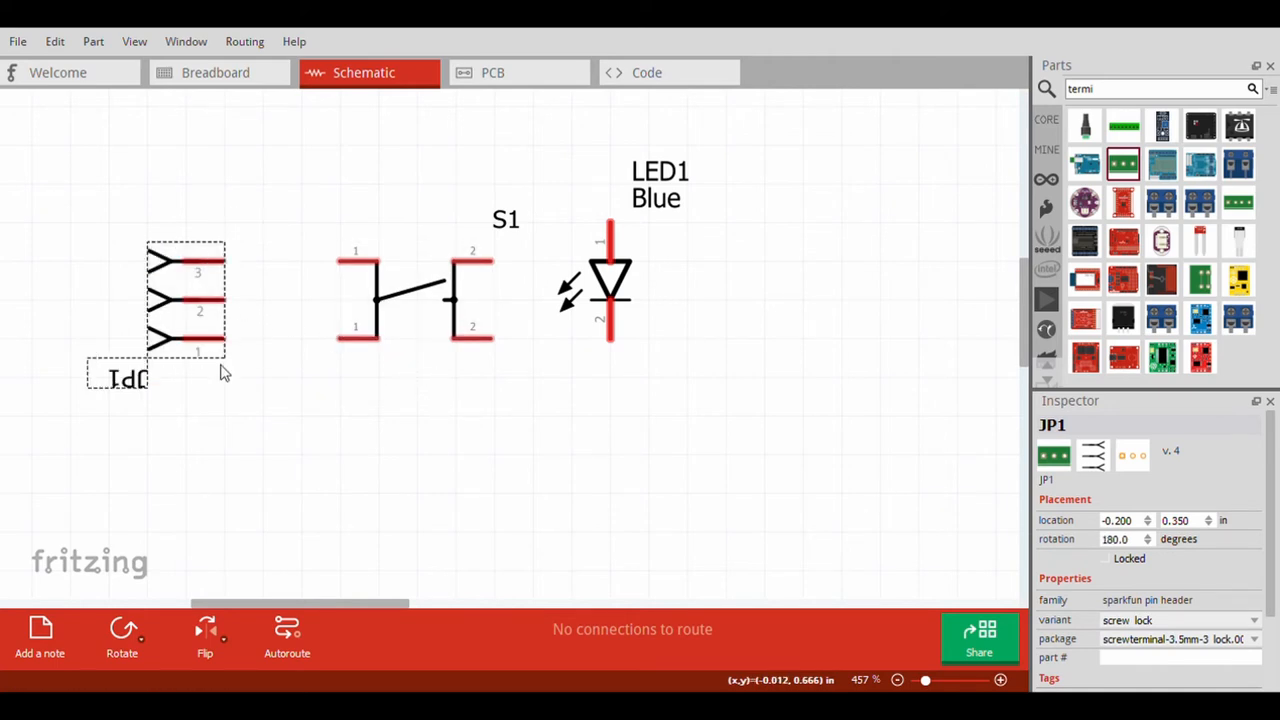
pyautogui.moveTo(200, 345)
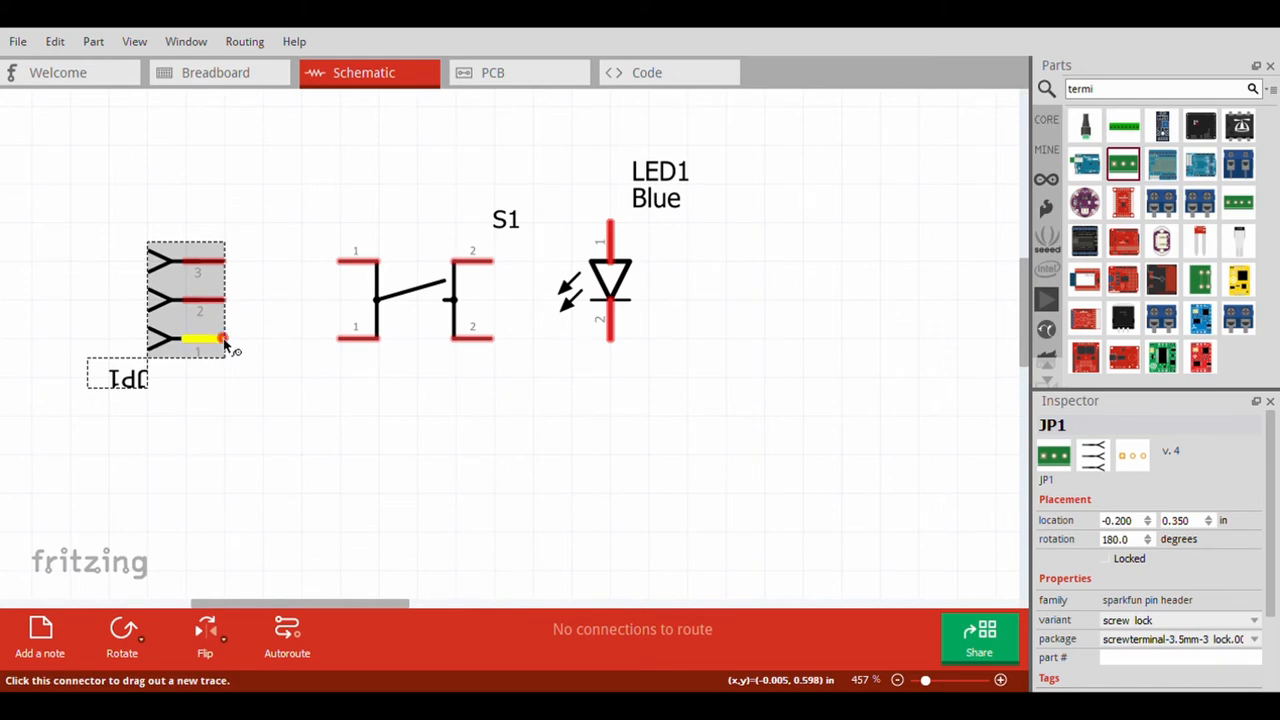
pyautogui.moveTo(225, 340); pyautogui.dragTo(355, 340)
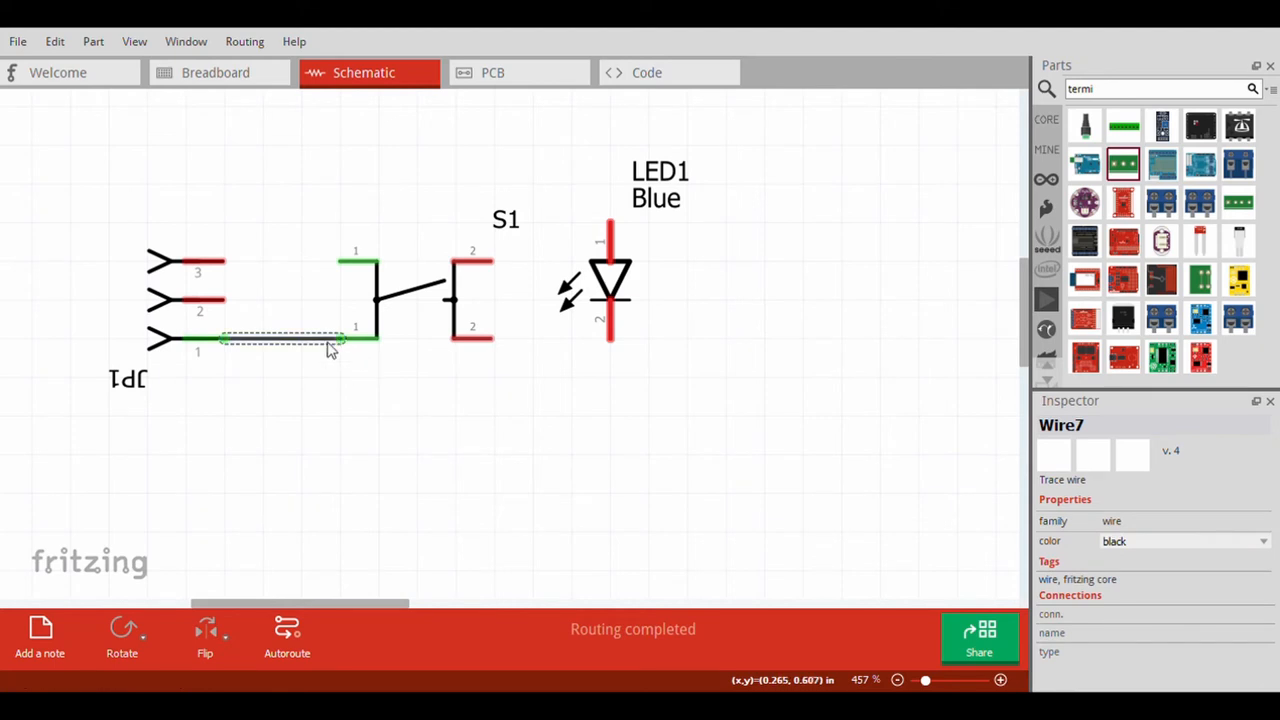
pyautogui.moveTo(332, 345)
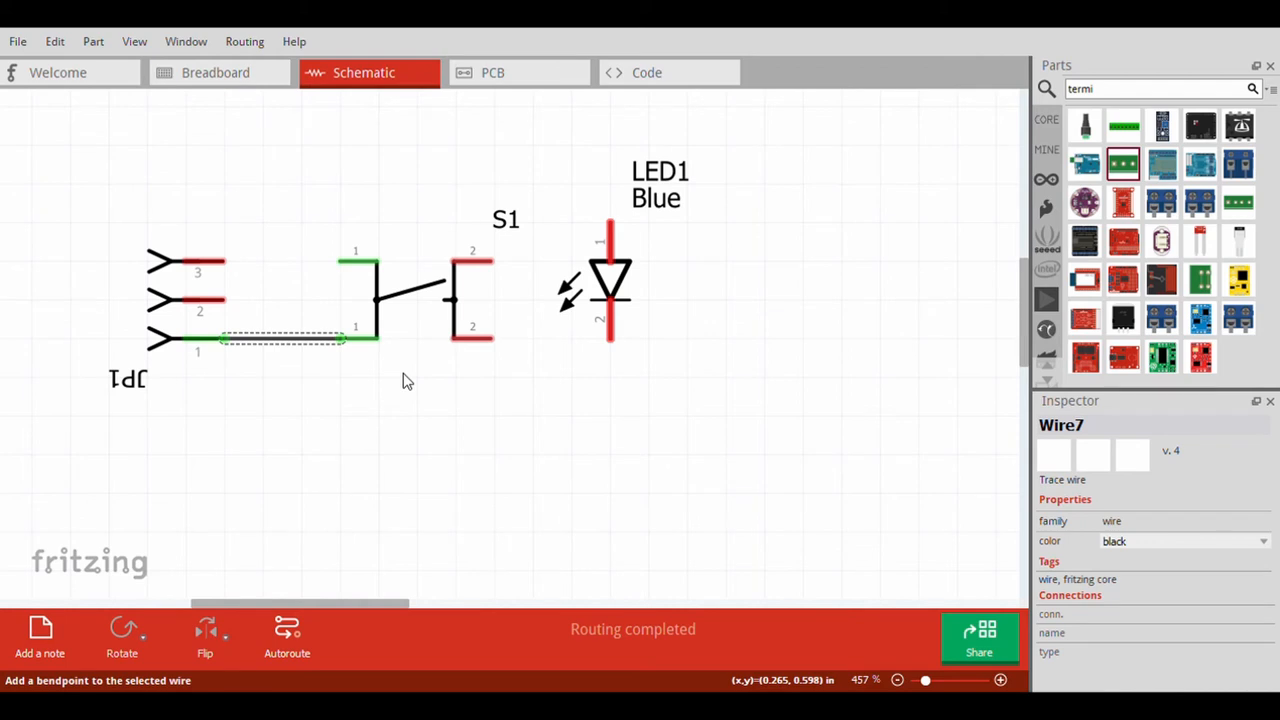
pyautogui.moveTo(539, 392)
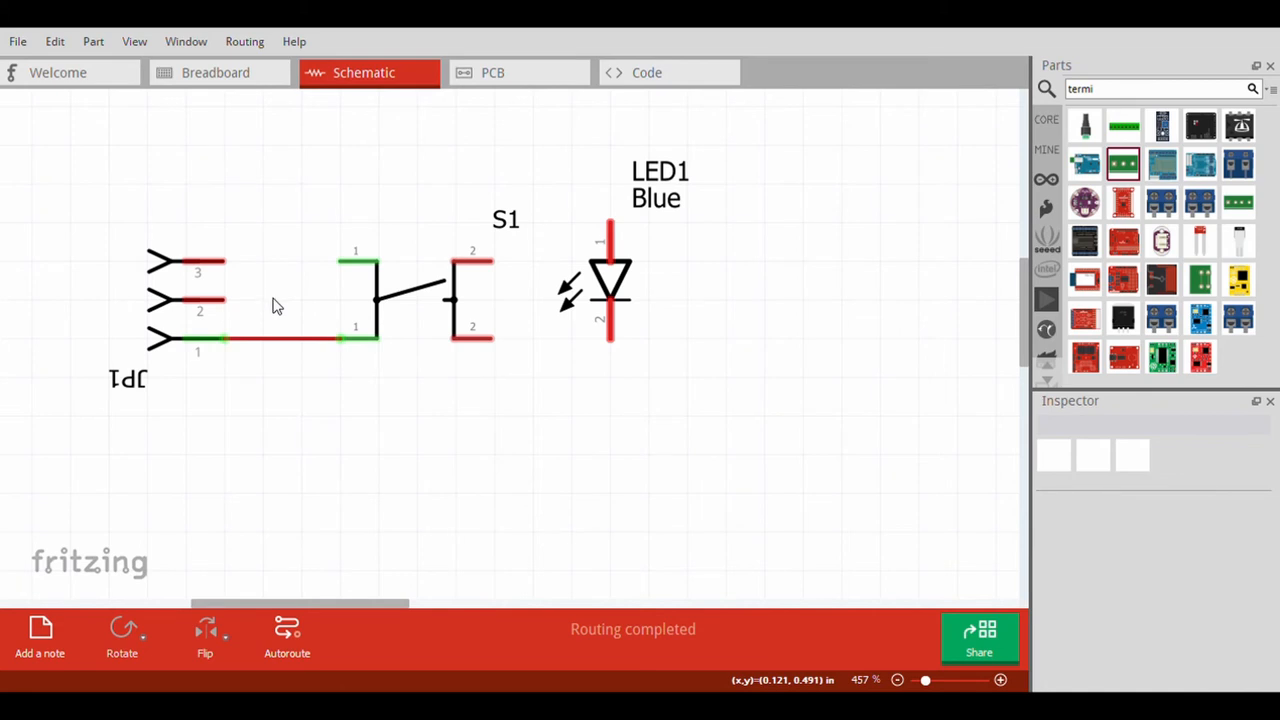
# Wire JP1 pin 2 to LED1's upper pin, bending the wire up over S1
pyautogui.moveTo(226, 302); pyautogui.dragTo(268, 310)
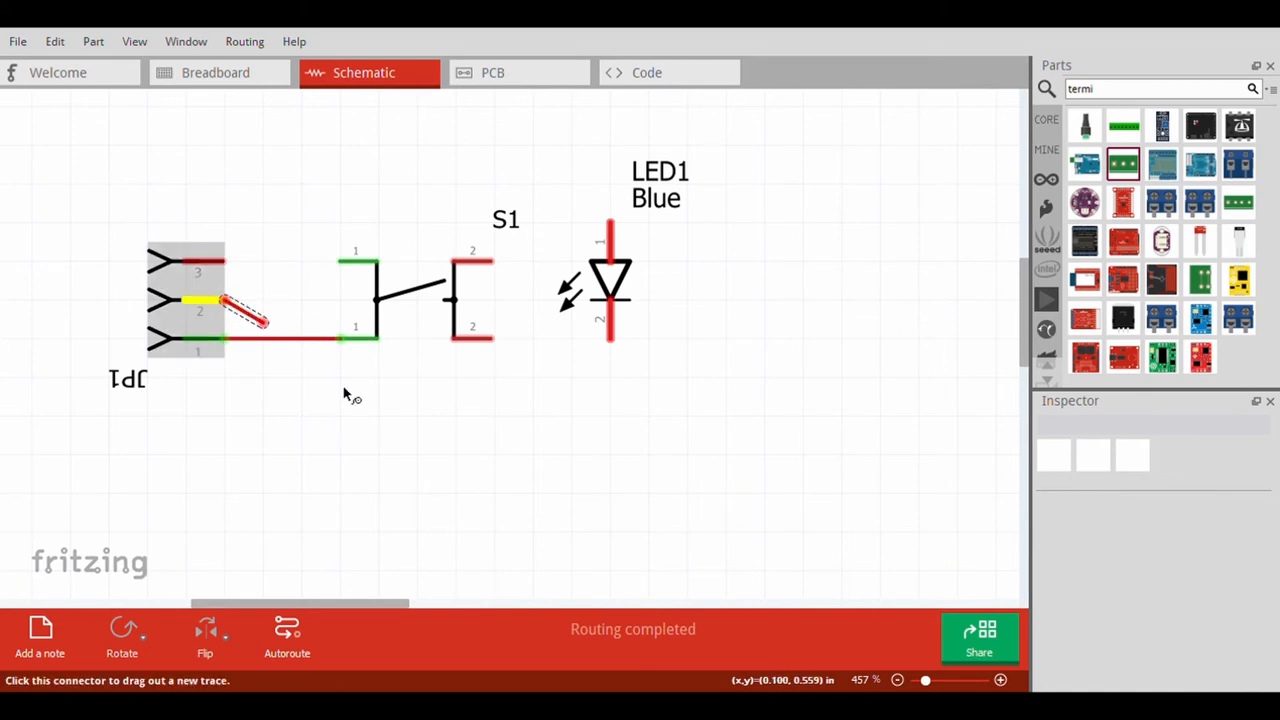
pyautogui.moveTo(225, 302); pyautogui.dragTo(580, 165)
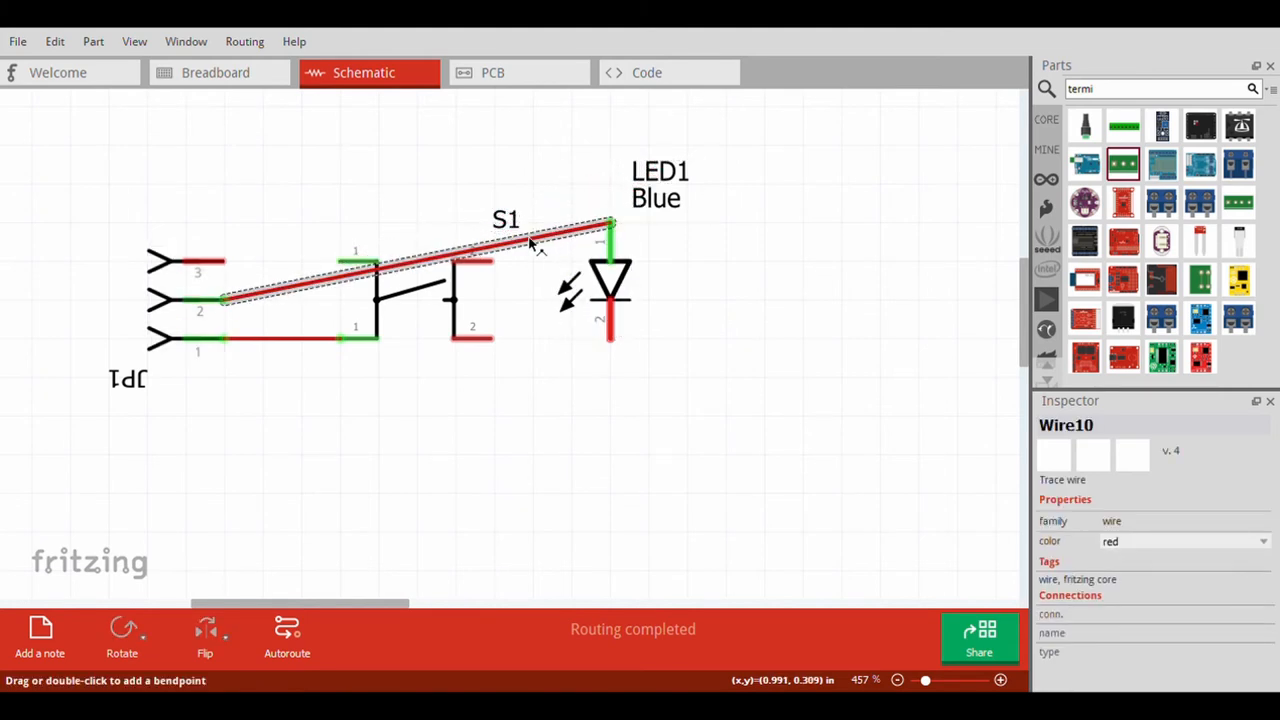
pyautogui.moveTo(760, 312)
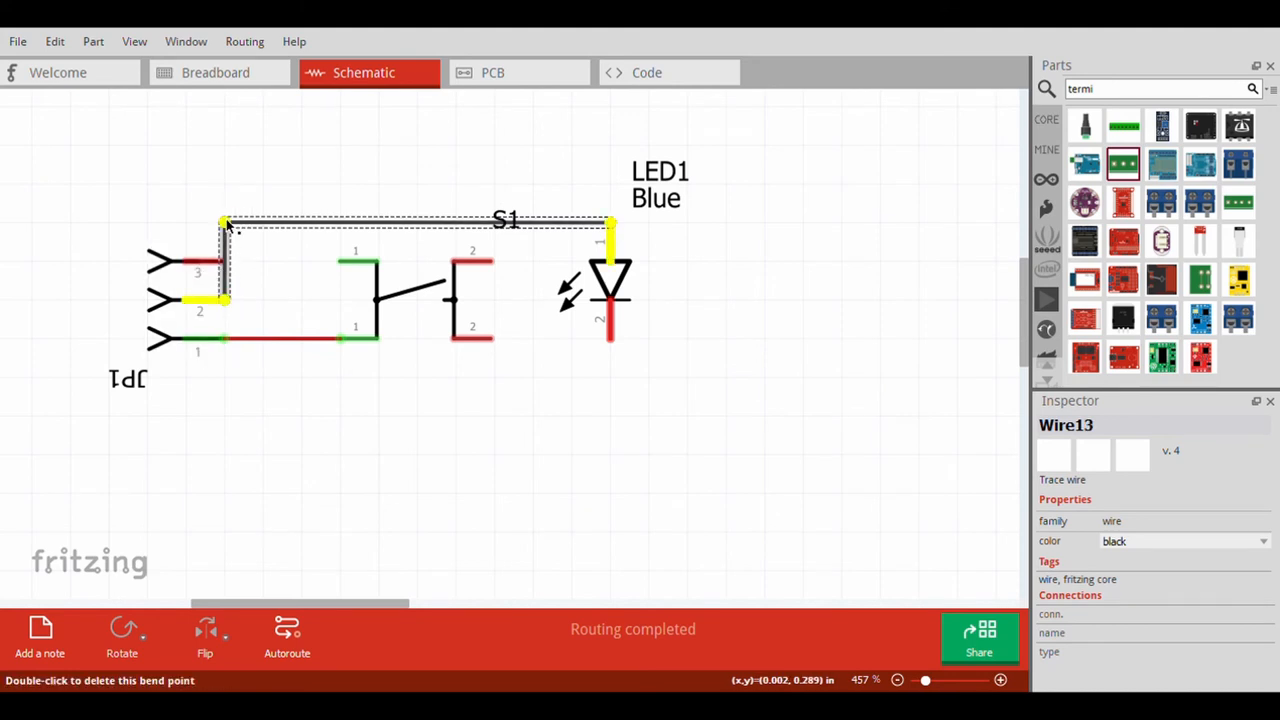
pyautogui.moveTo(225, 220); pyautogui.dragTo(260, 218)
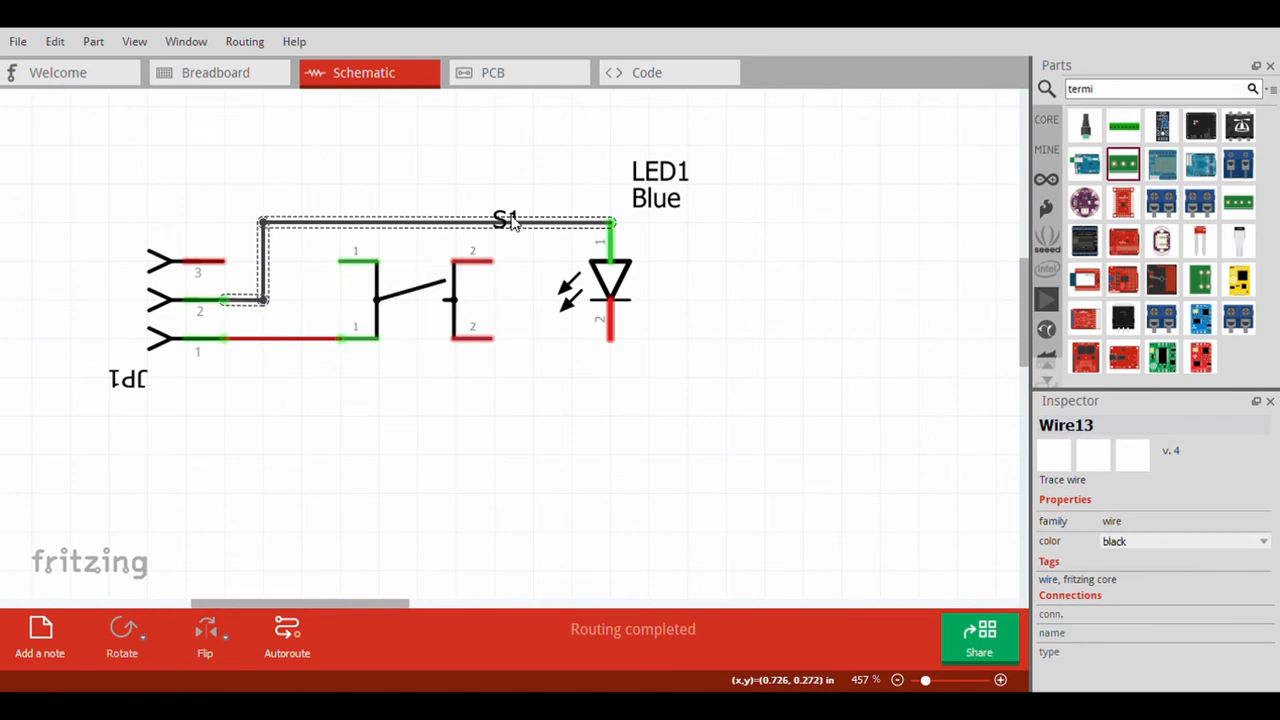
pyautogui.click(329, 422)
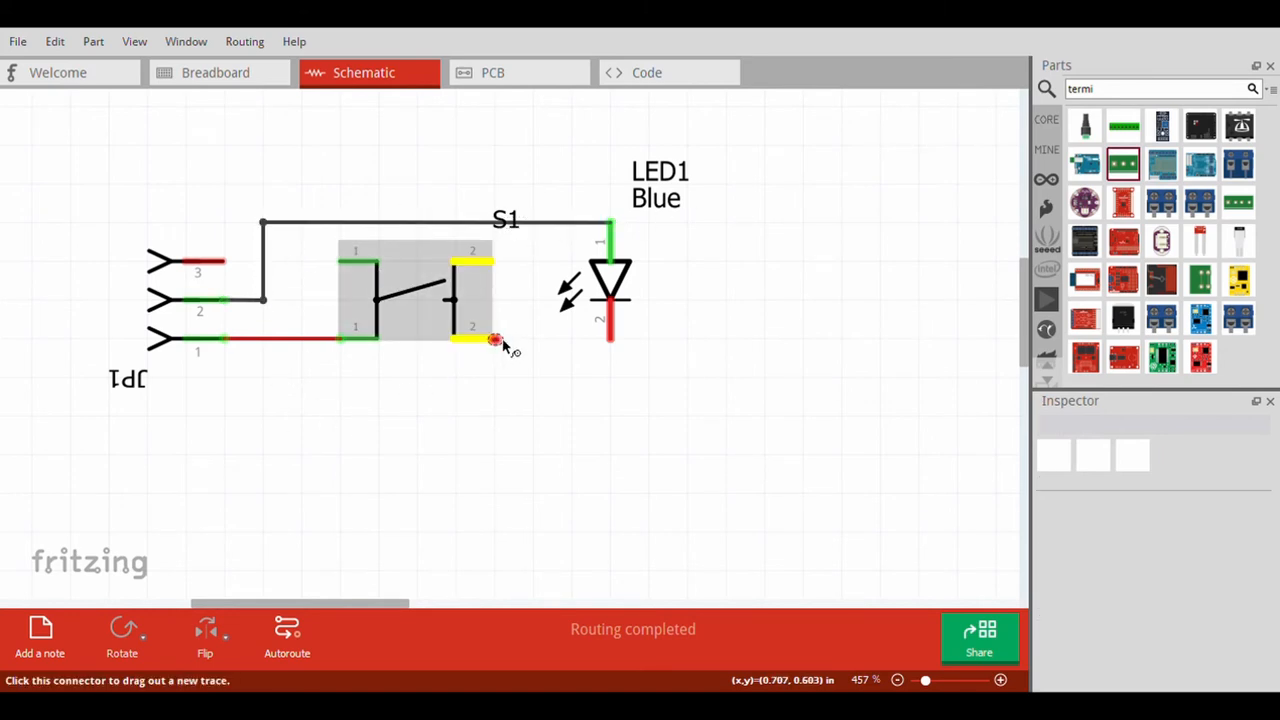
# Wire both S1 pin 2 contacts to LED1's lower pin, then open the PCB view
pyautogui.moveTo(495, 340); pyautogui.dragTo(610, 345)
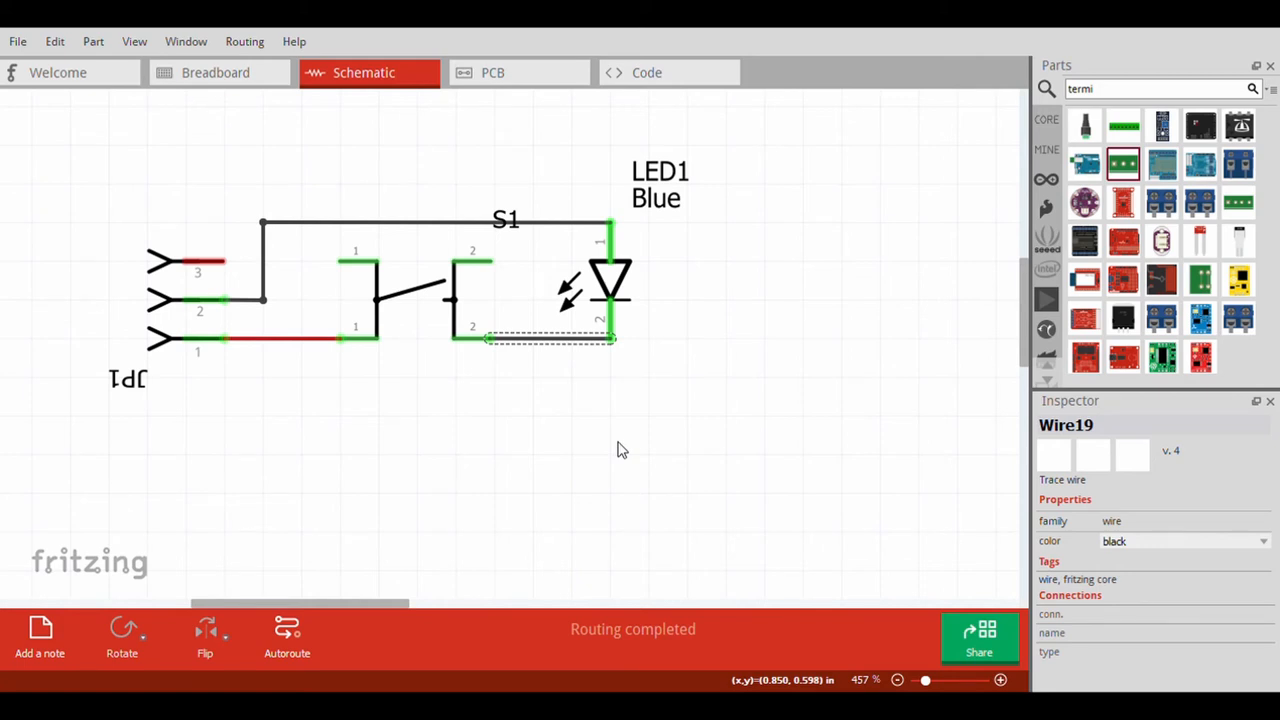
pyautogui.moveTo(614, 419)
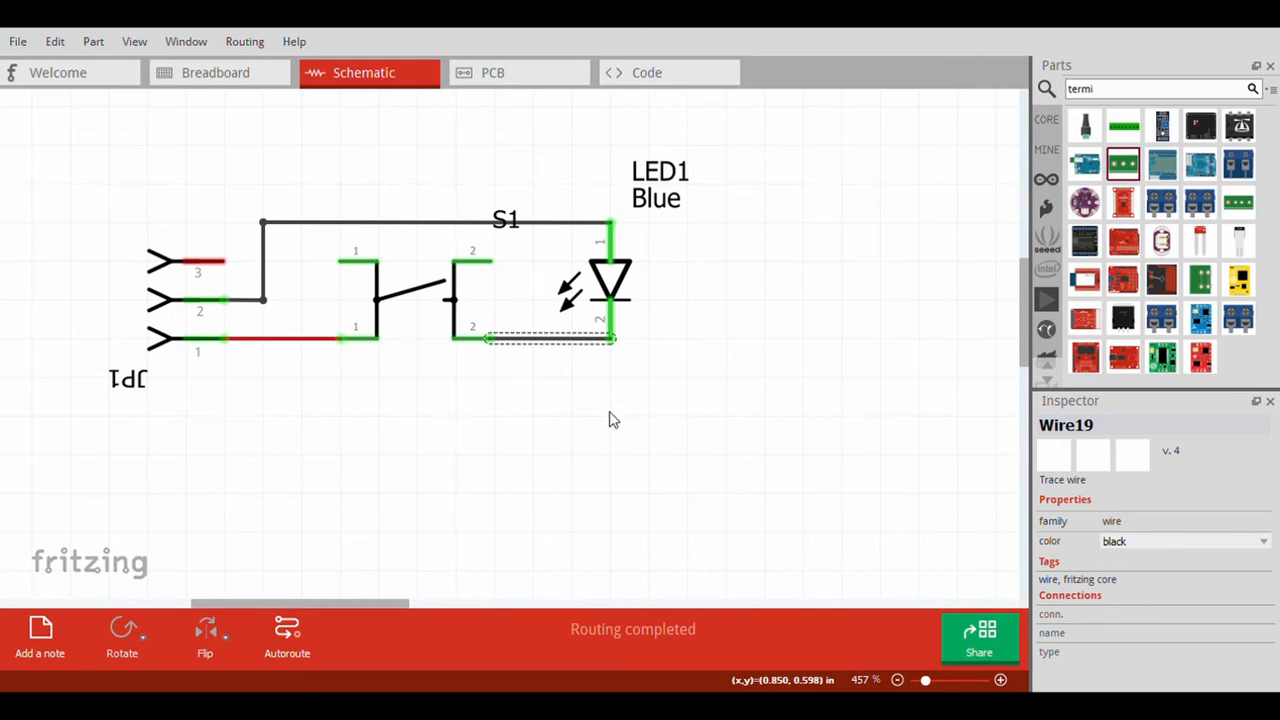
pyautogui.click(415, 295)
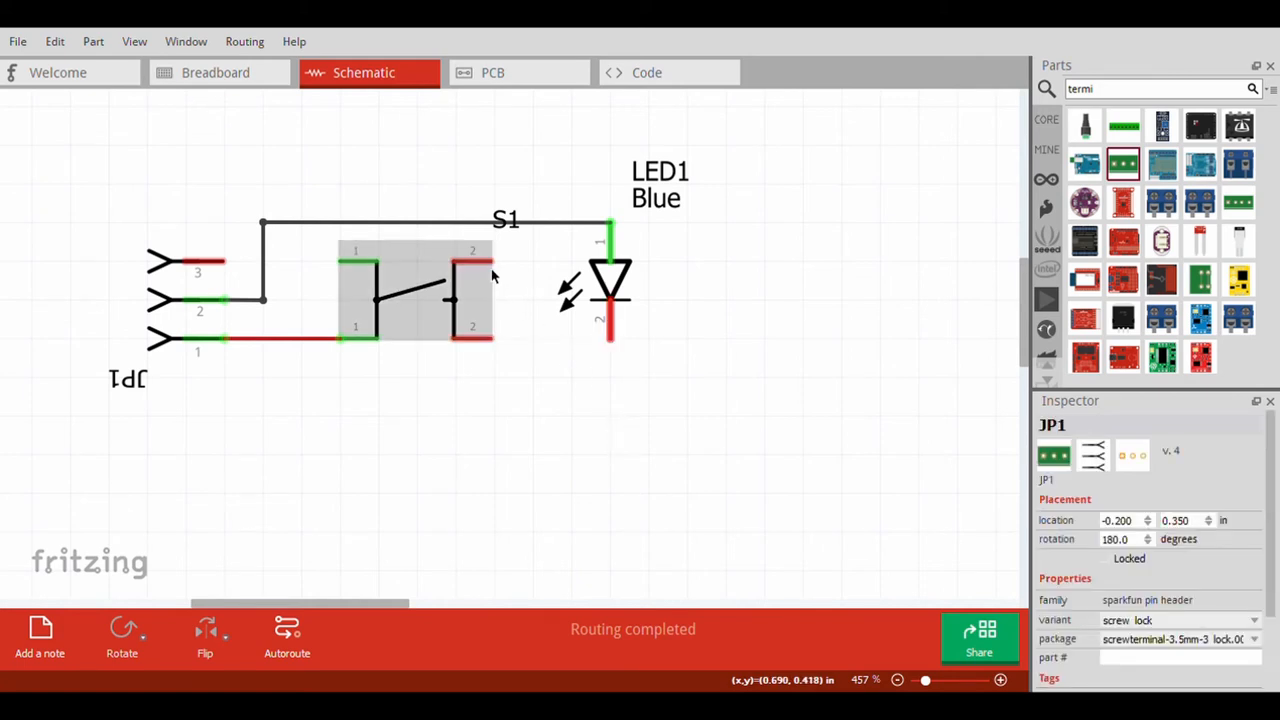
pyautogui.moveTo(490, 263); pyautogui.dragTo(605, 345)
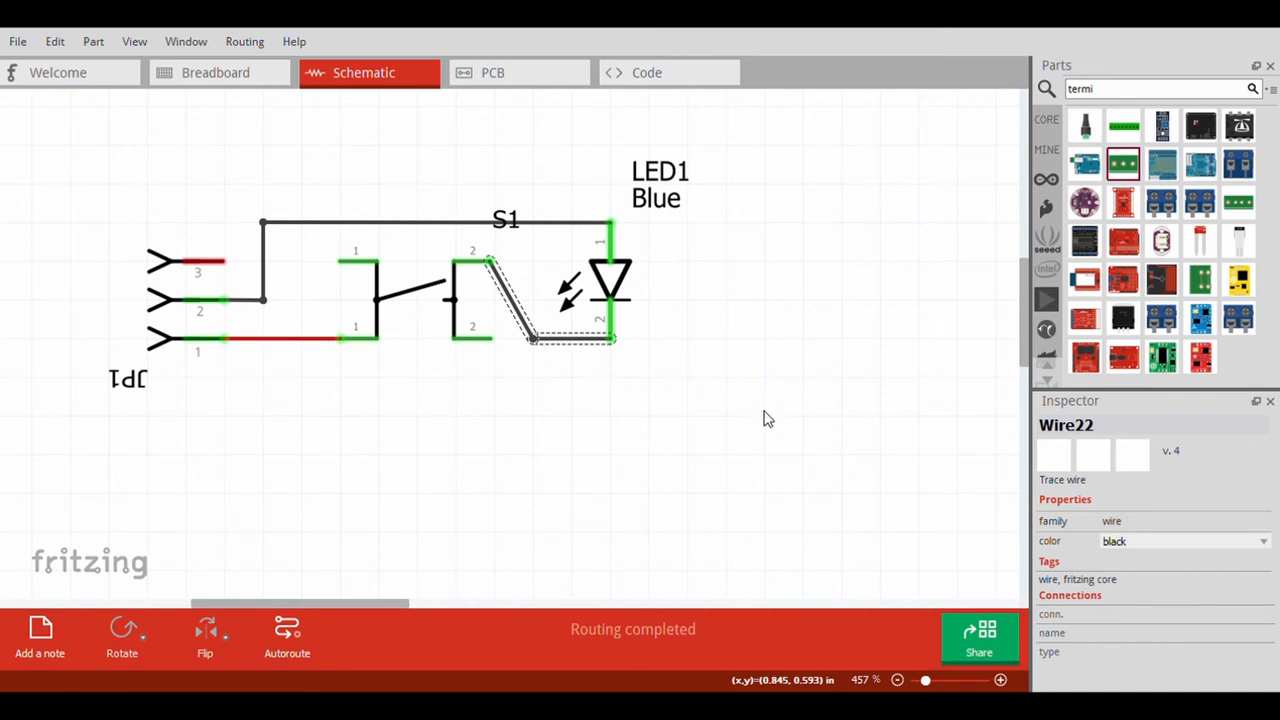
pyautogui.click(1183, 541)
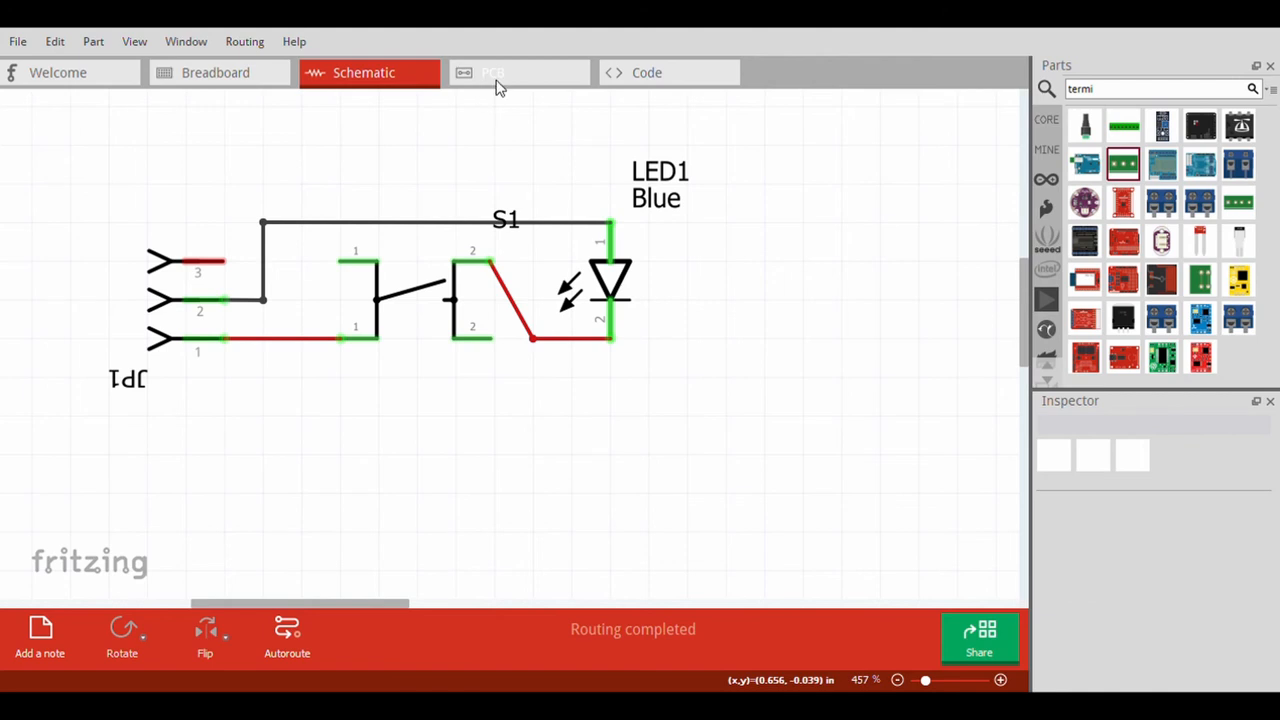
pyautogui.click(499, 72)
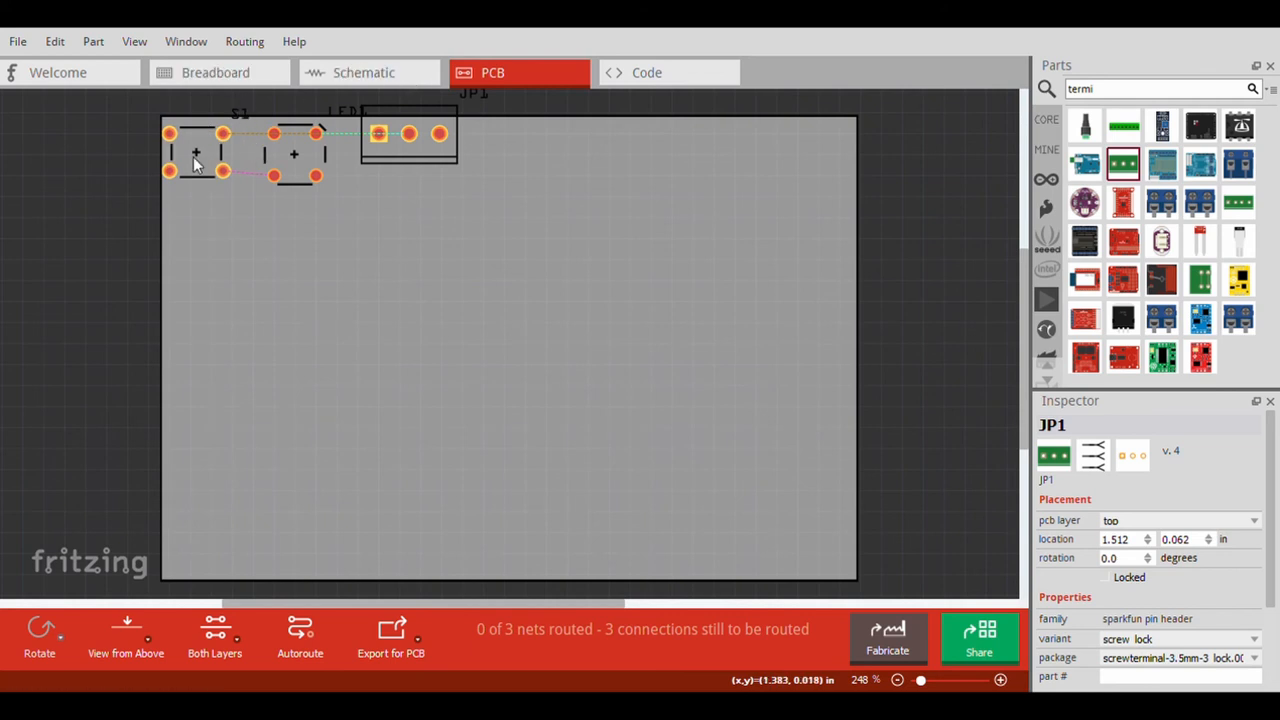
pyautogui.moveTo(712, 464)
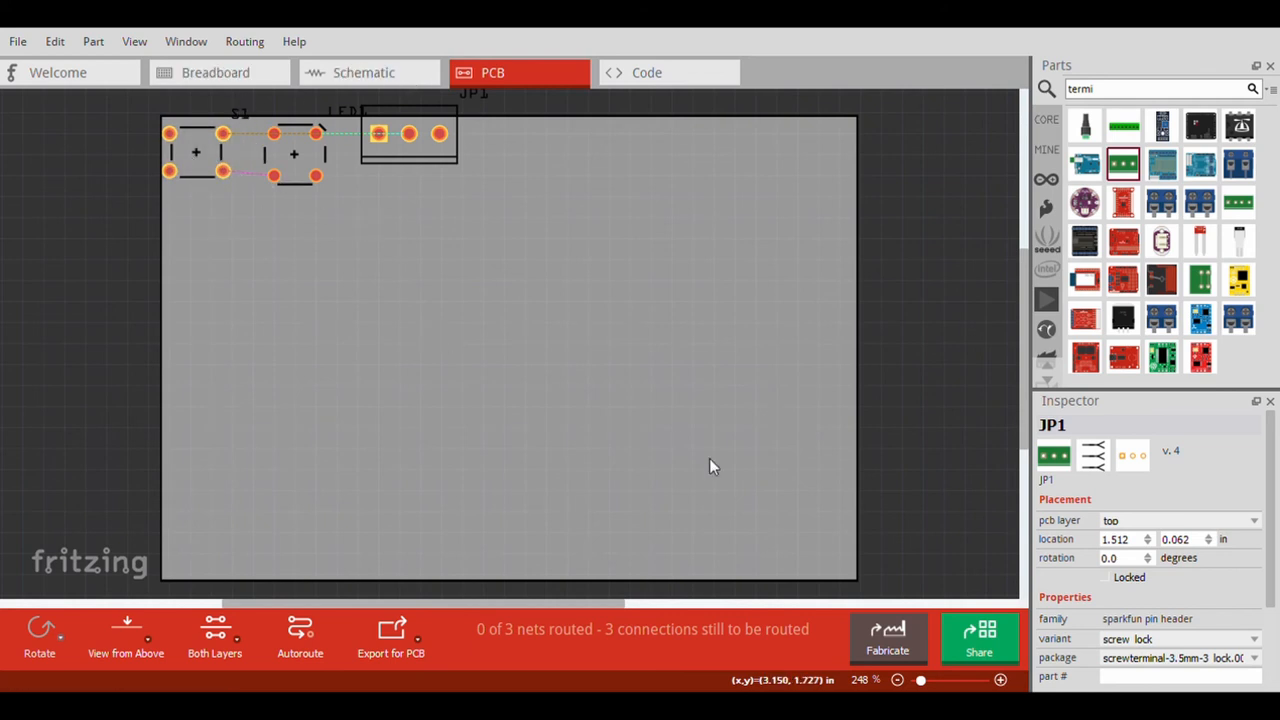
pyautogui.moveTo(853, 589)
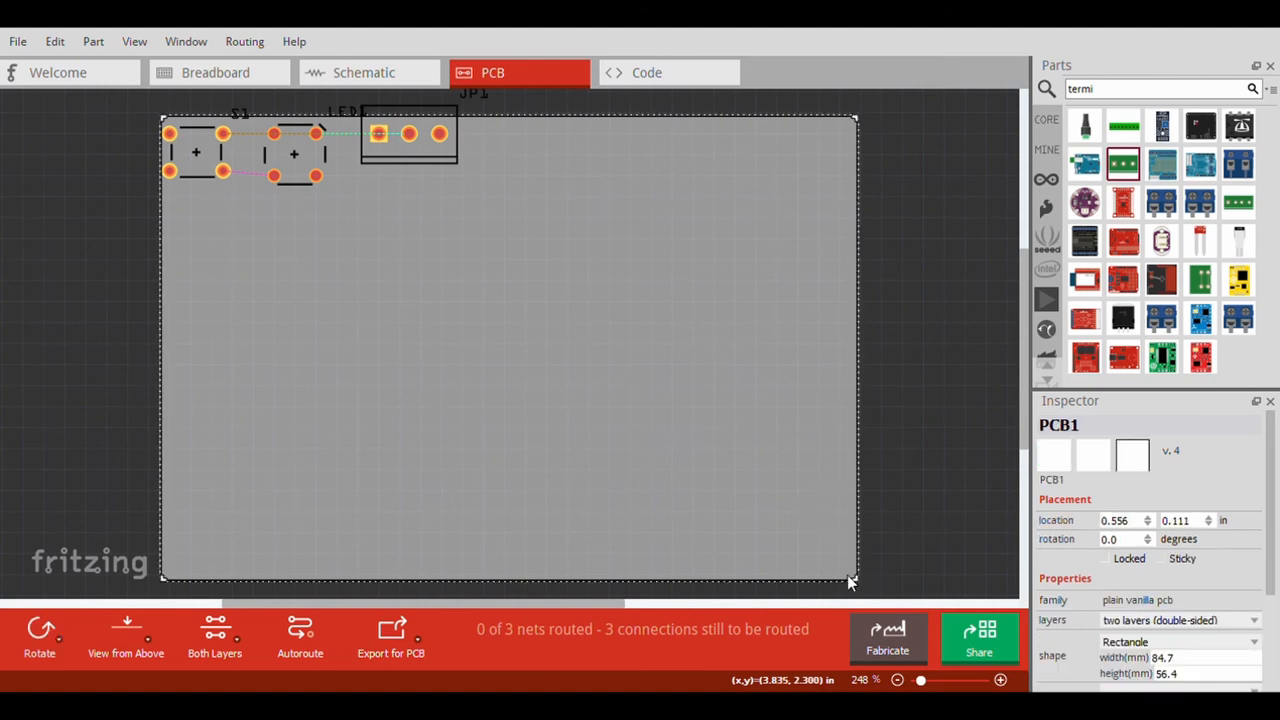
# Drag the board corner inward to resize the PCB to about 39.2 × 17.8 mm
pyautogui.moveTo(850, 583); pyautogui.dragTo(526, 339)
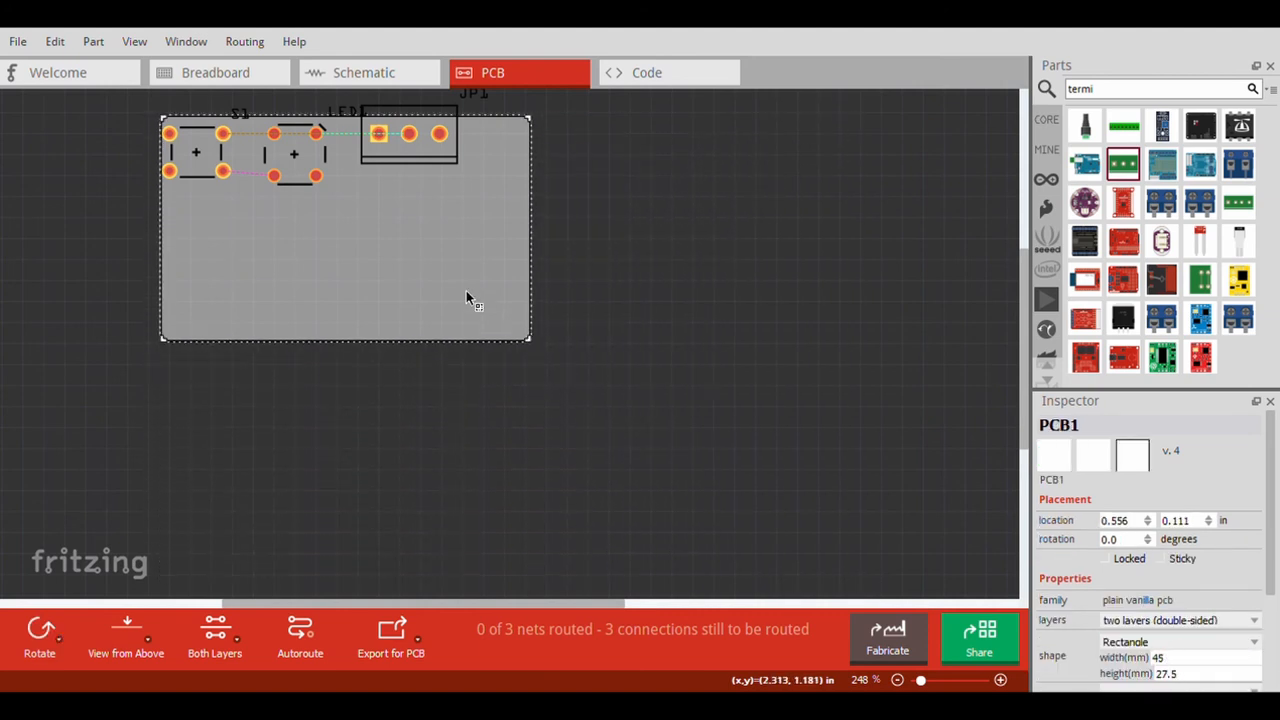
pyautogui.moveTo(527, 338); pyautogui.dragTo(478, 262)
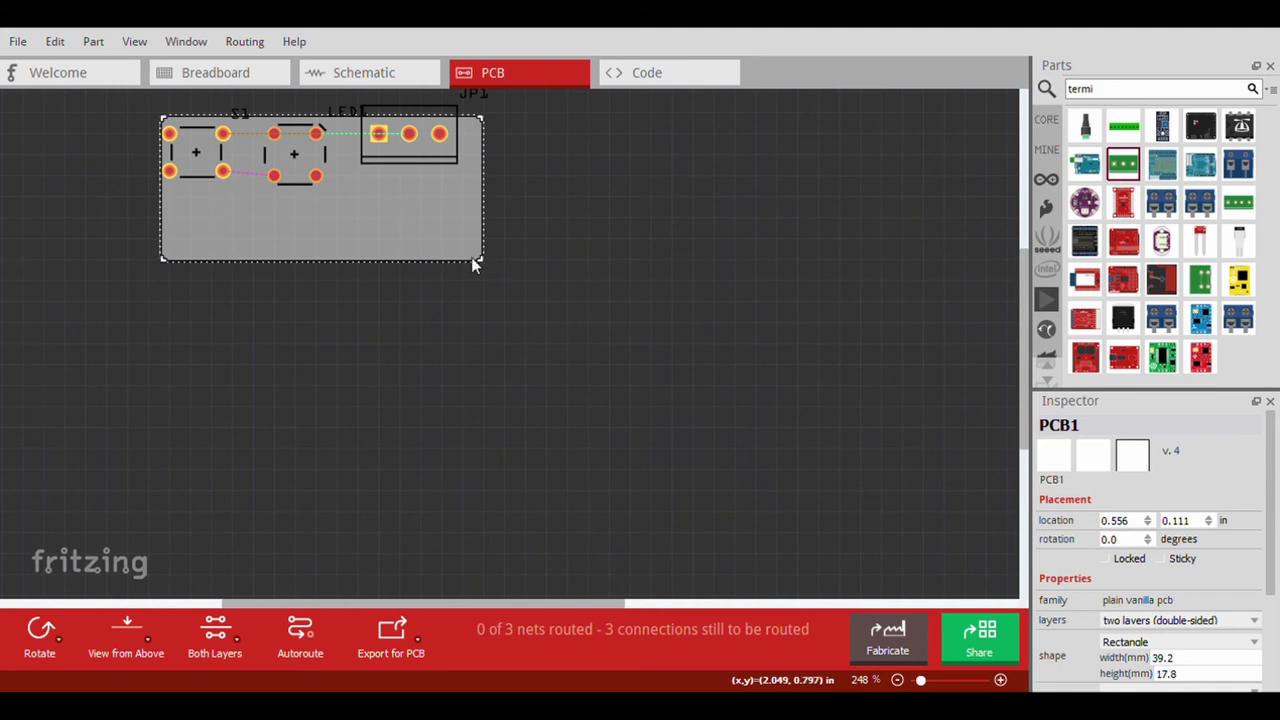
pyautogui.click(423, 155)
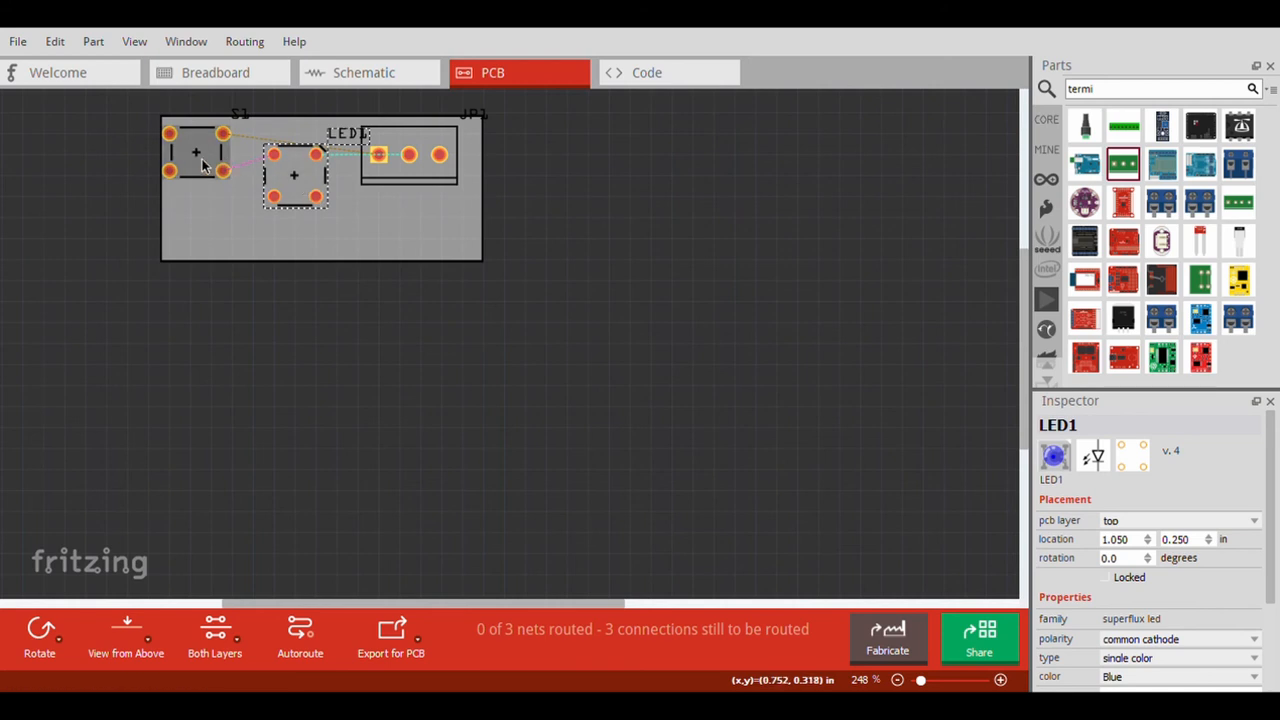
# Move LED1 lower into the middle of the board beside S1
pyautogui.click(200, 160)
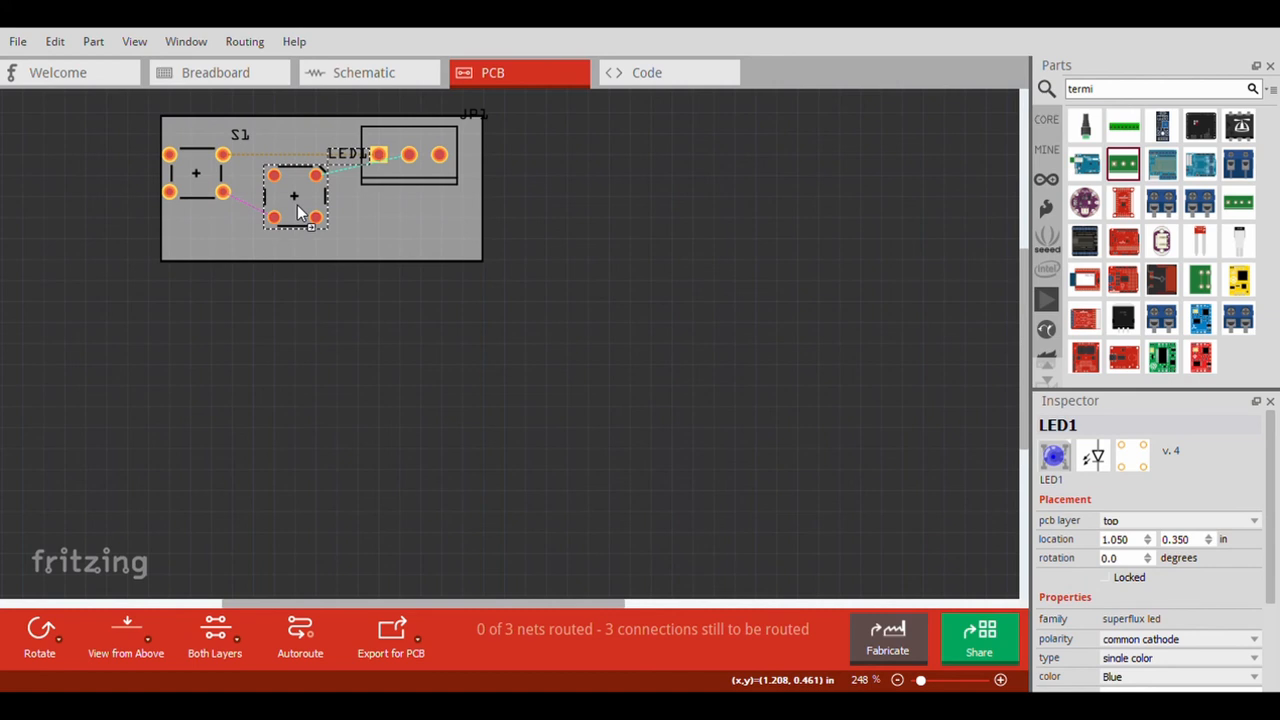
pyautogui.moveTo(295, 195); pyautogui.dragTo(273, 217)
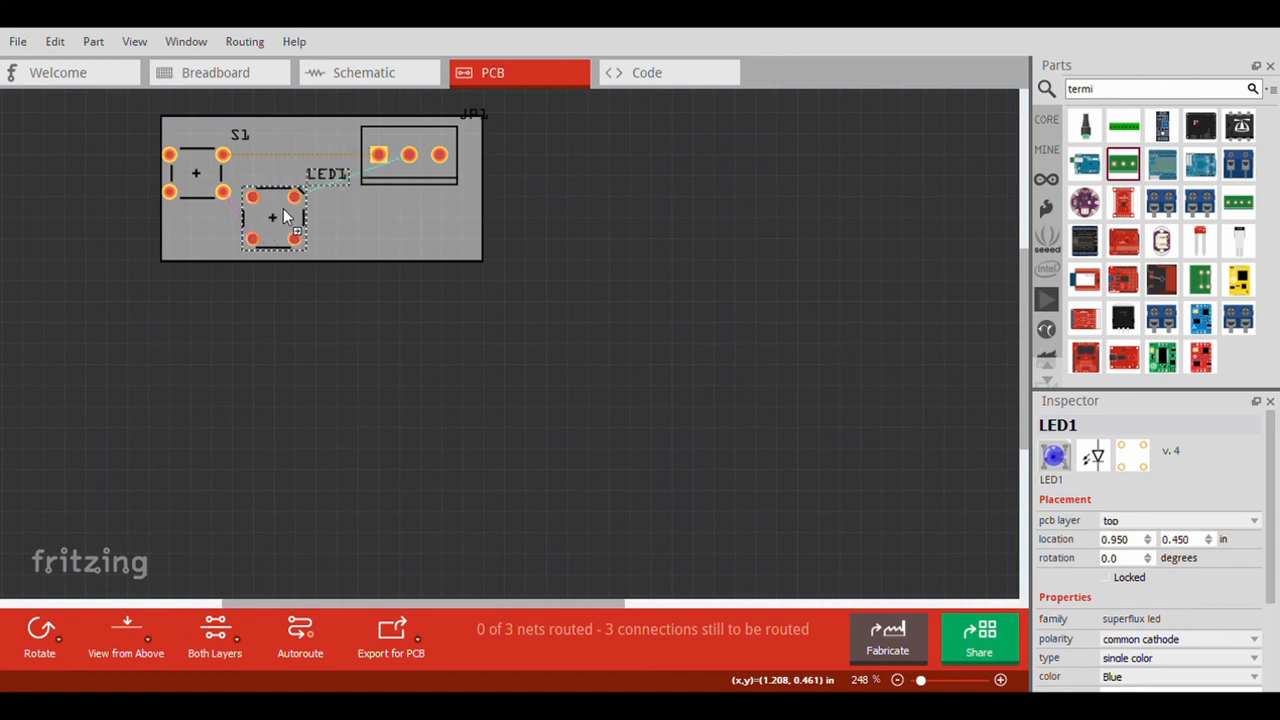
pyautogui.moveTo(273, 217); pyautogui.dragTo(294, 217)
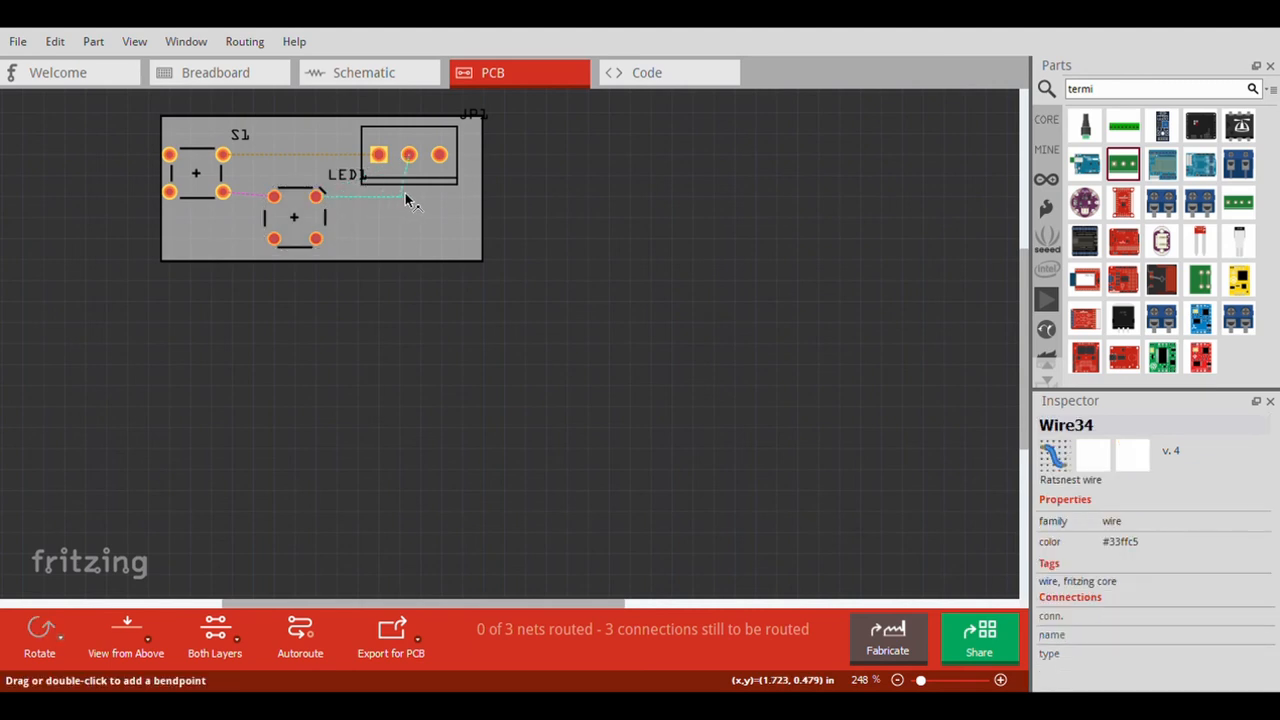
pyautogui.moveTo(403, 200)
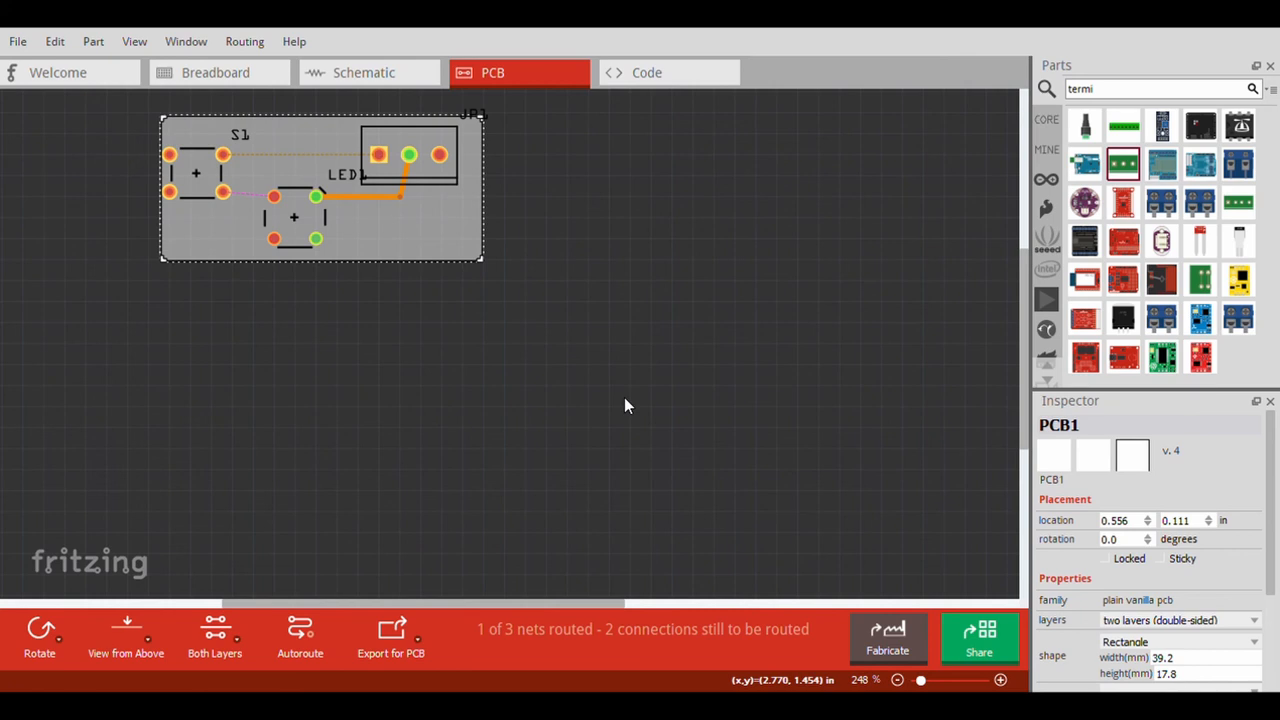
pyautogui.moveTo(147, 633)
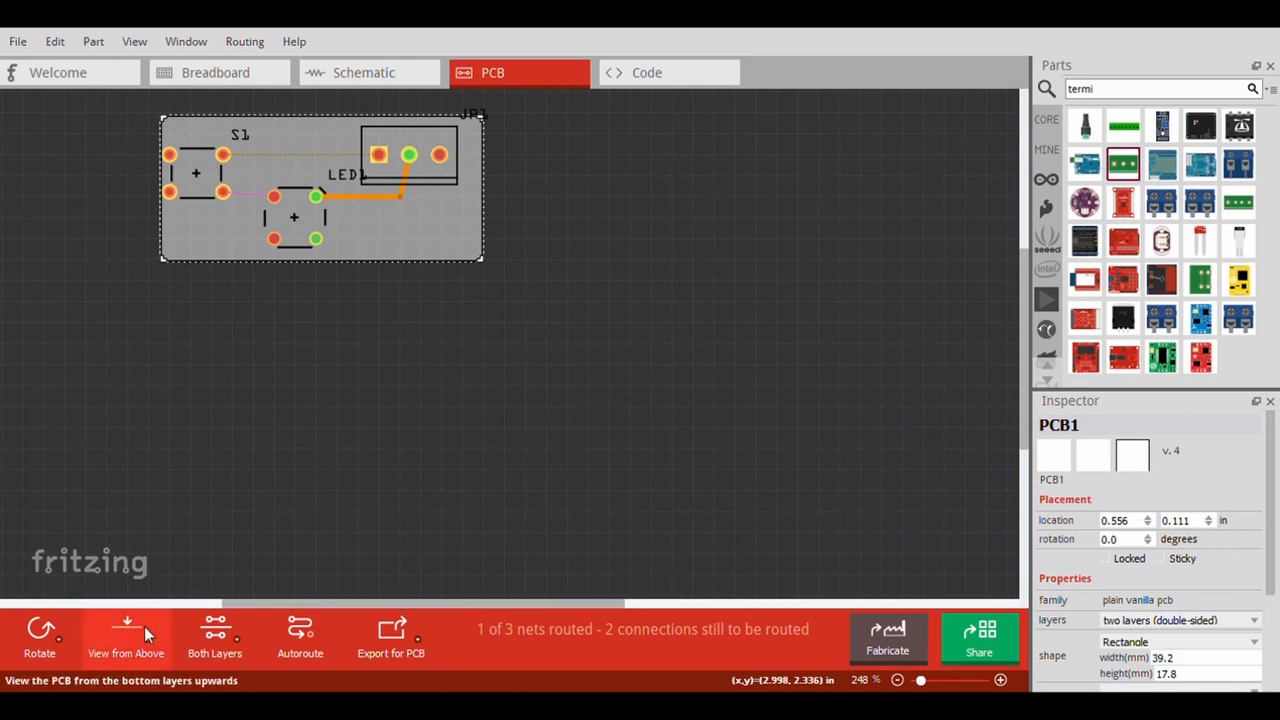
pyautogui.moveTo(525, 662)
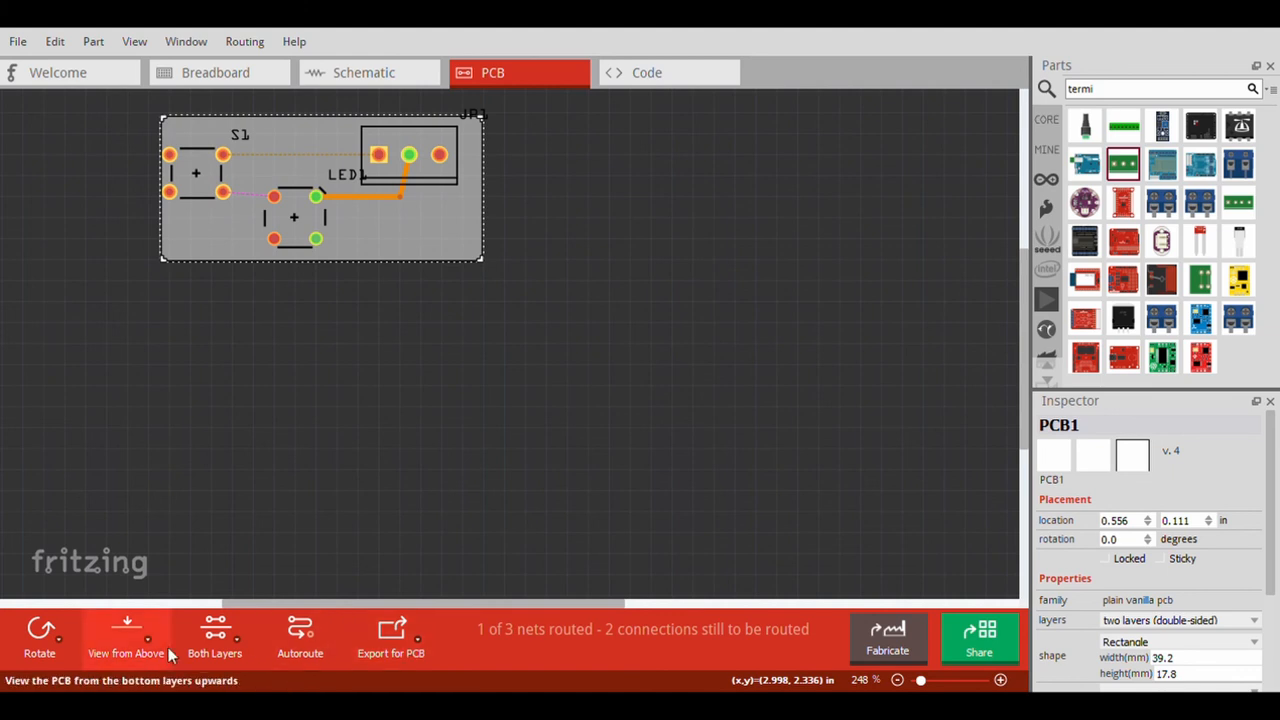
pyautogui.moveTo(446, 493)
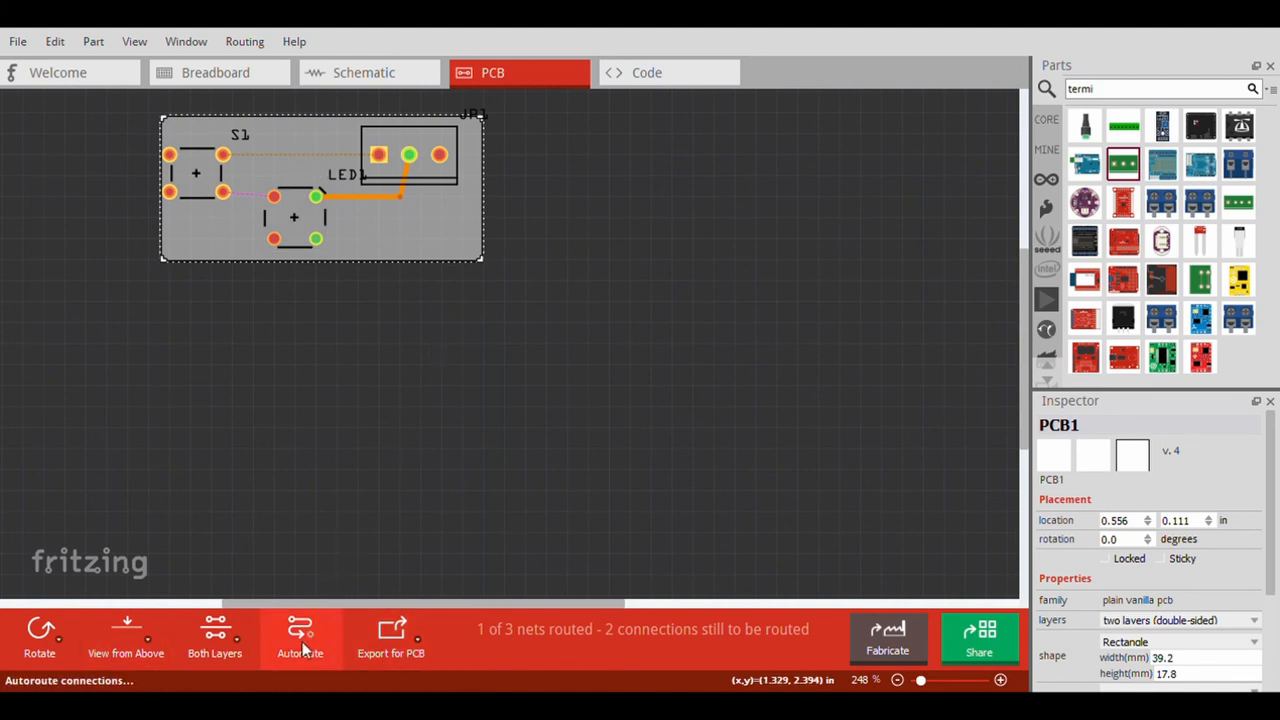
# Autoroute all remaining PCB connections and return to the Welcome page
pyautogui.click(300, 633)
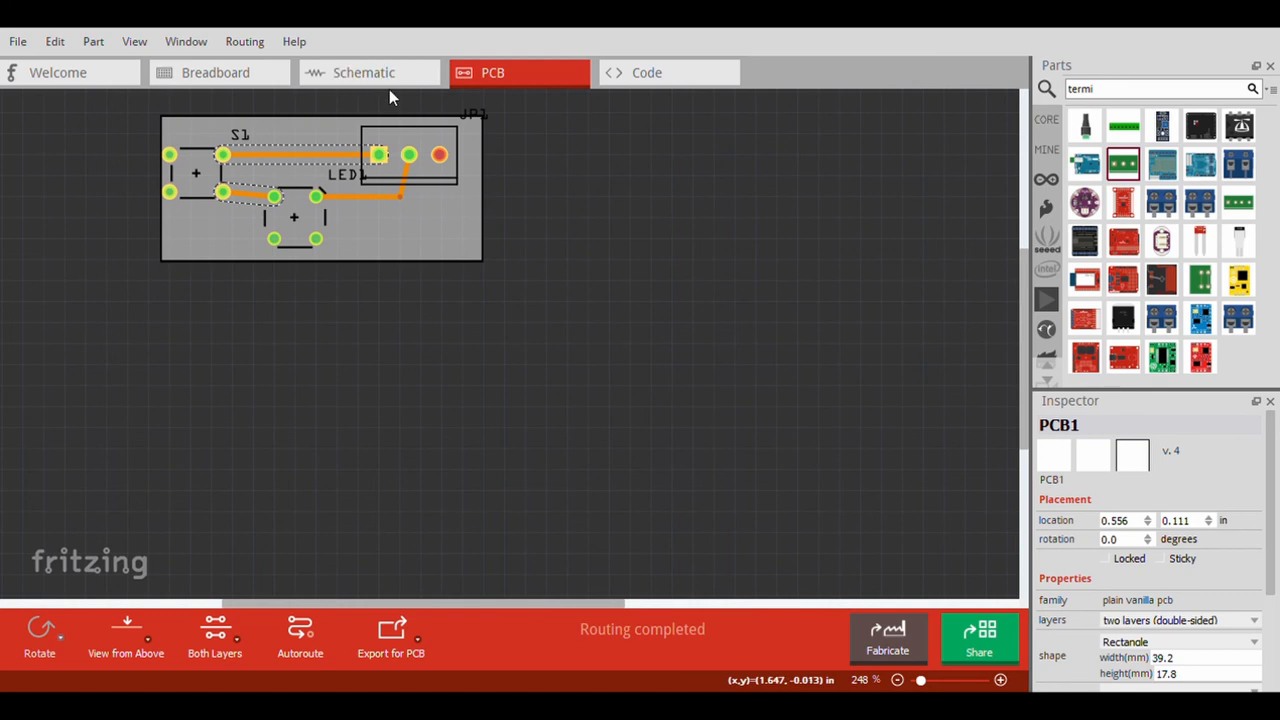
pyautogui.moveTo(88, 105)
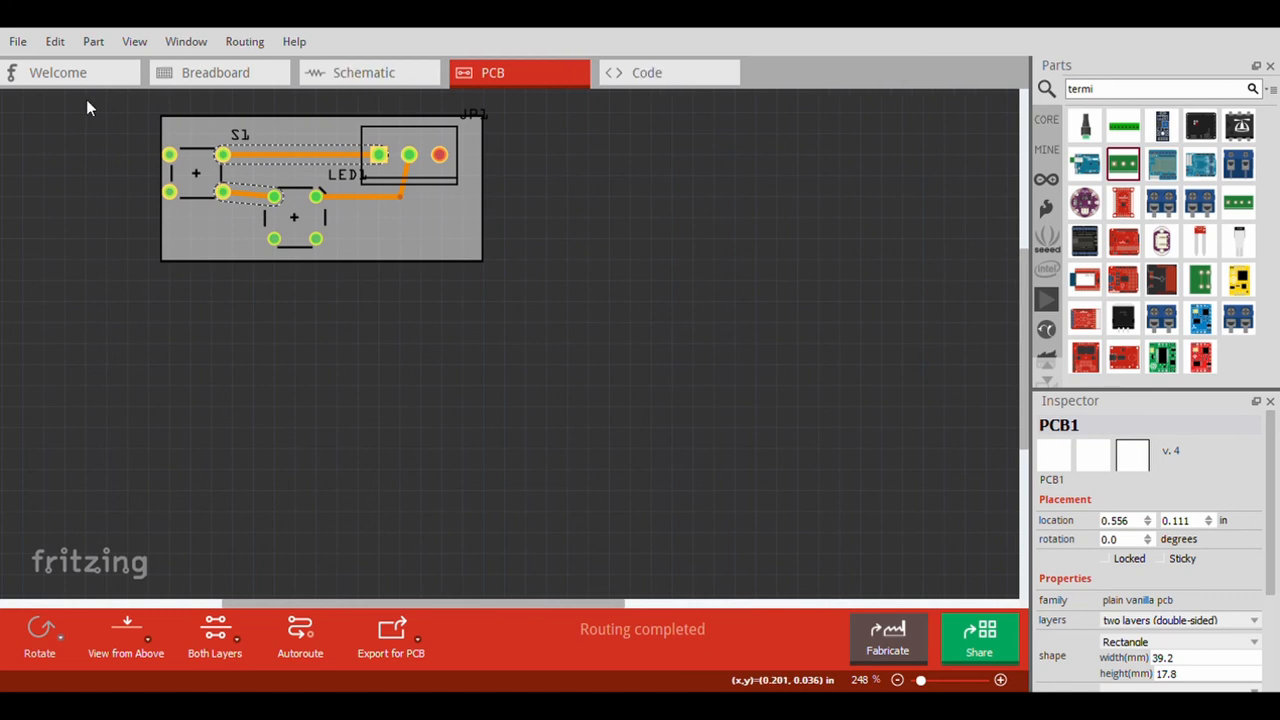
pyautogui.click(57, 72)
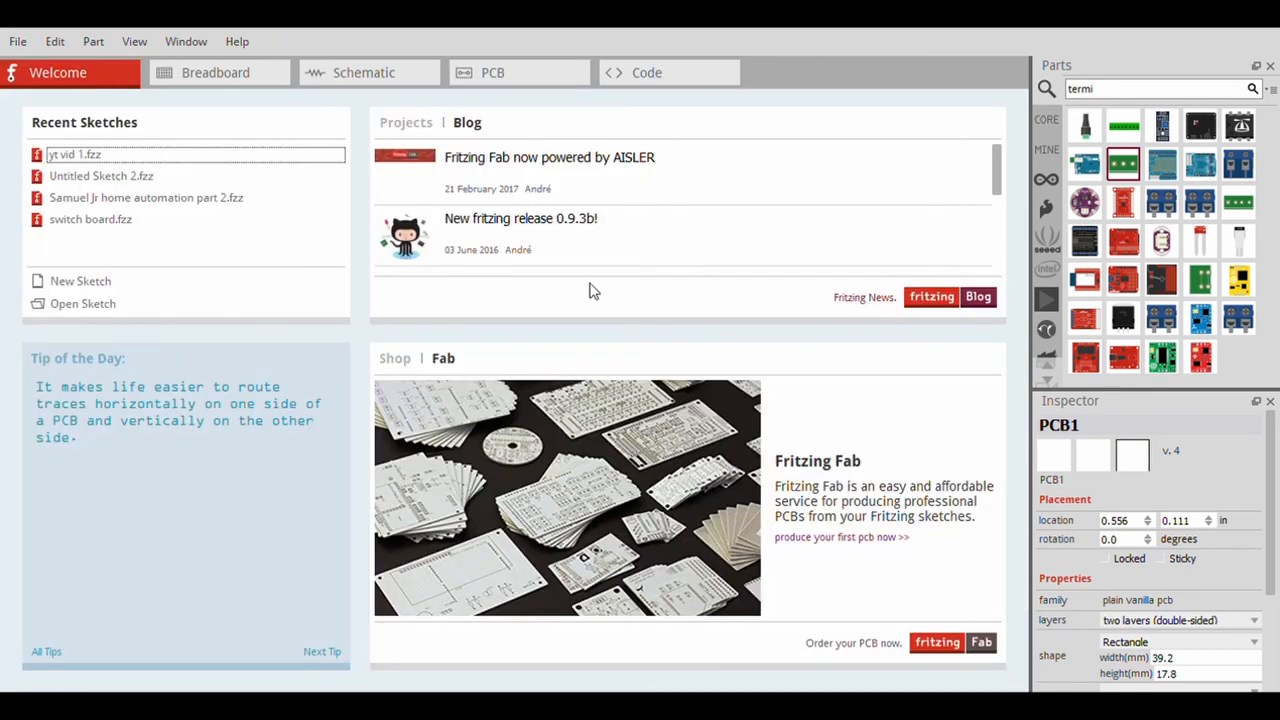